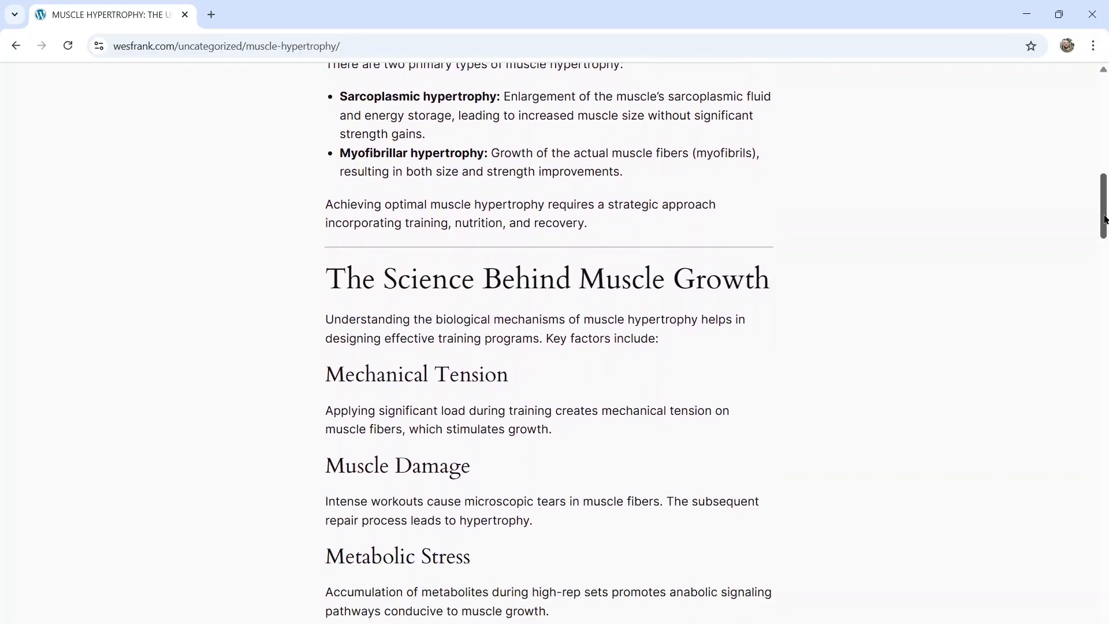
Scroll to the 'Enter products or services' box and start entering the seed term 'bodybuild'.
scroll(down, 3)
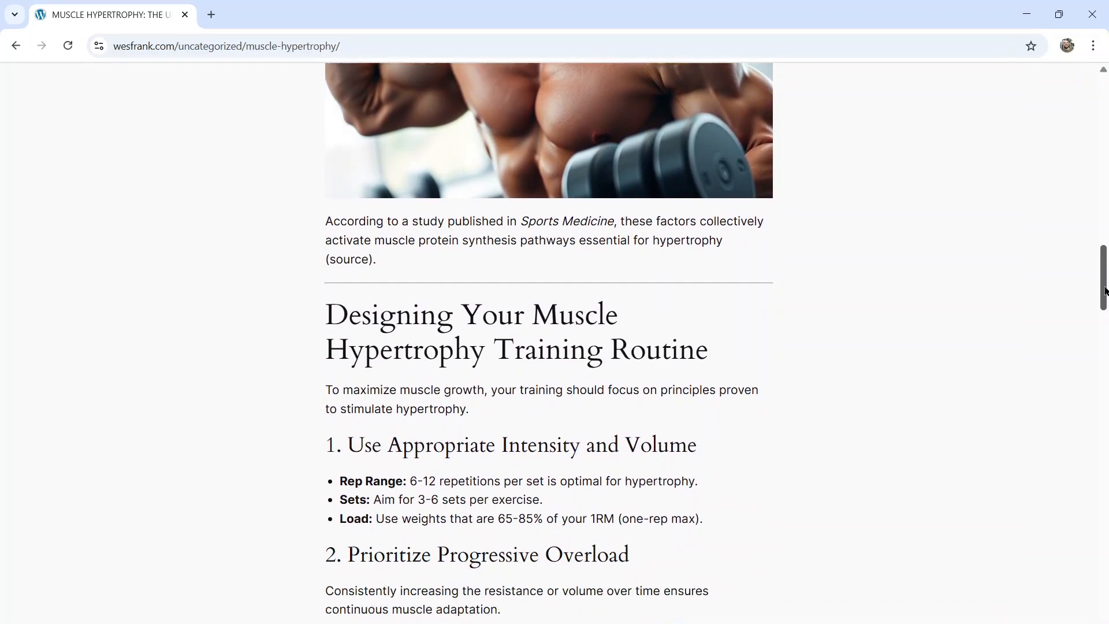
scroll(down, 3)
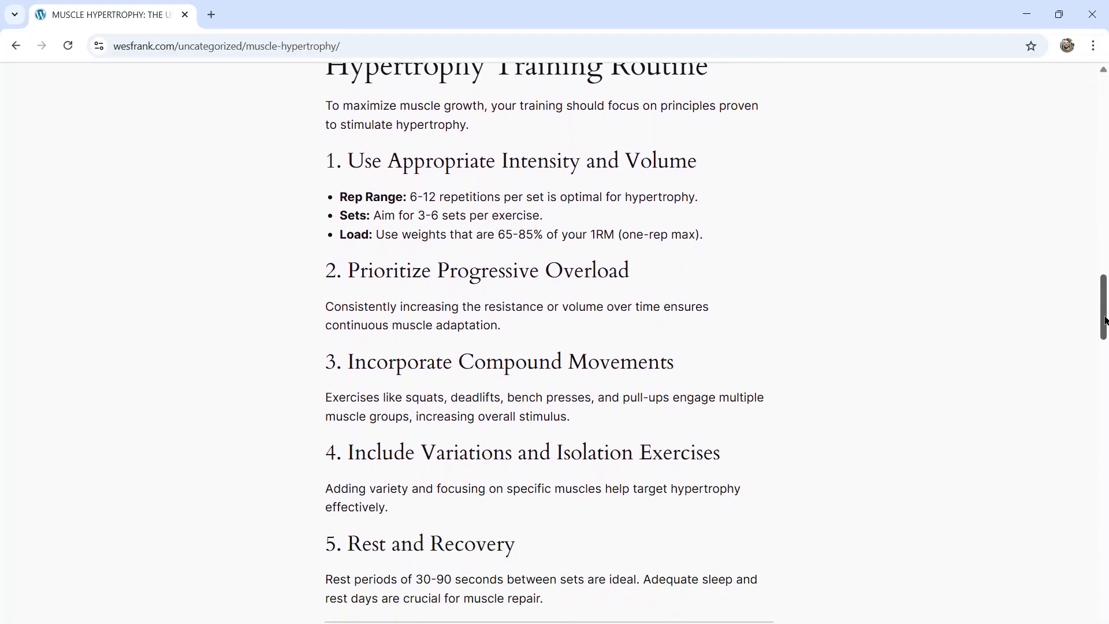
scroll(down, 3)
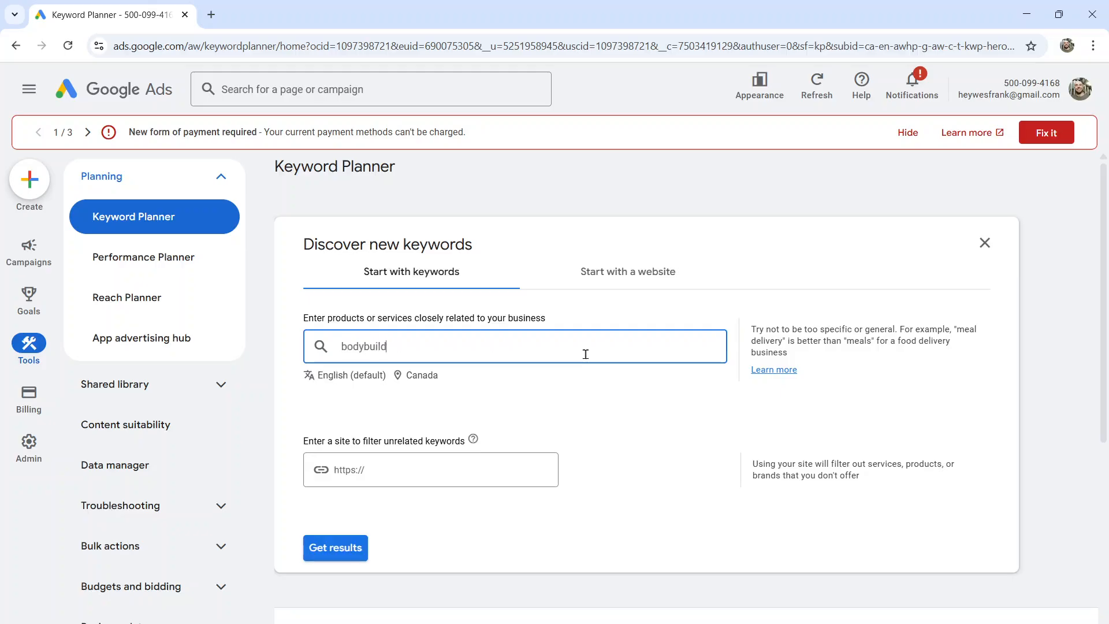
click(334, 547)
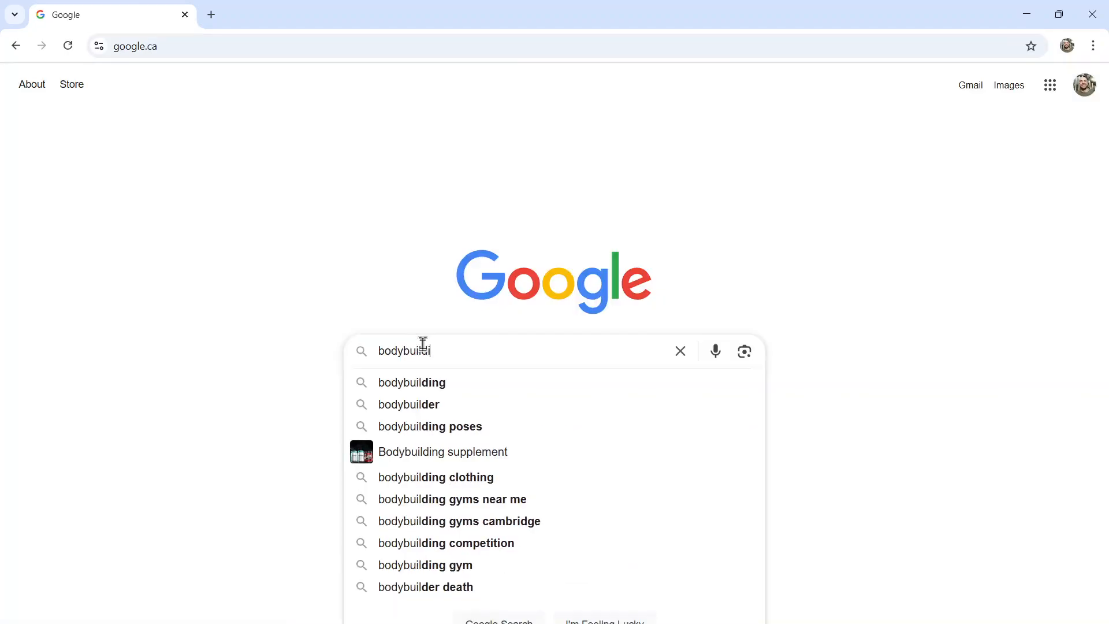
Search Google for 'bodybuilding' and scroll down through the results.
key(Enter)
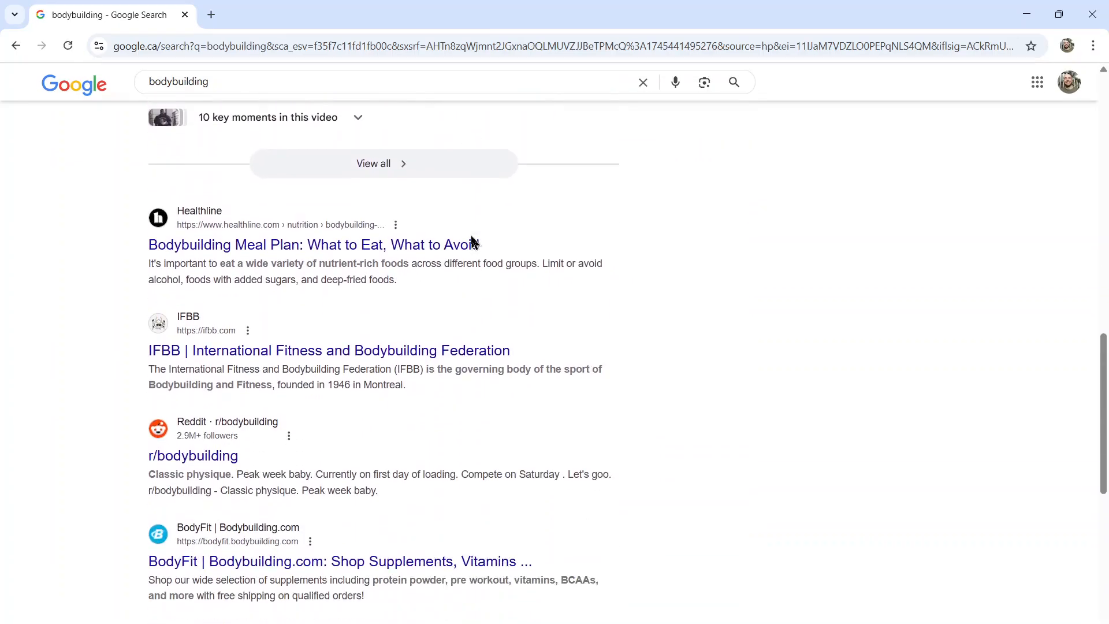
scroll(down, 3)
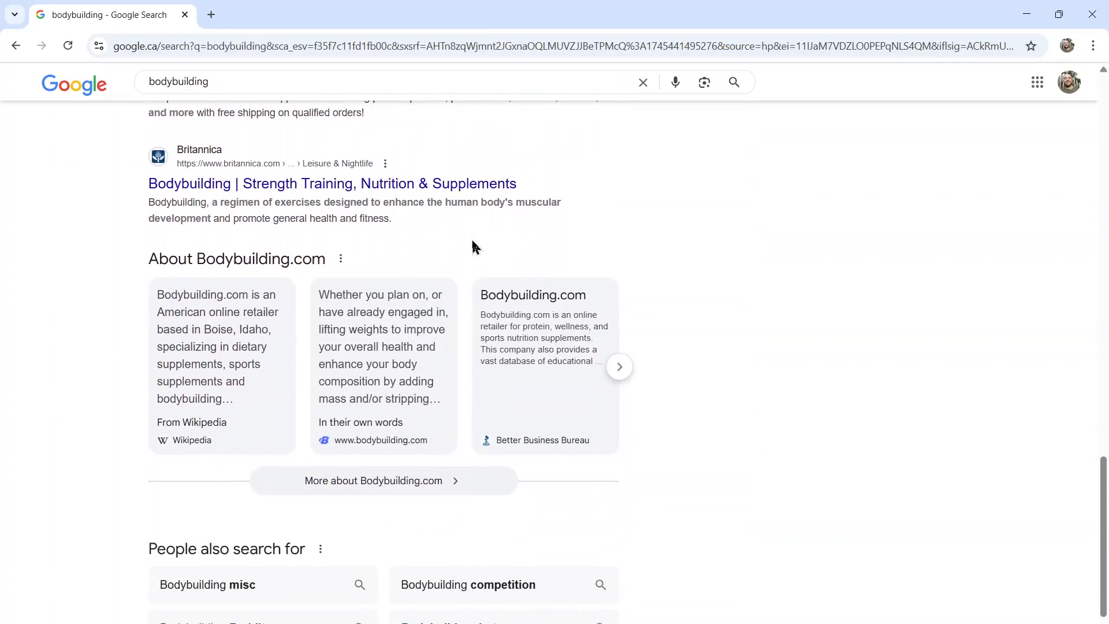
scroll(down, 3)
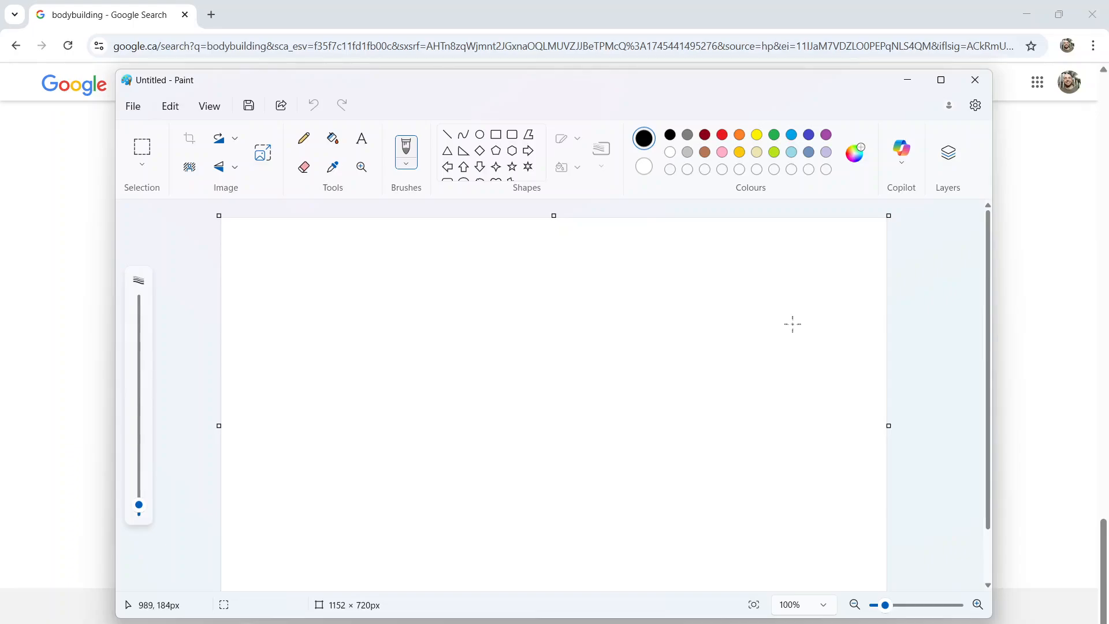
mouse_move(719, 230)
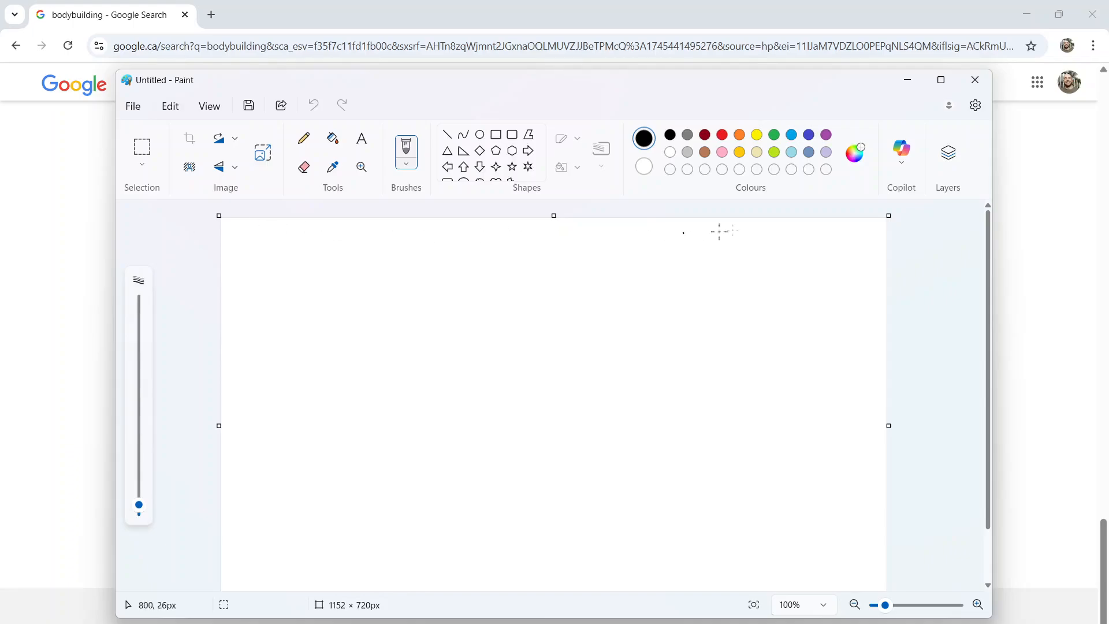
mouse_move(527, 331)
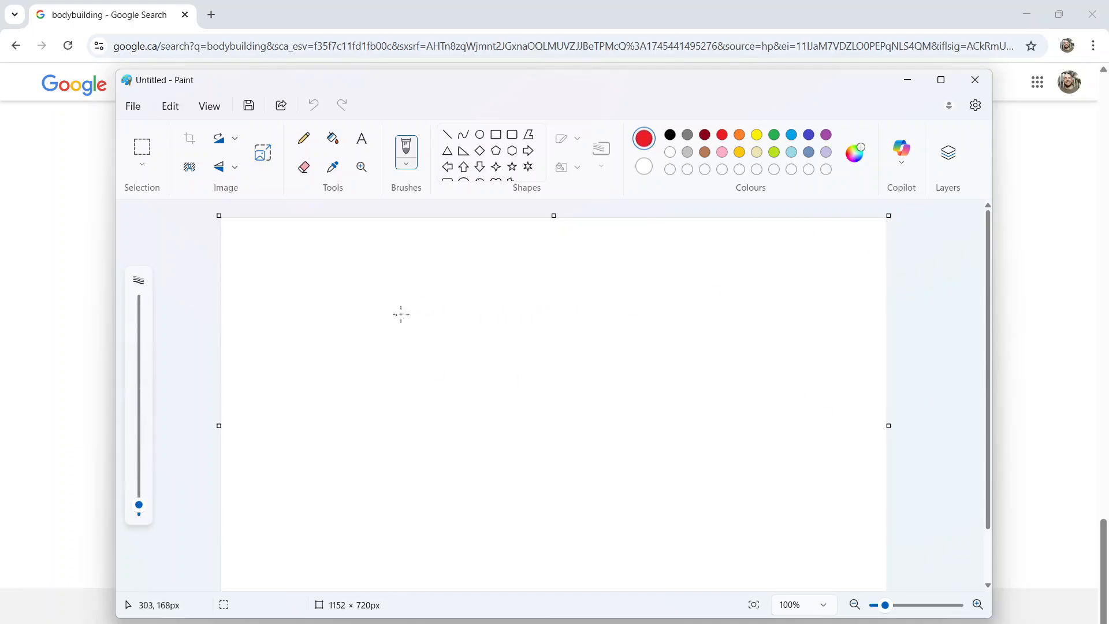
Pencil a red boxed BODYBUILDING with arrows to muscle growth, exercise and supplements.
drag(467, 336, 468, 371)
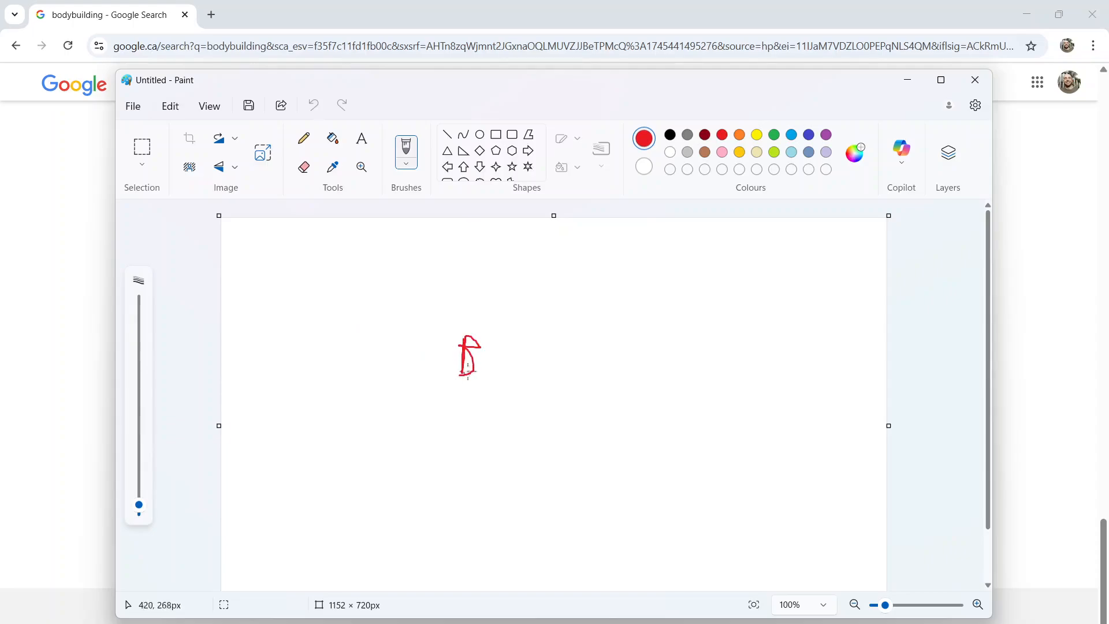
drag(460, 354, 722, 375)
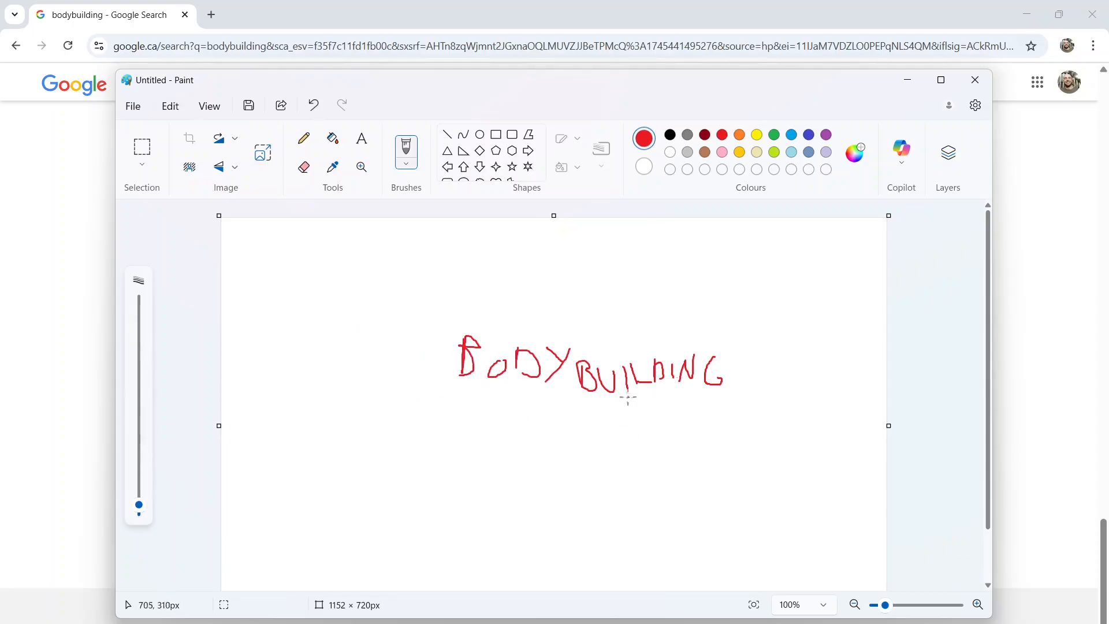
drag(462, 402, 723, 407)
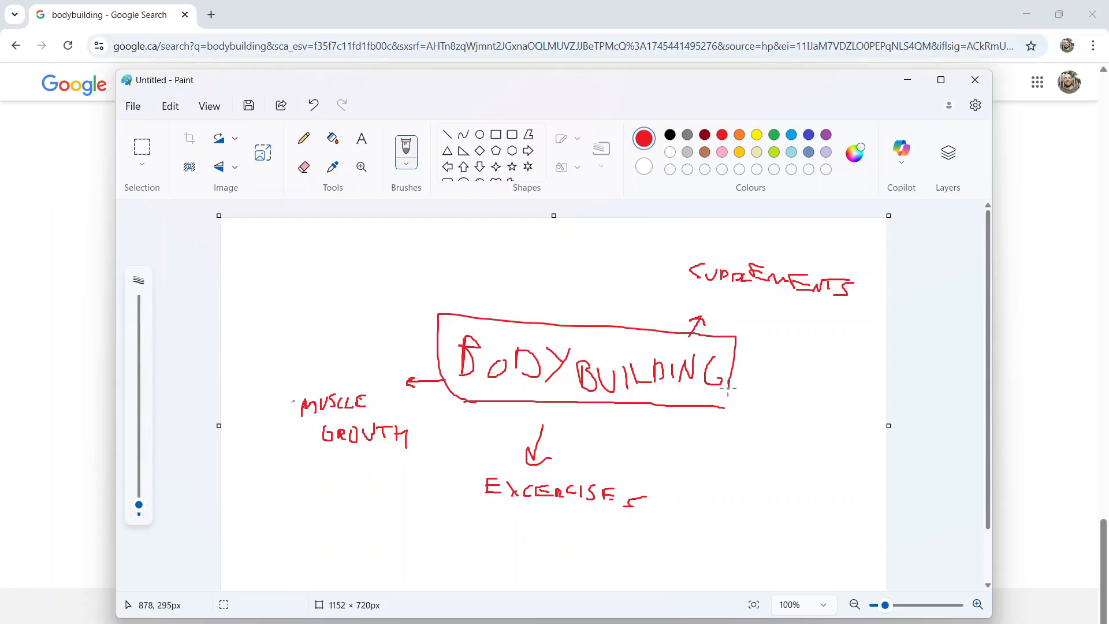
drag(431, 300, 735, 506)
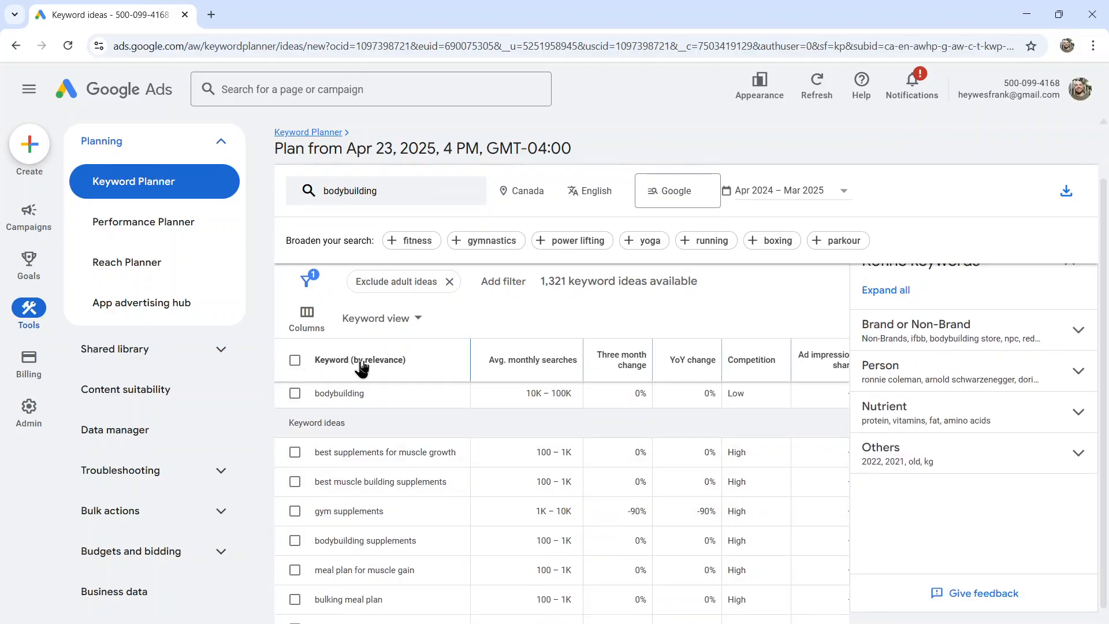
scroll(down, 3)
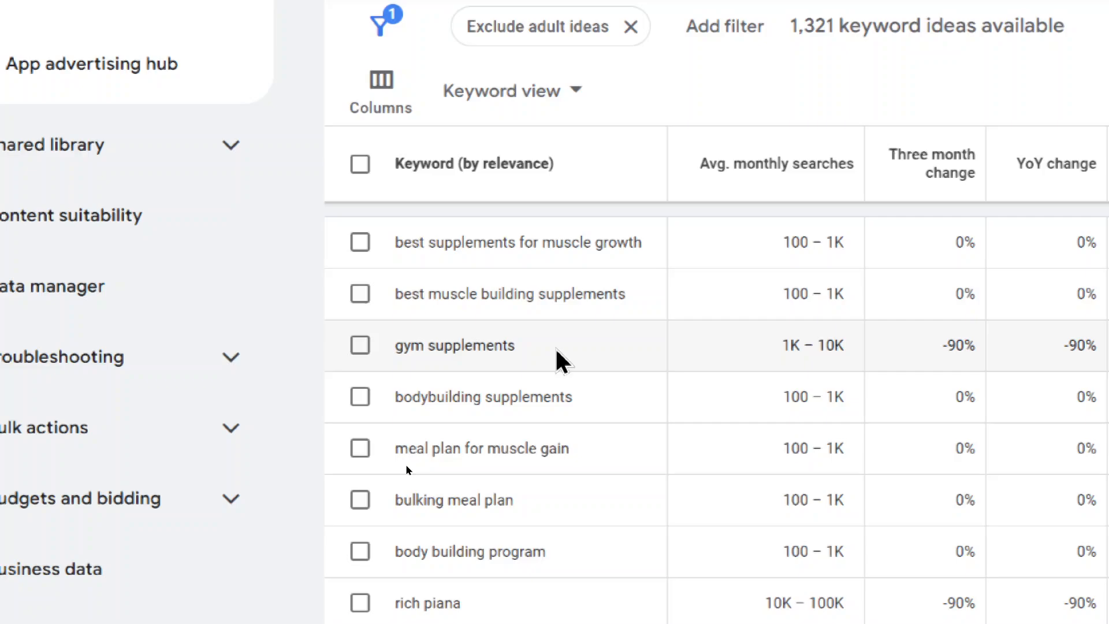
scroll(down, 3)
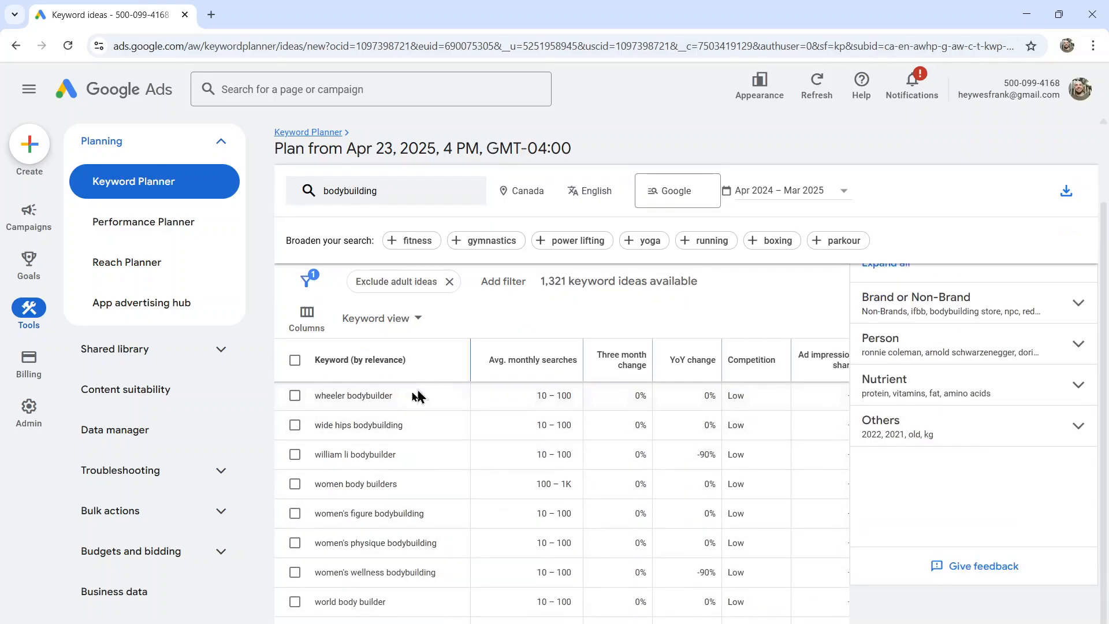
mouse_move(388, 199)
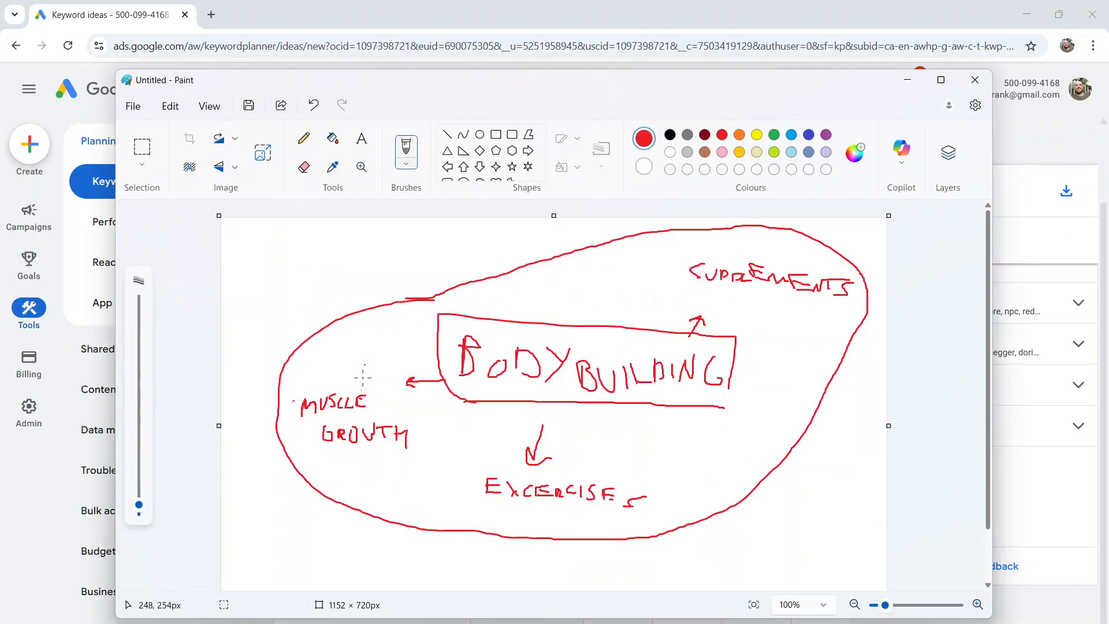
Write the red WORLDWIDE label and extra notes beside the encircled mind map.
drag(353, 276, 393, 247)
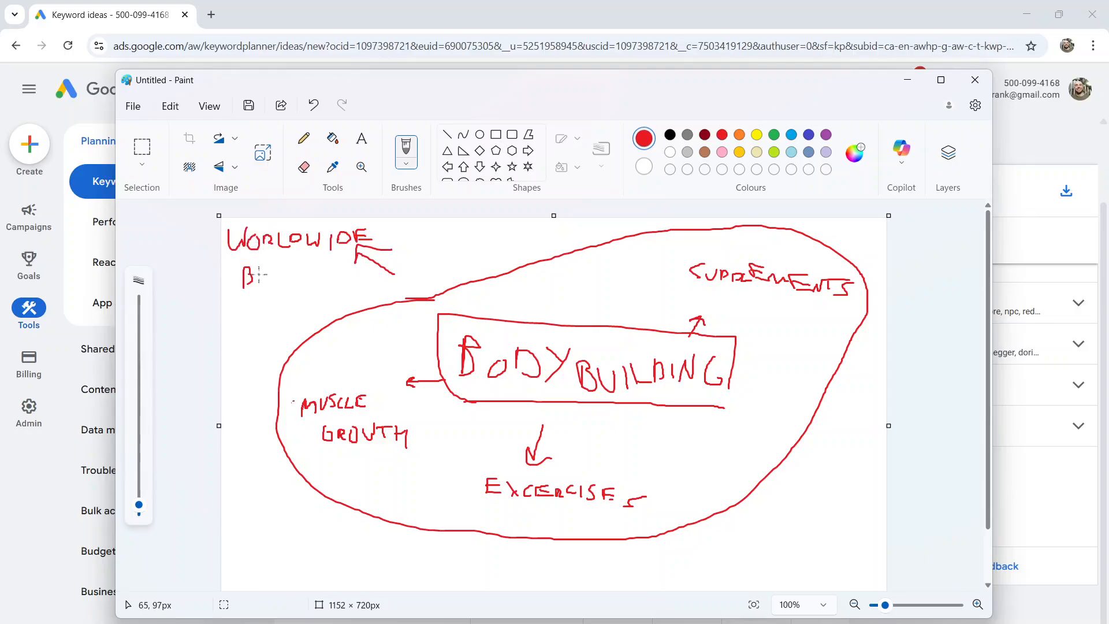
drag(255, 276, 301, 283)
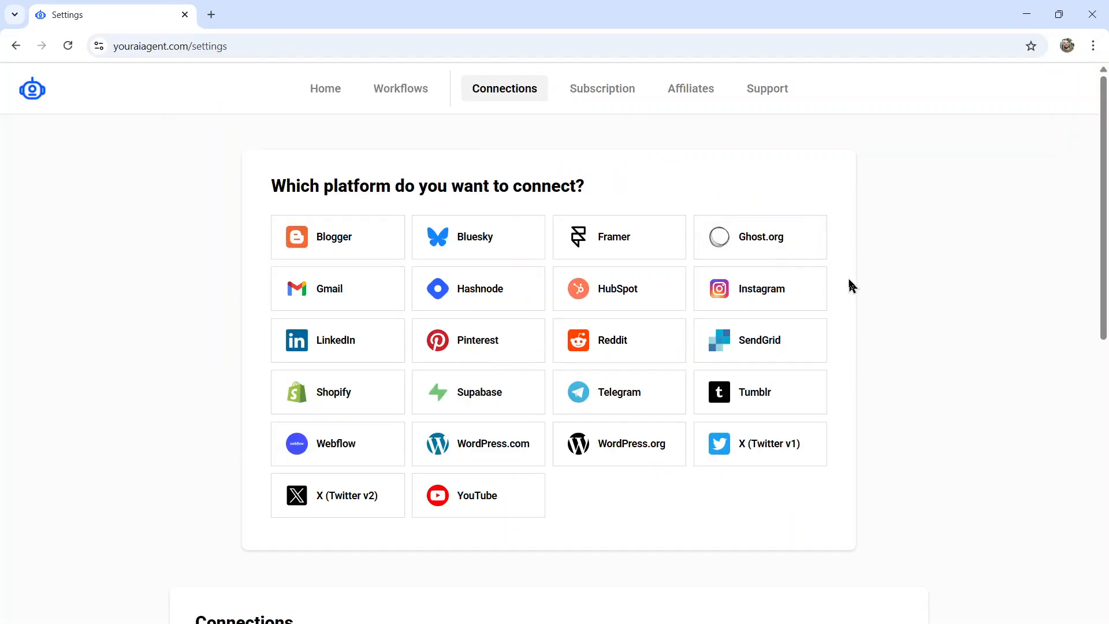
mouse_move(639, 513)
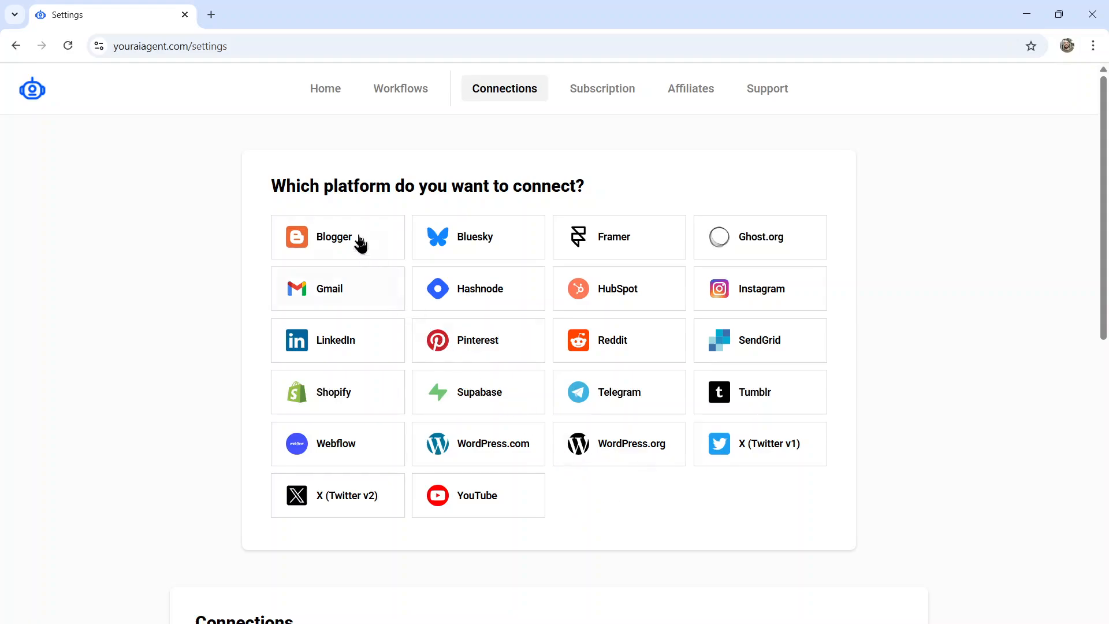
mouse_move(780, 254)
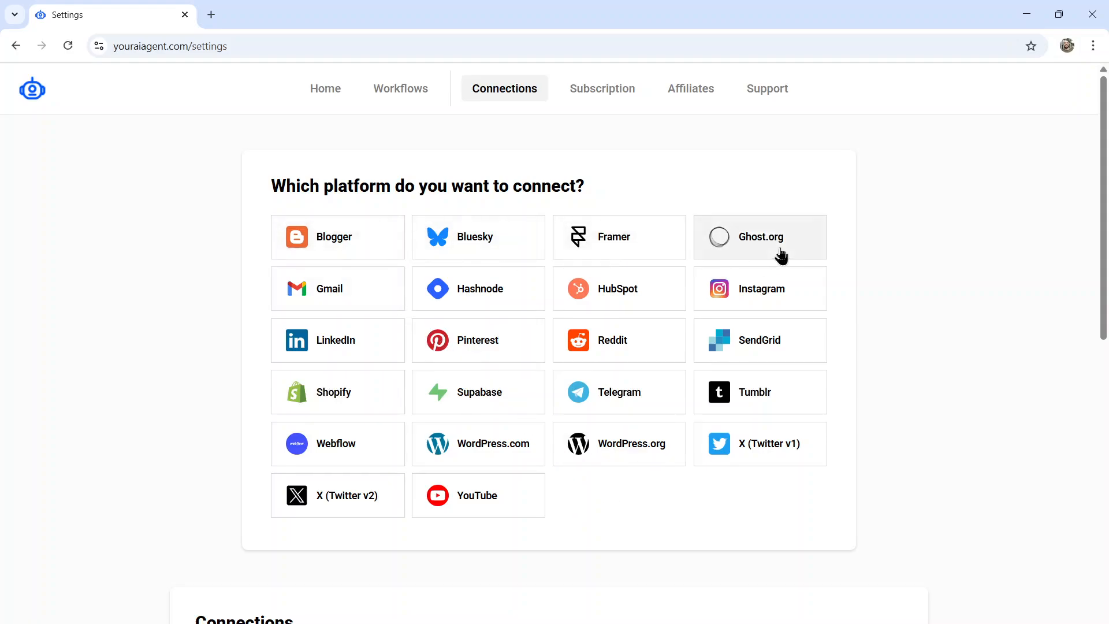
mouse_move(629, 303)
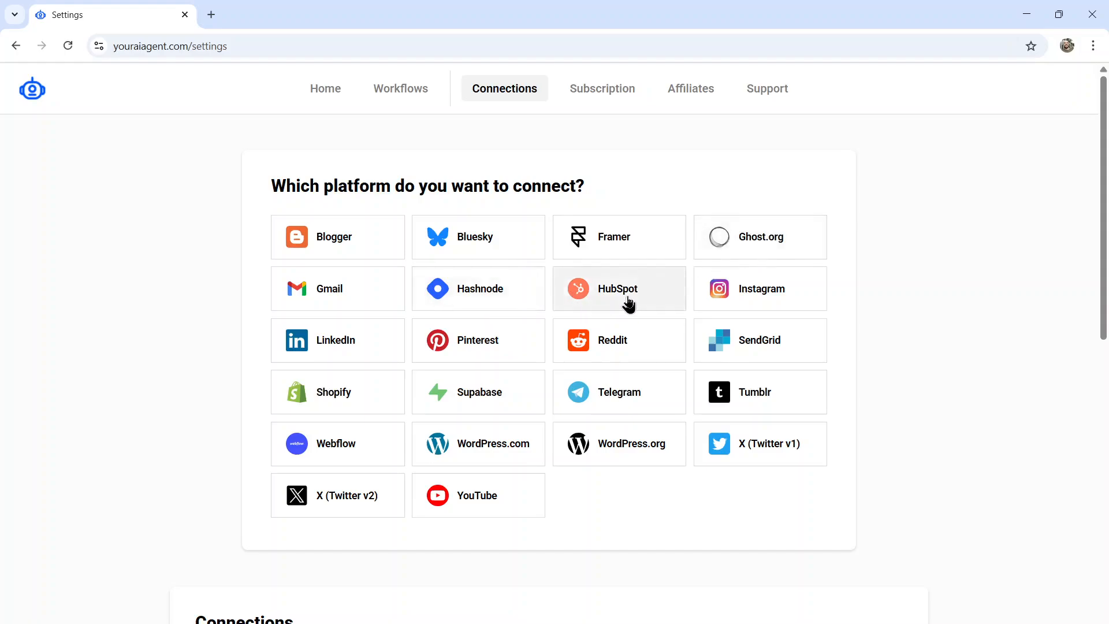
mouse_move(479, 392)
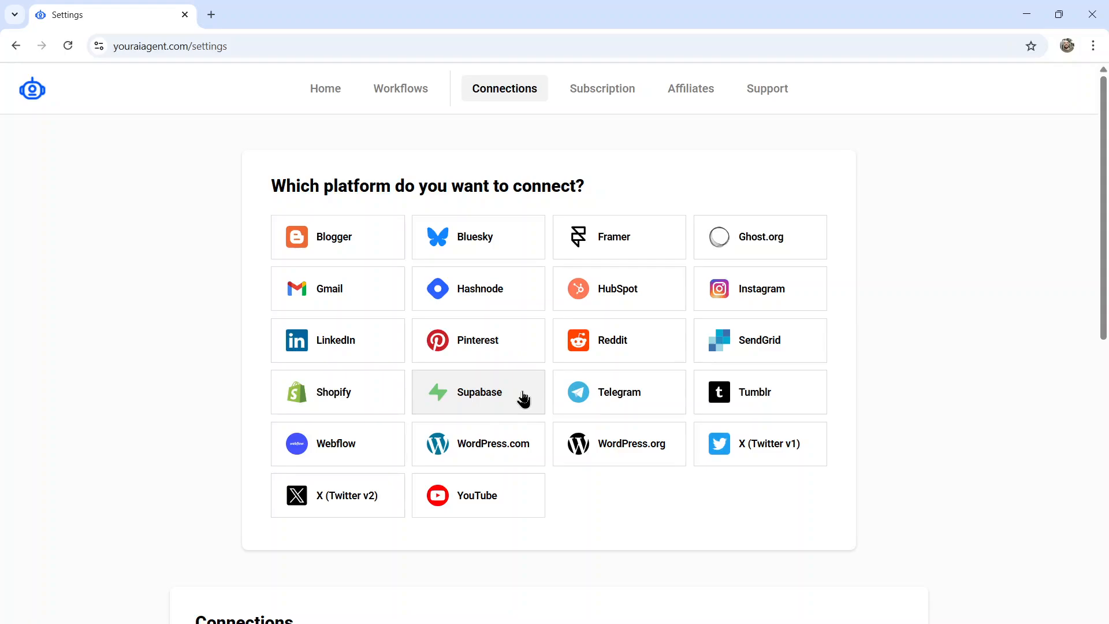
mouse_move(365, 441)
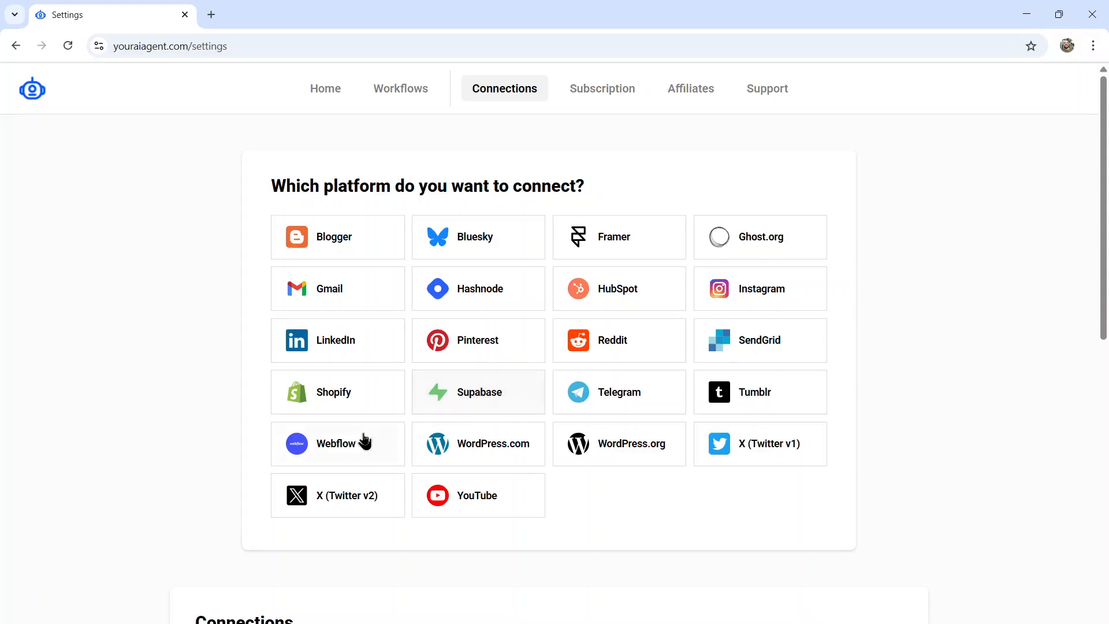
mouse_move(622, 447)
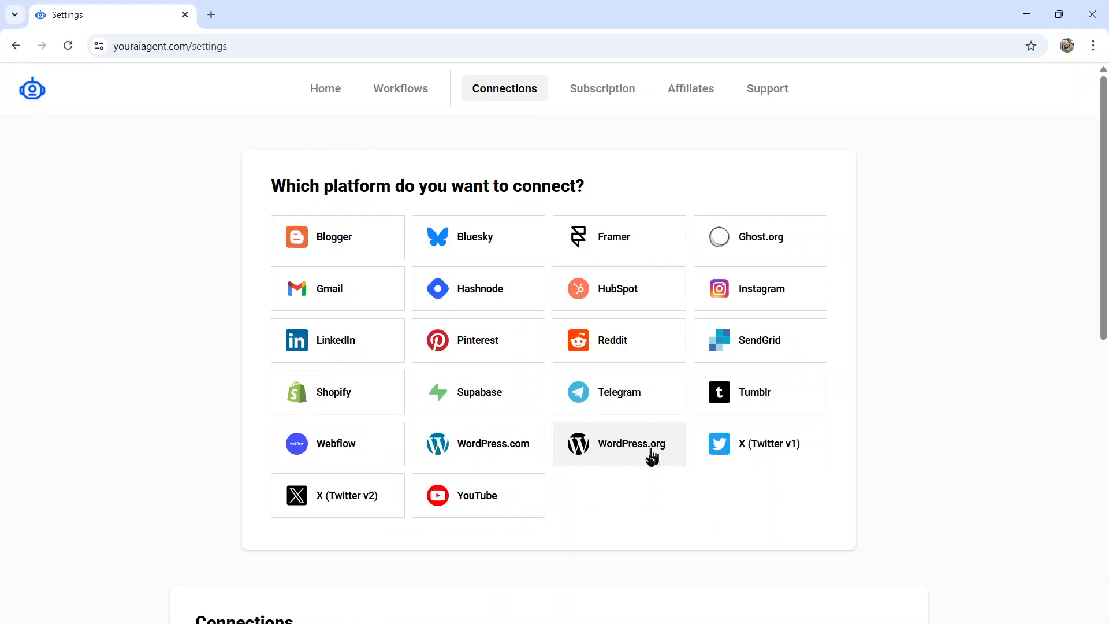
mouse_move(649, 475)
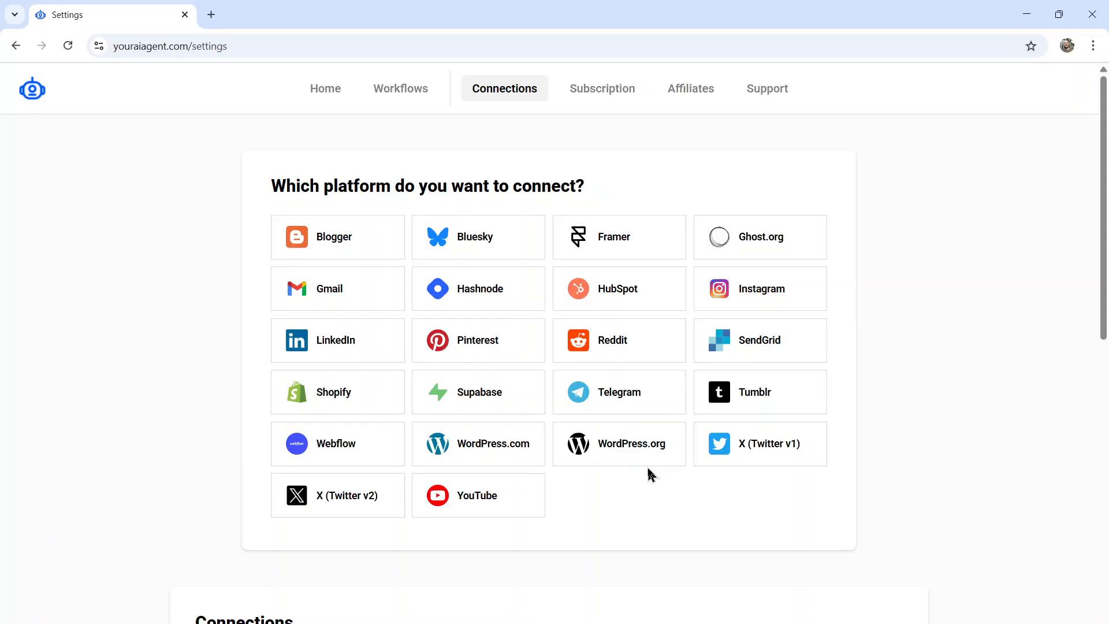
Copy the domain from WordPress admin and enter wesfrank.com as the Website URL.
click(625, 443)
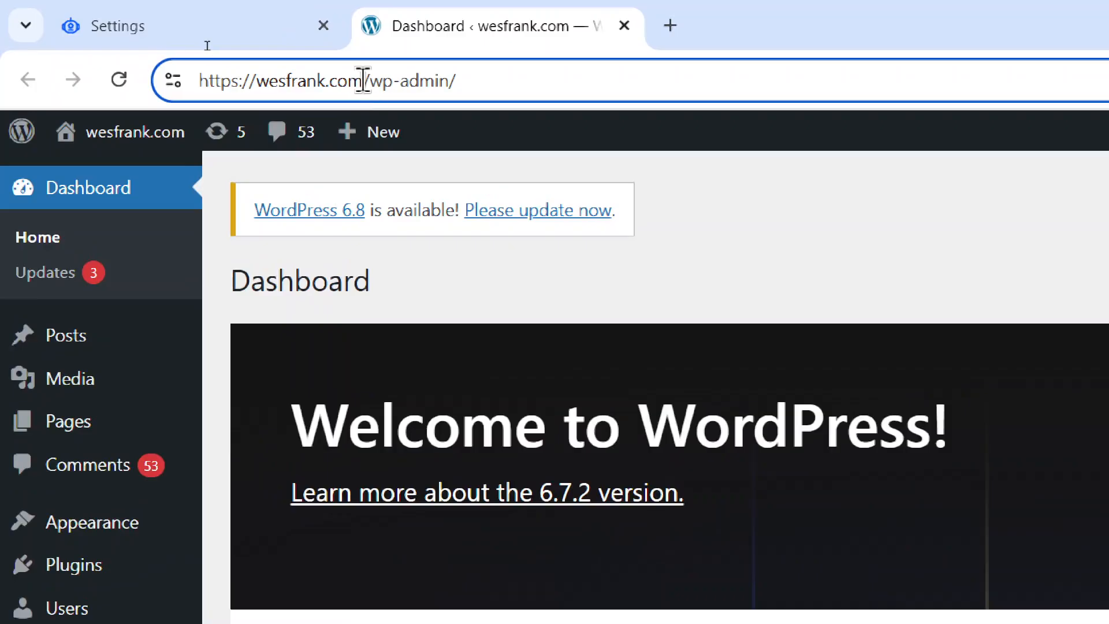
double_click(308, 81)
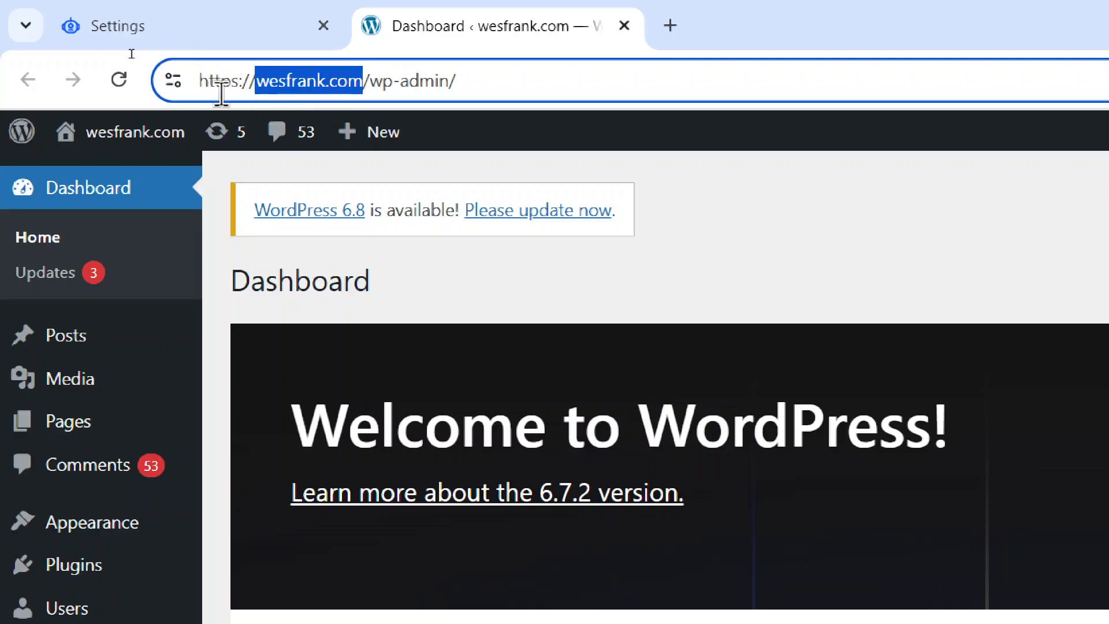
mouse_move(364, 123)
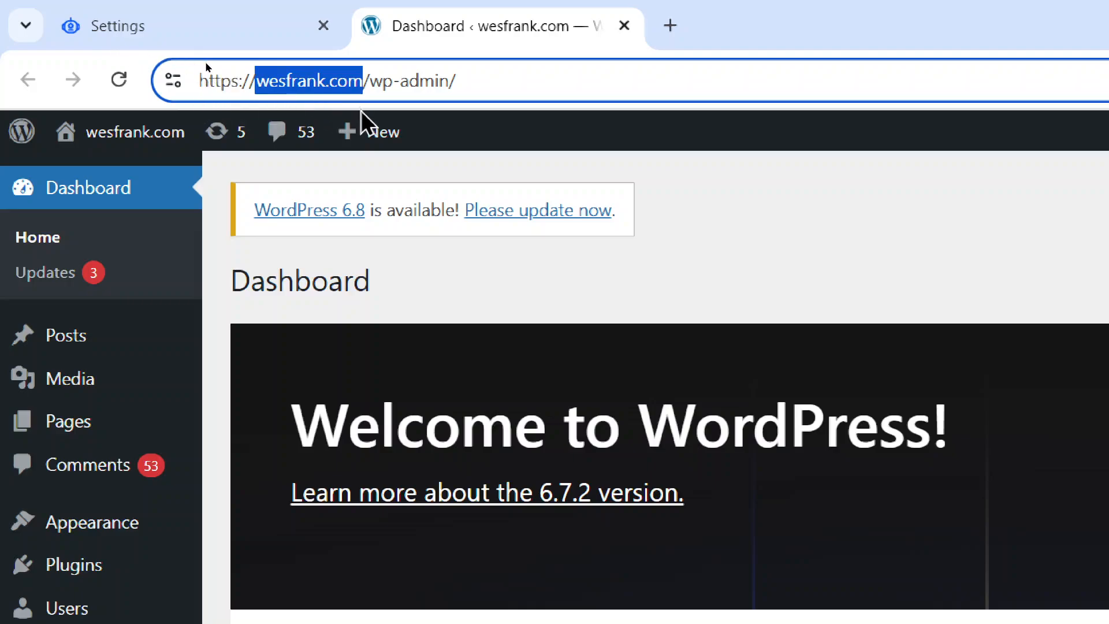
mouse_move(364, 92)
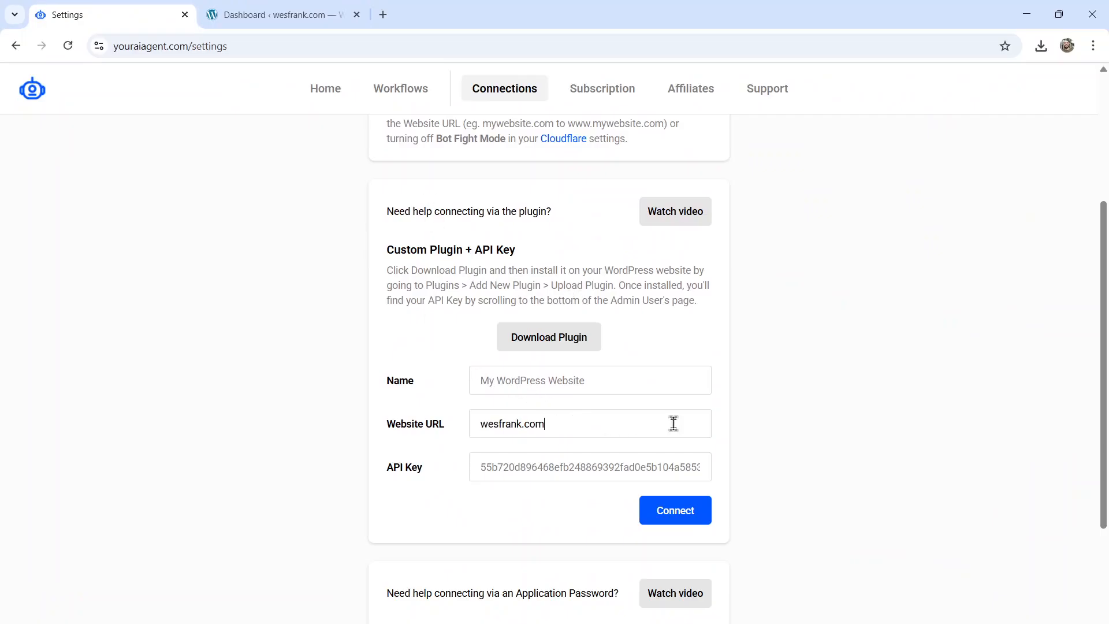
text(wesfrank.com)
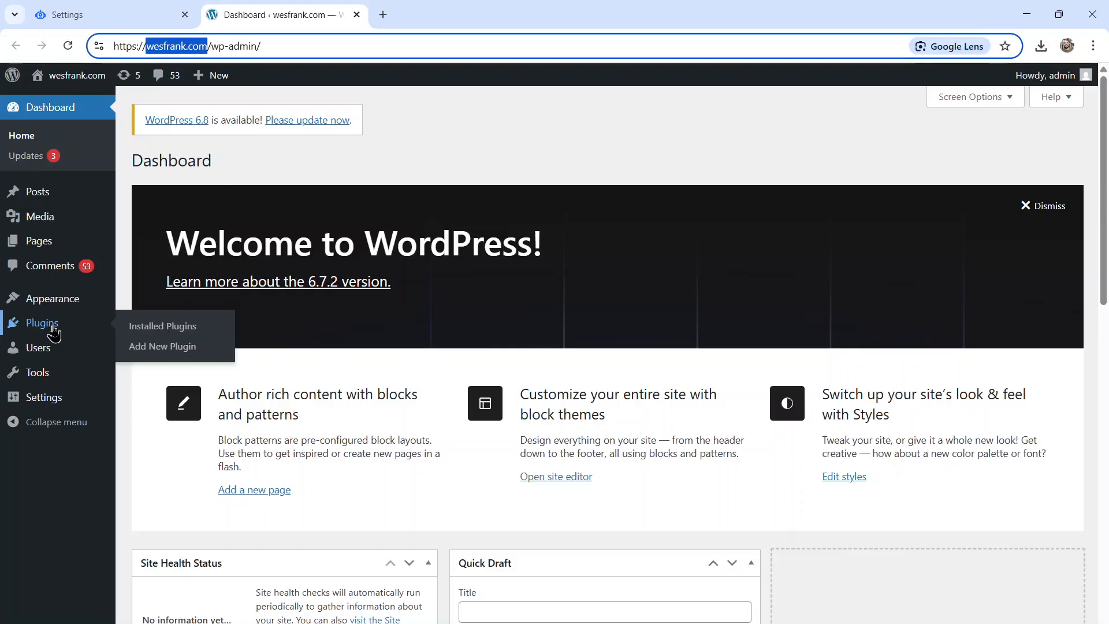
Upload, install and activate the youraiagent-wordpress-api plugin zip, then edit the wesfrank user.
click(163, 325)
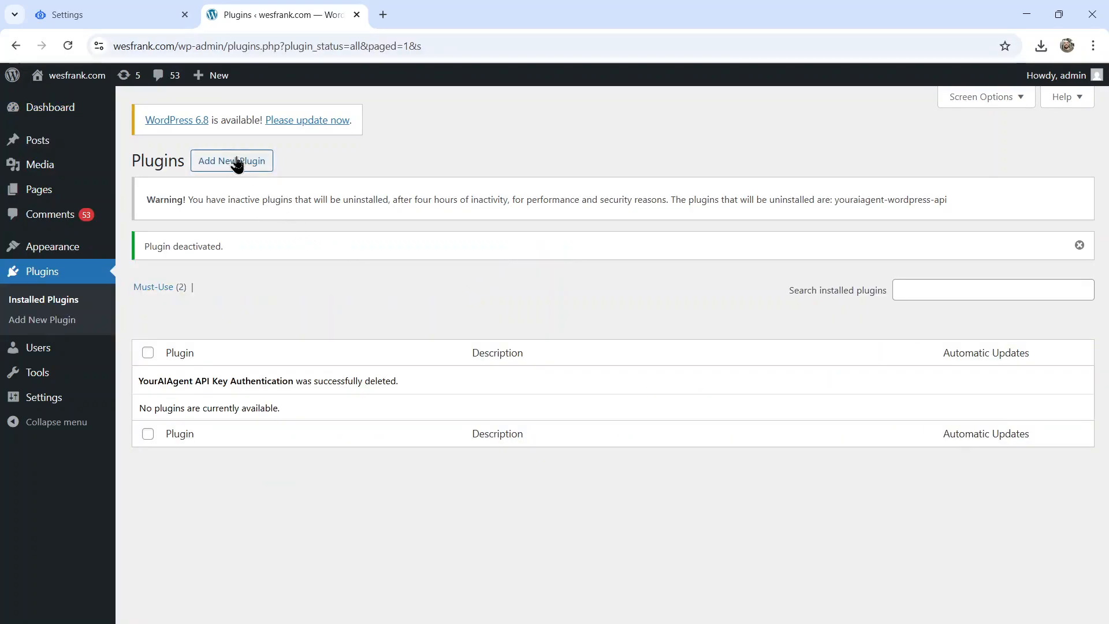
click(231, 161)
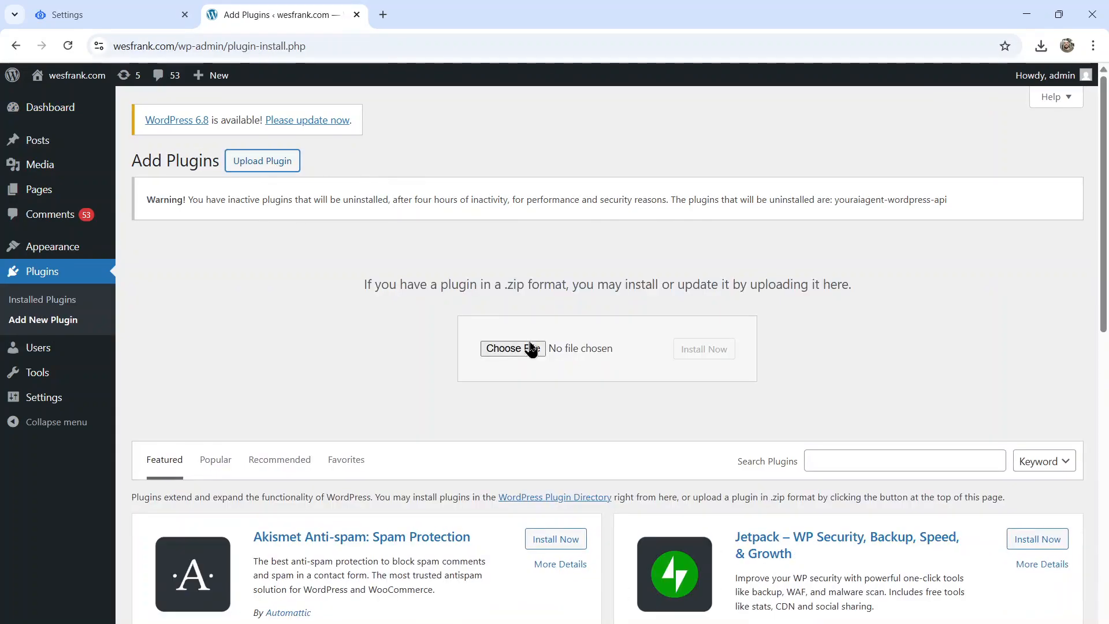
click(513, 348)
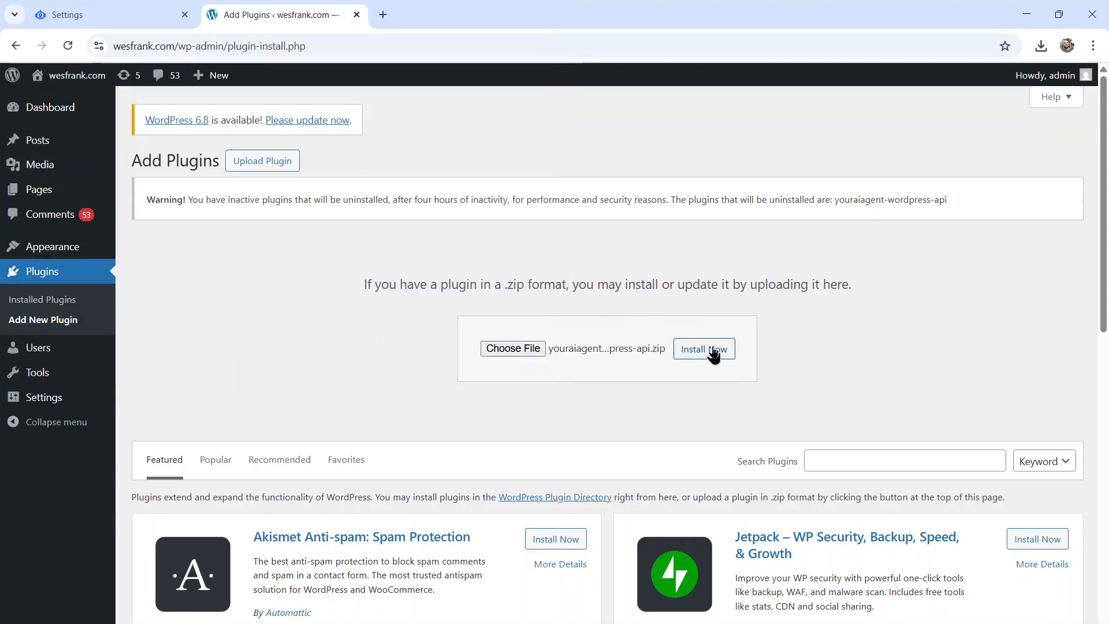
click(703, 348)
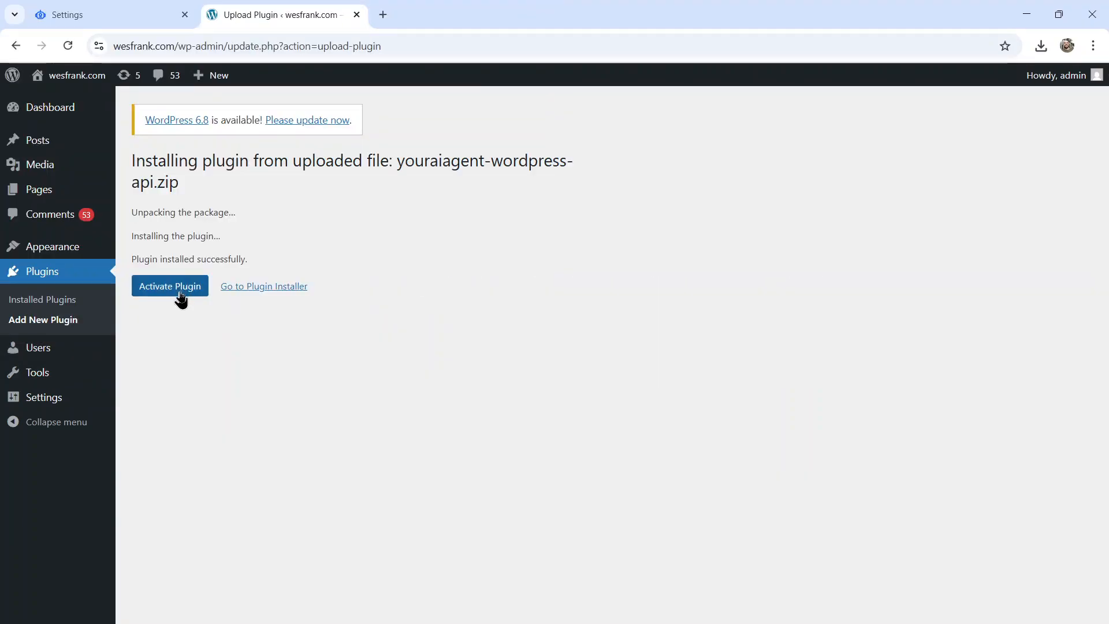
click(170, 286)
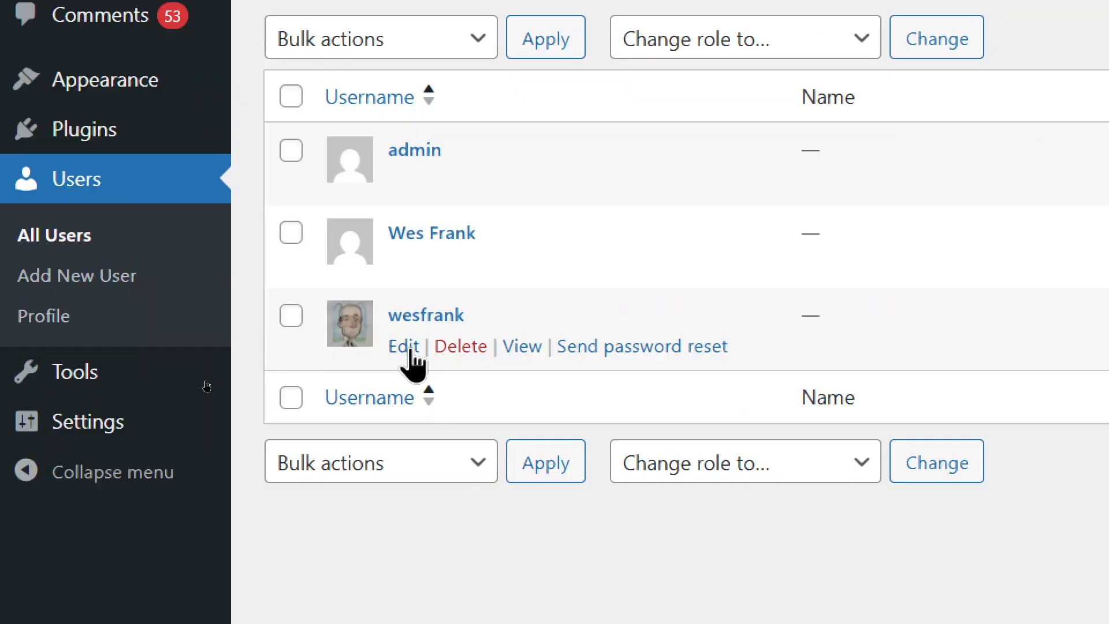
click(403, 346)
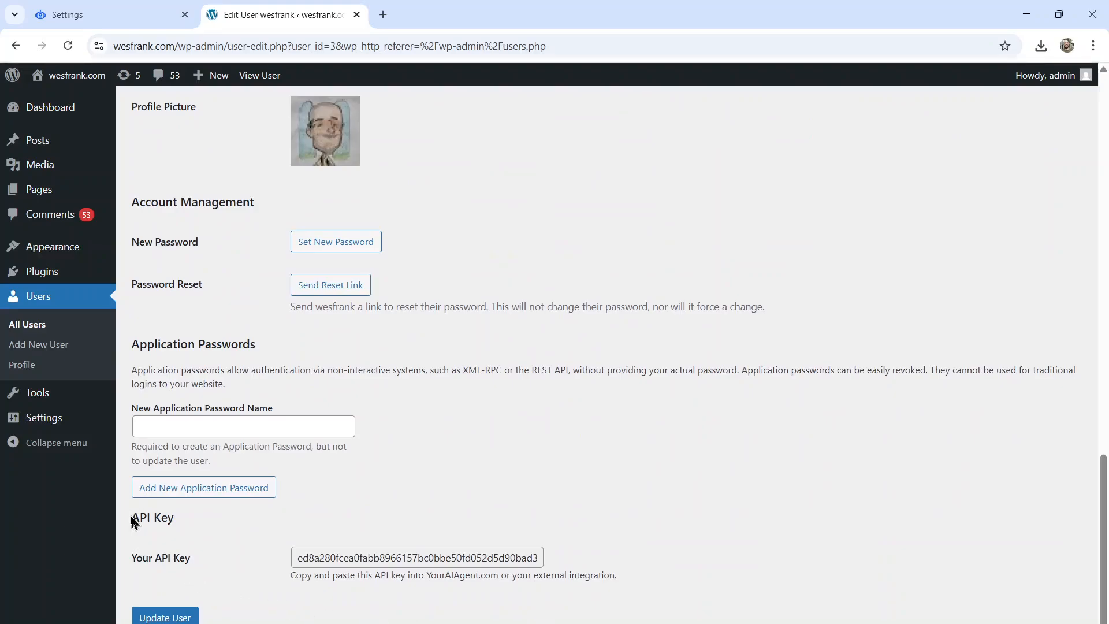
Paste the wesfrank user's API key into YourAIAgent's API Key field.
triple_click(417, 557)
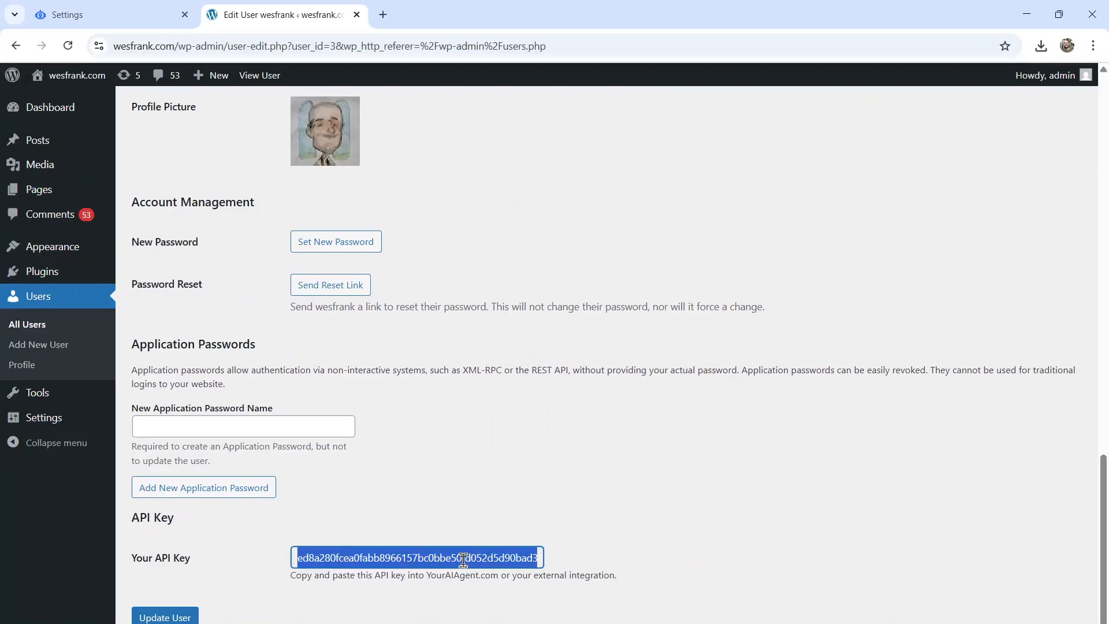
click(107, 14)
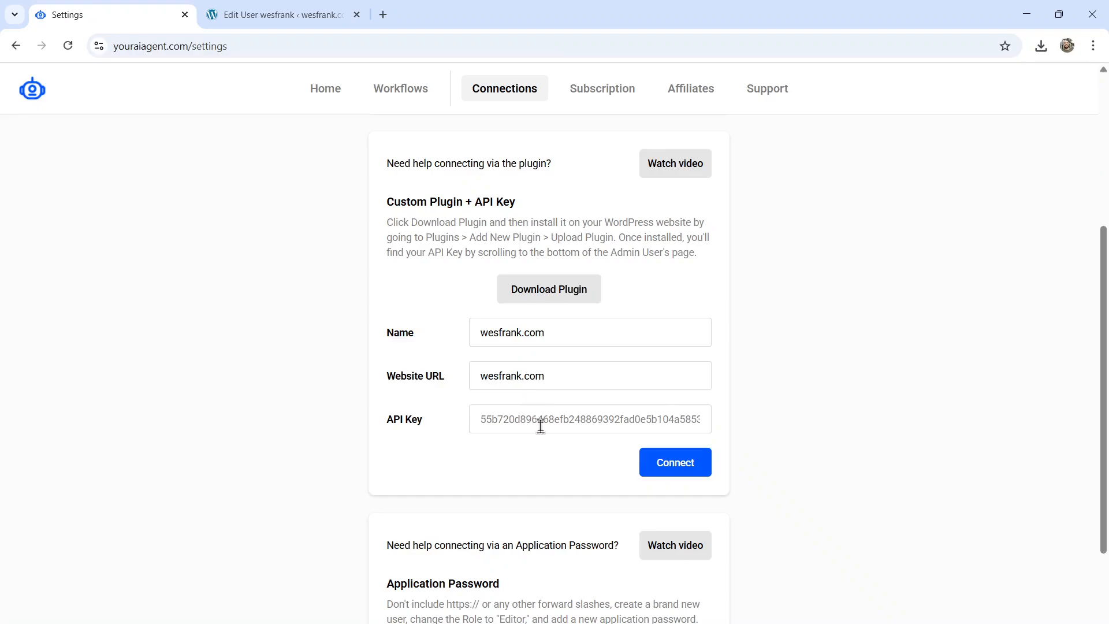
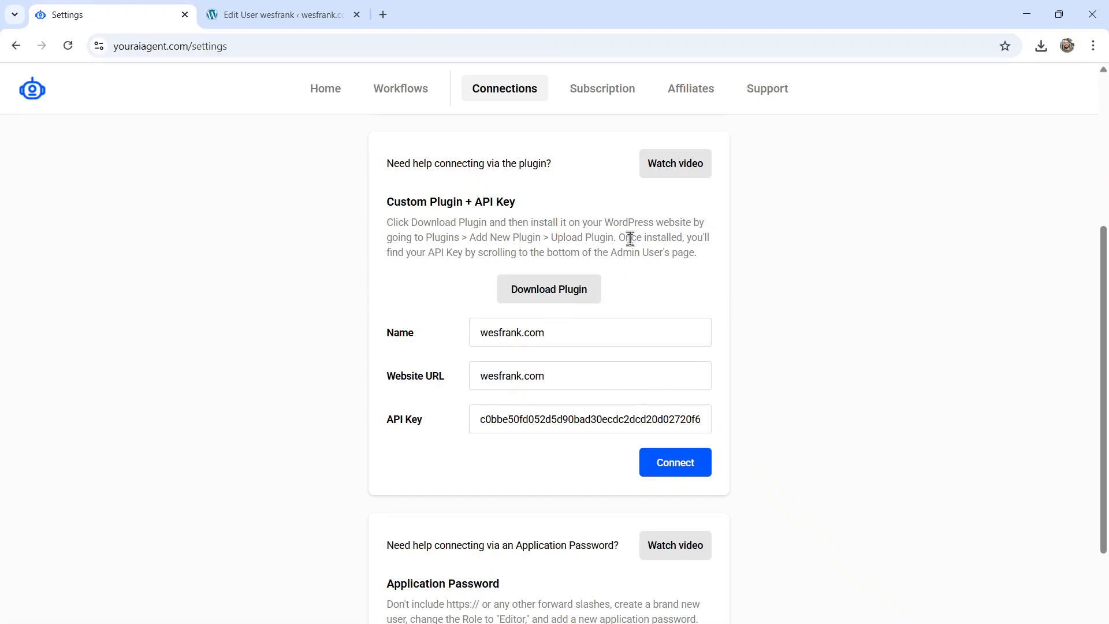
mouse_move(746, 467)
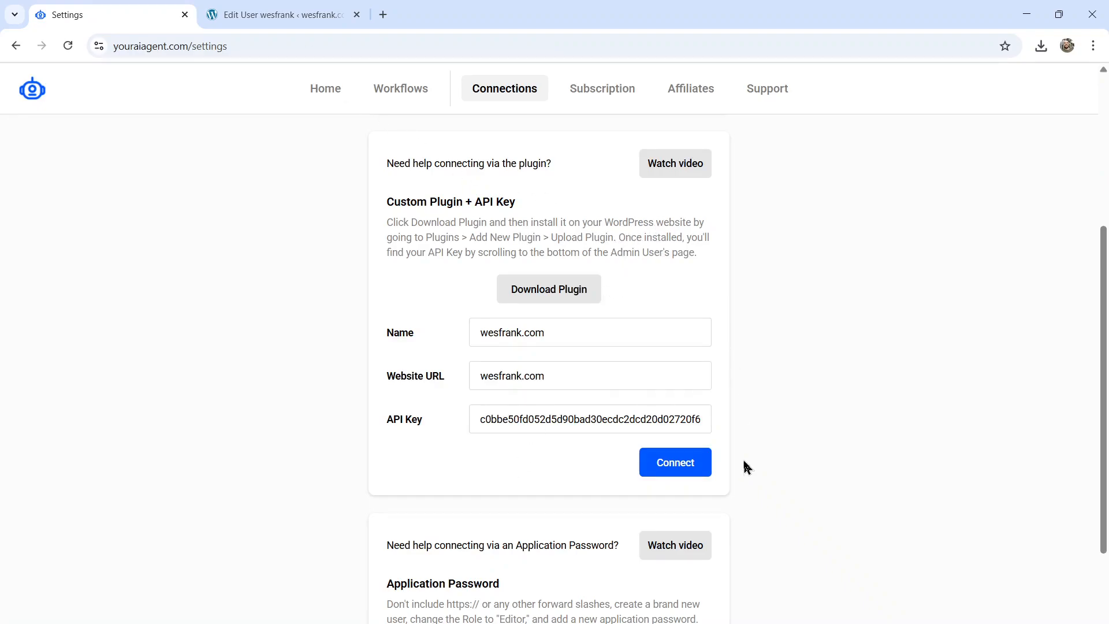
mouse_move(315, 73)
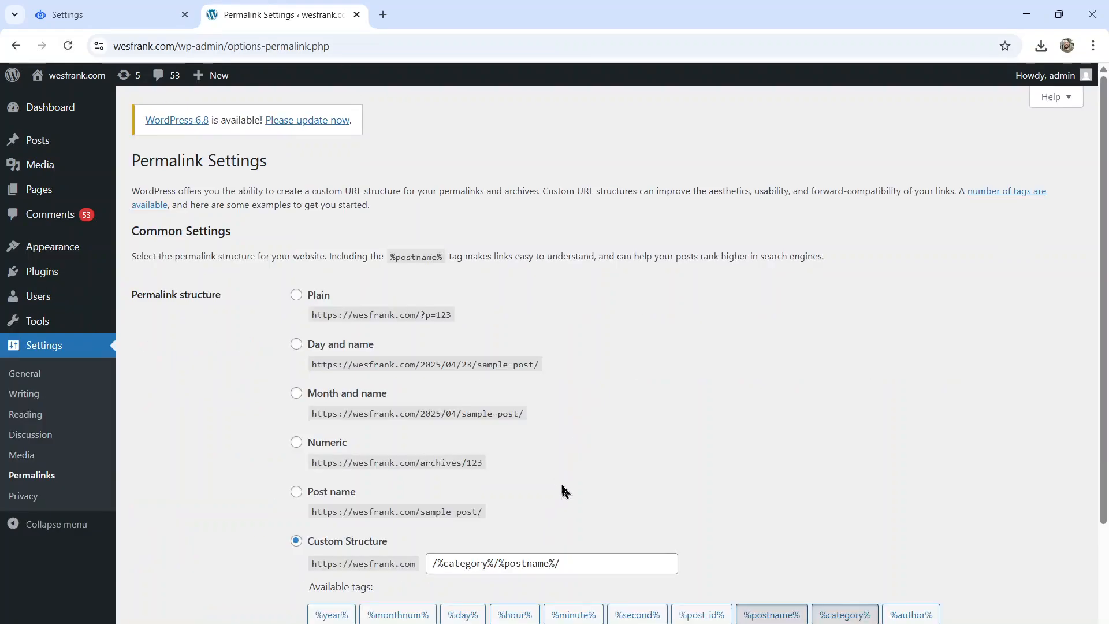
mouse_move(438, 541)
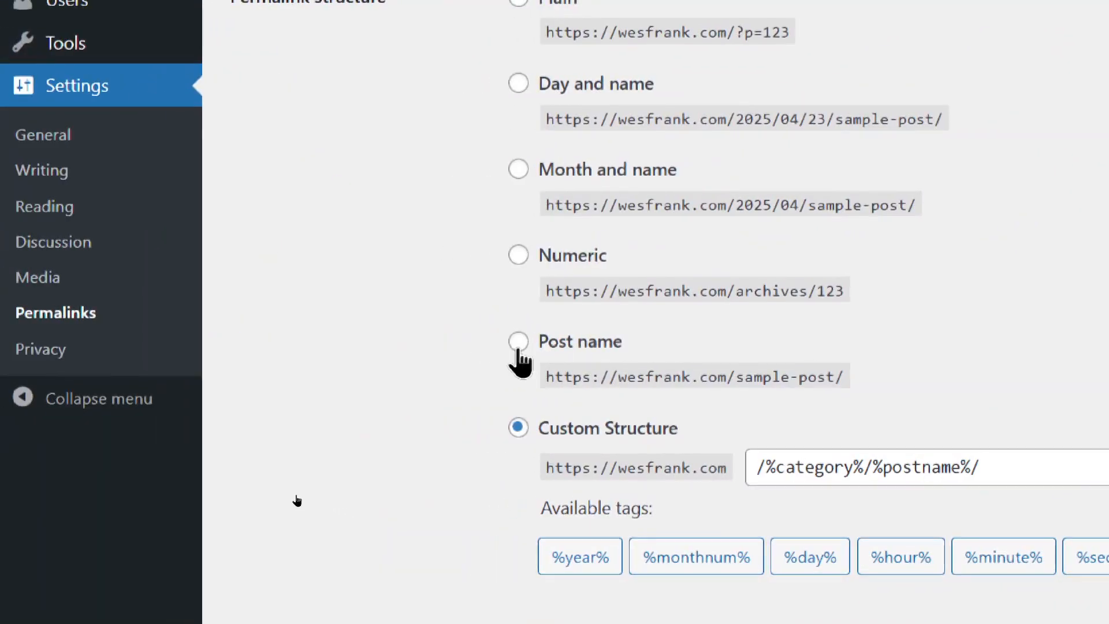
Select the Post name structure under Settings > Permalinks.
click(107, 14)
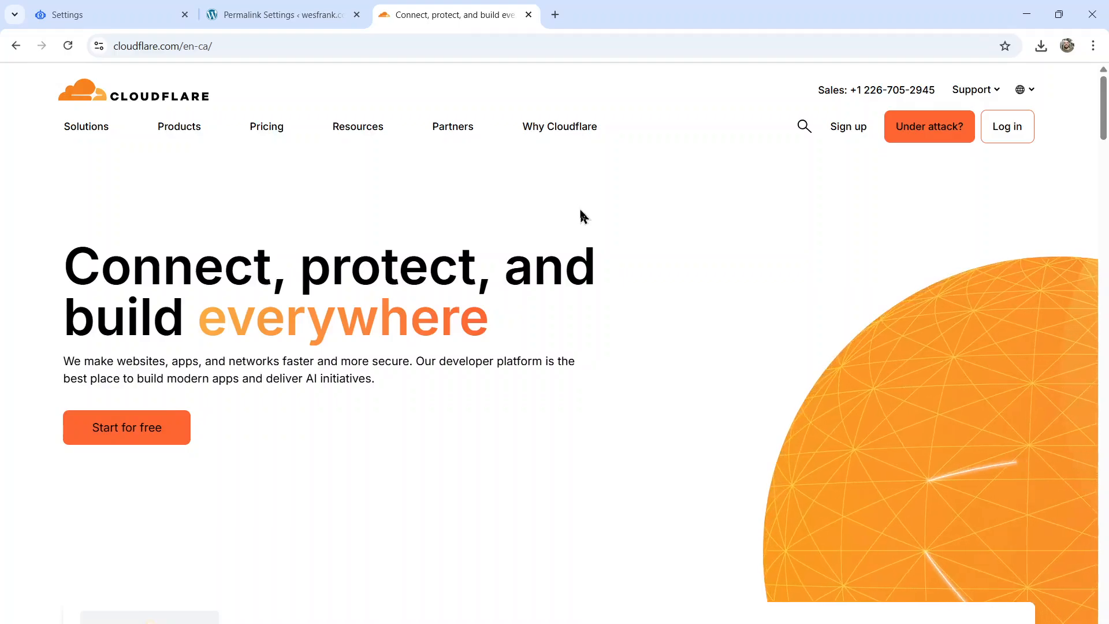
Close the Cloudflare tab and return to the YourAIAgent Settings tab.
click(106, 14)
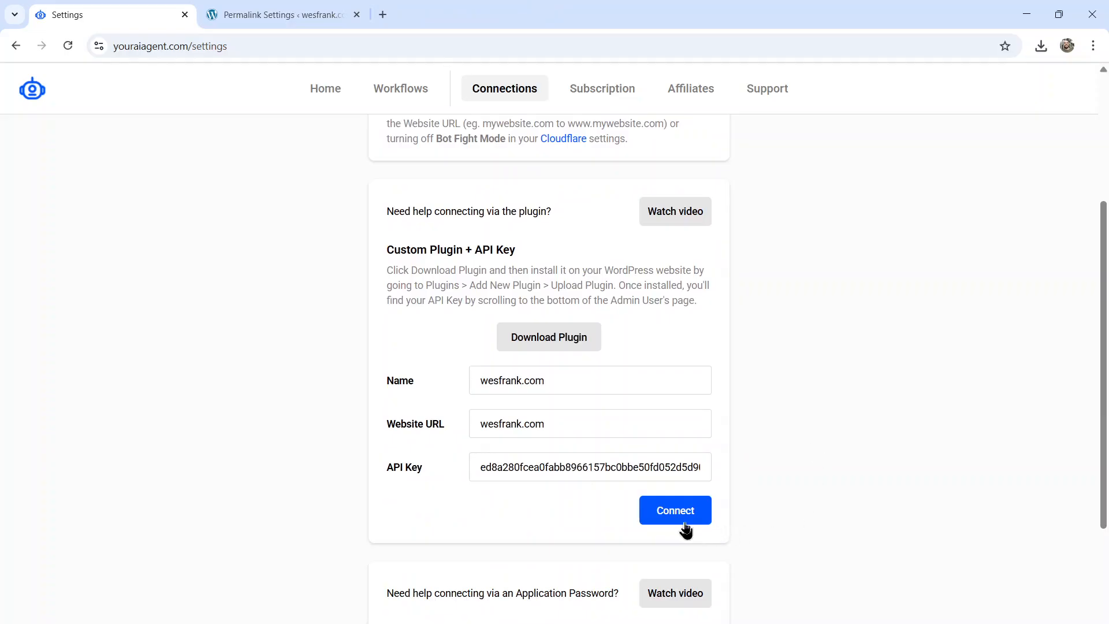
Connect wesfrank.com, dismiss the success alert, and scroll to the Connections table.
click(675, 510)
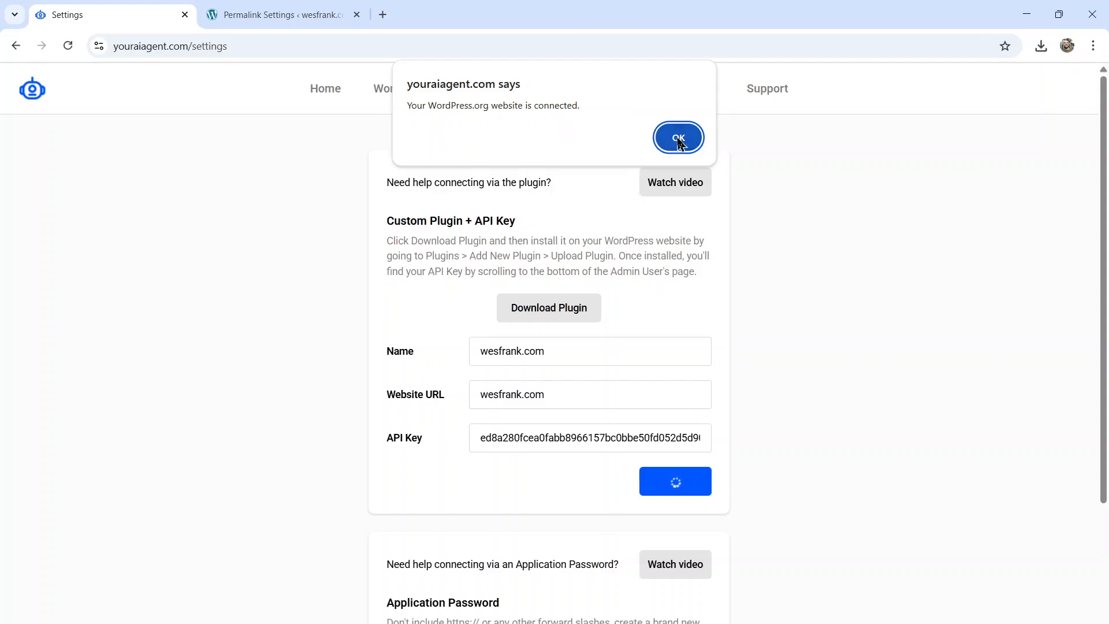
click(677, 137)
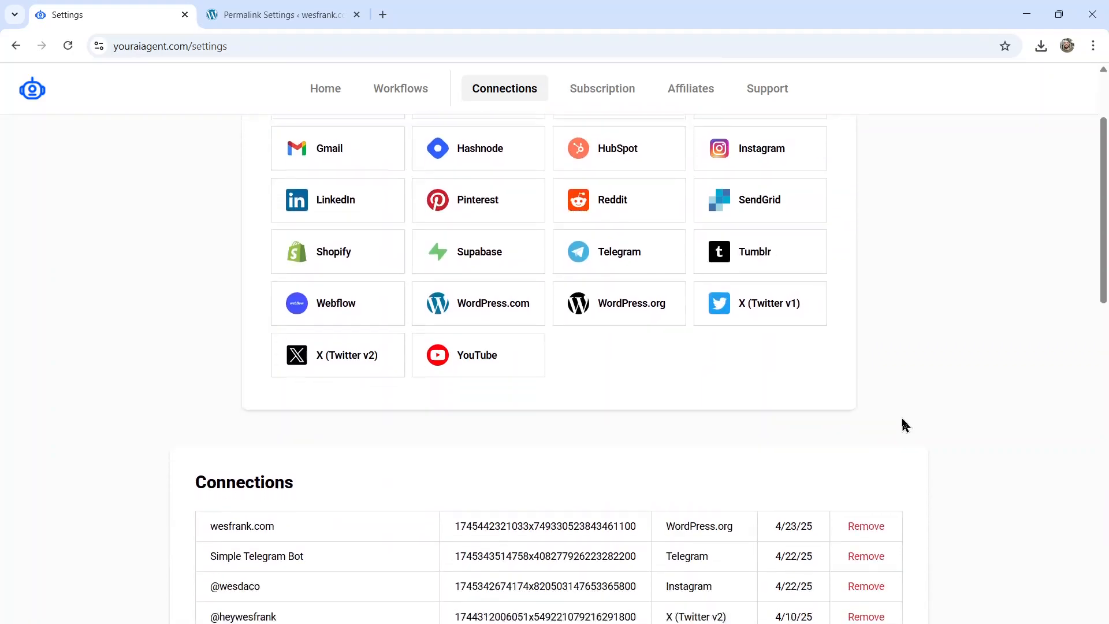
scroll(down, 3)
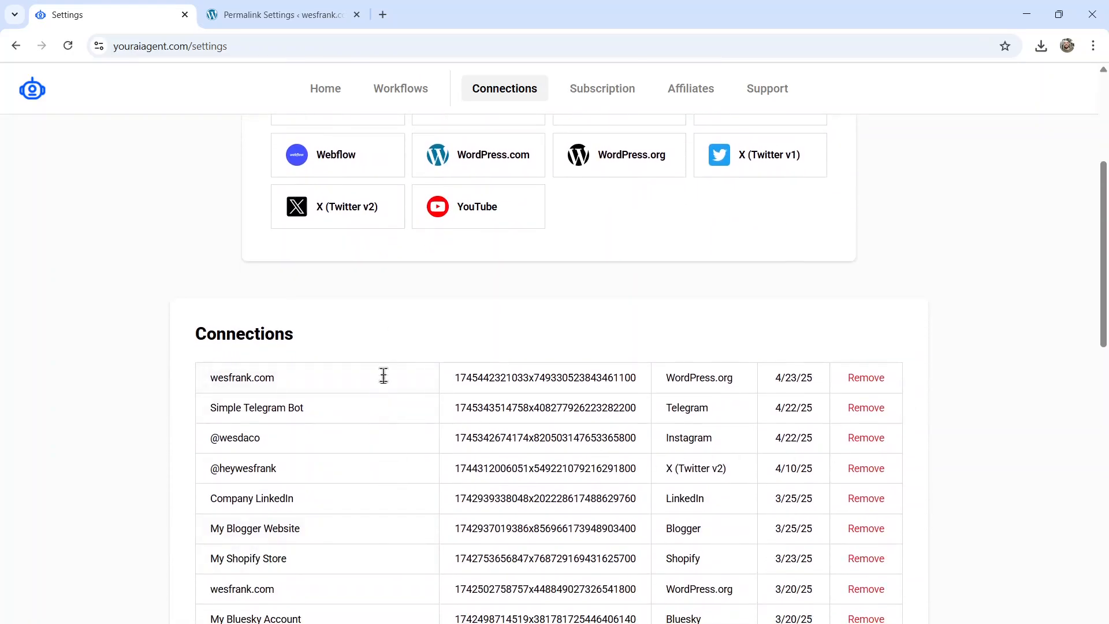
scroll(down, 3)
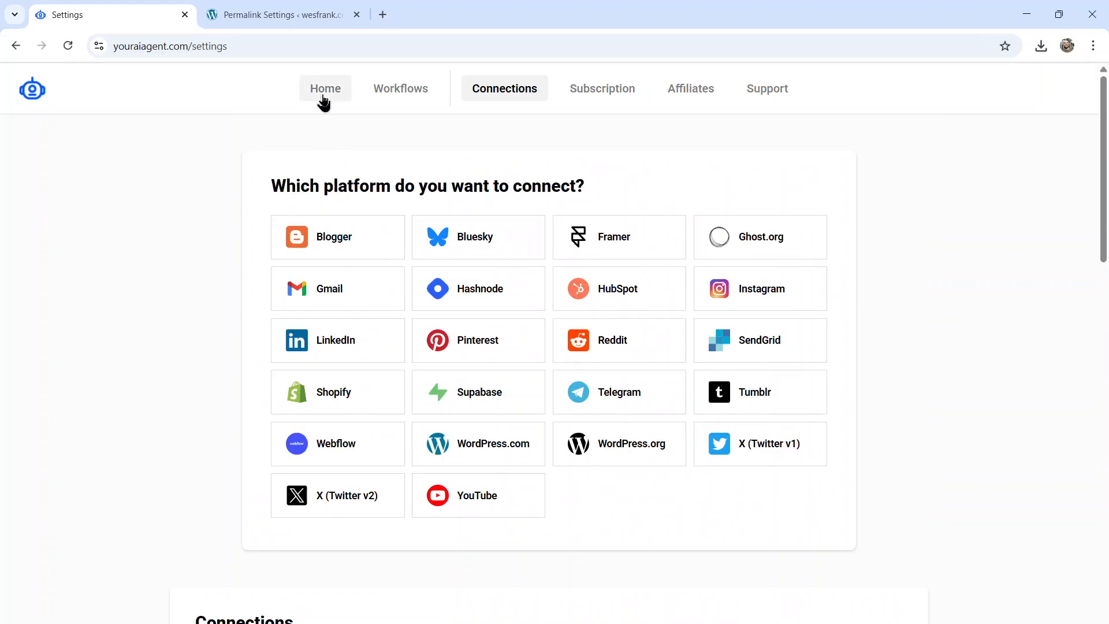
From the home page, scroll to the Endless Blogger card and highlight its description.
click(325, 88)
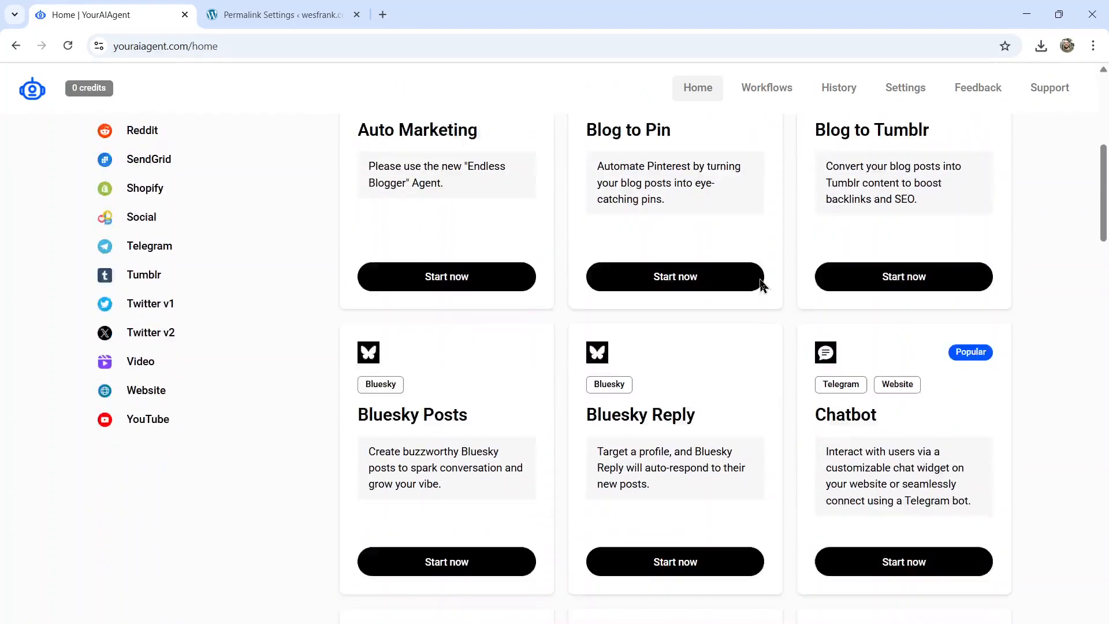
scroll(down, 3)
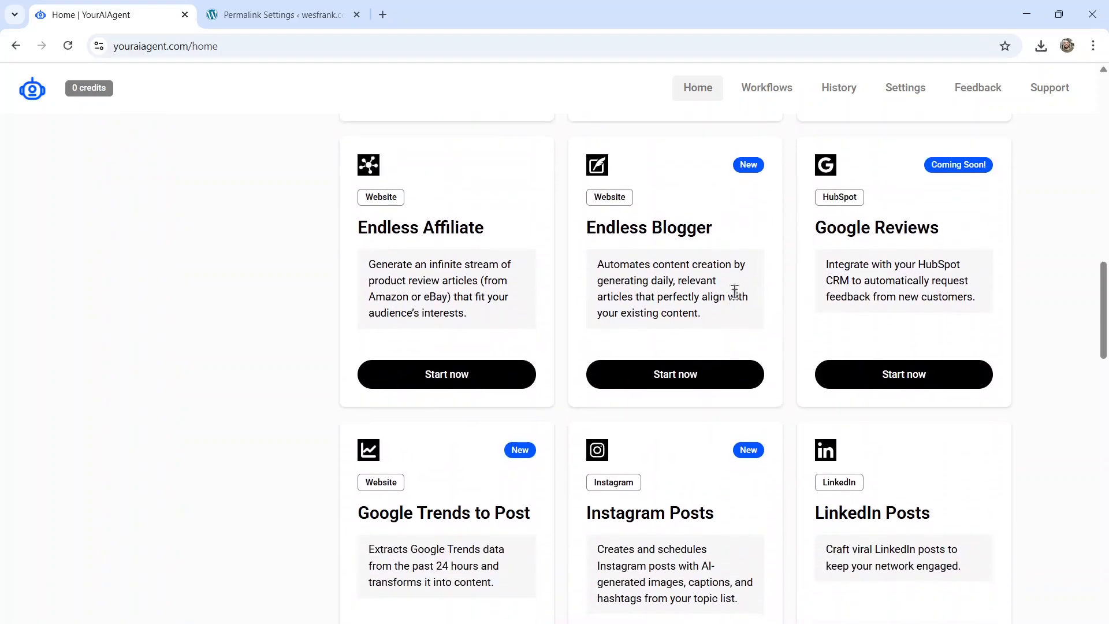
drag(598, 281, 700, 313)
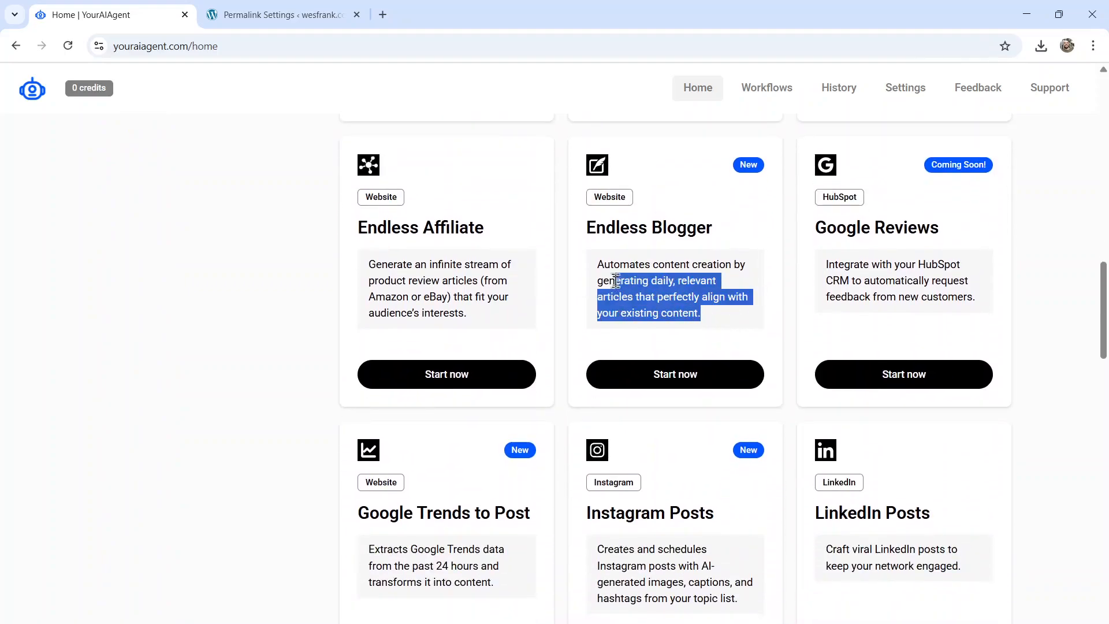
drag(615, 279, 700, 312)
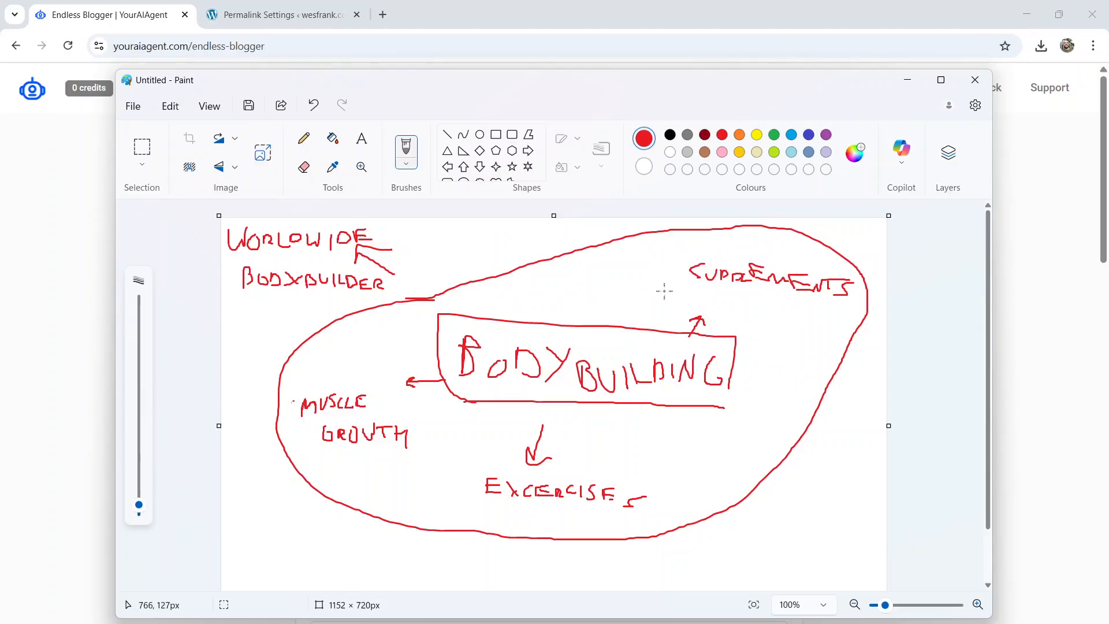
mouse_move(695, 407)
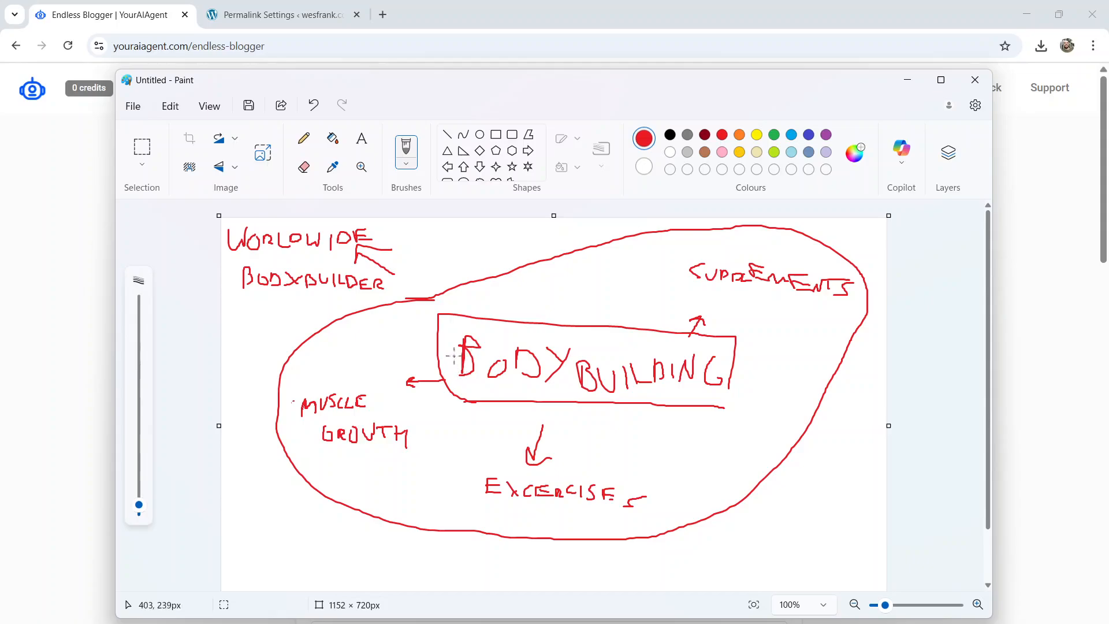
Scribble over the mind map labels and beside WORLDWIDE, then close Paint.
drag(460, 364, 686, 368)
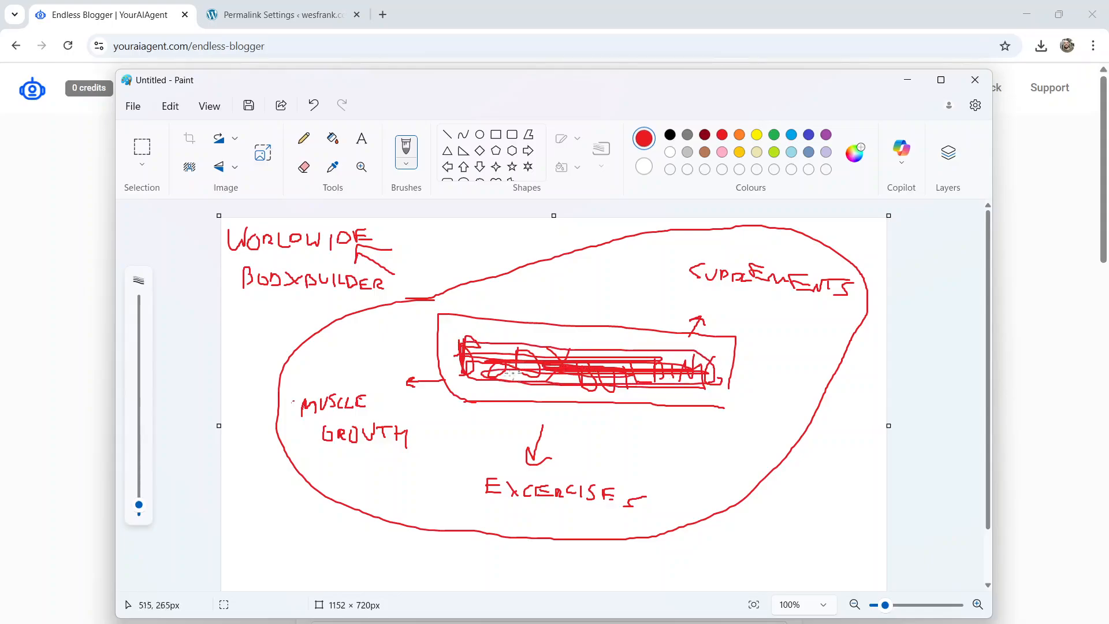
drag(300, 403, 385, 439)
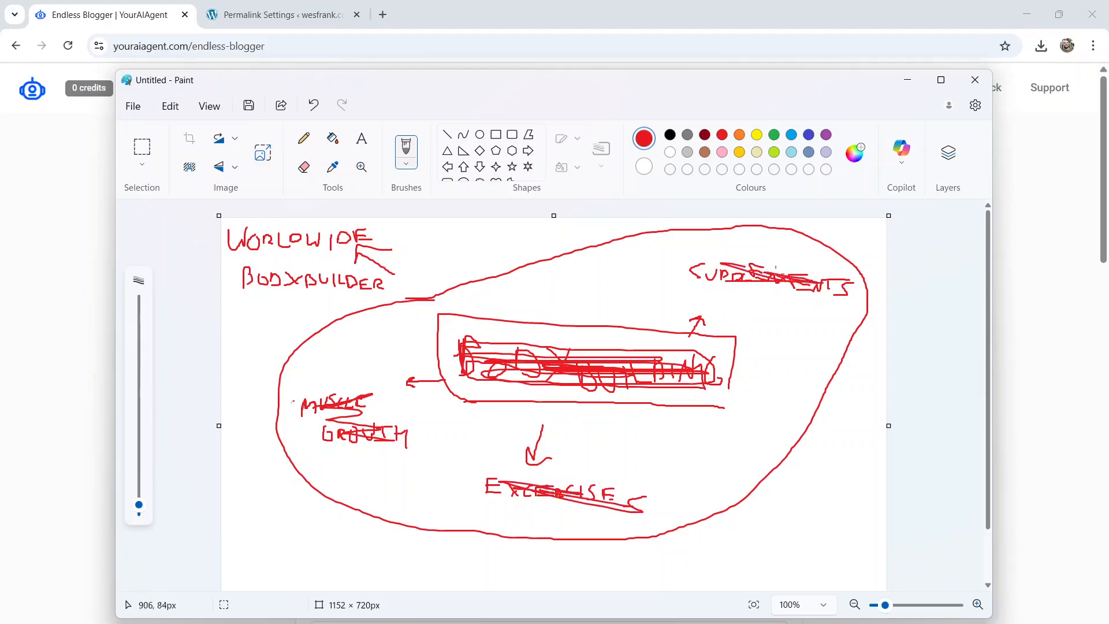
drag(231, 256, 504, 243)
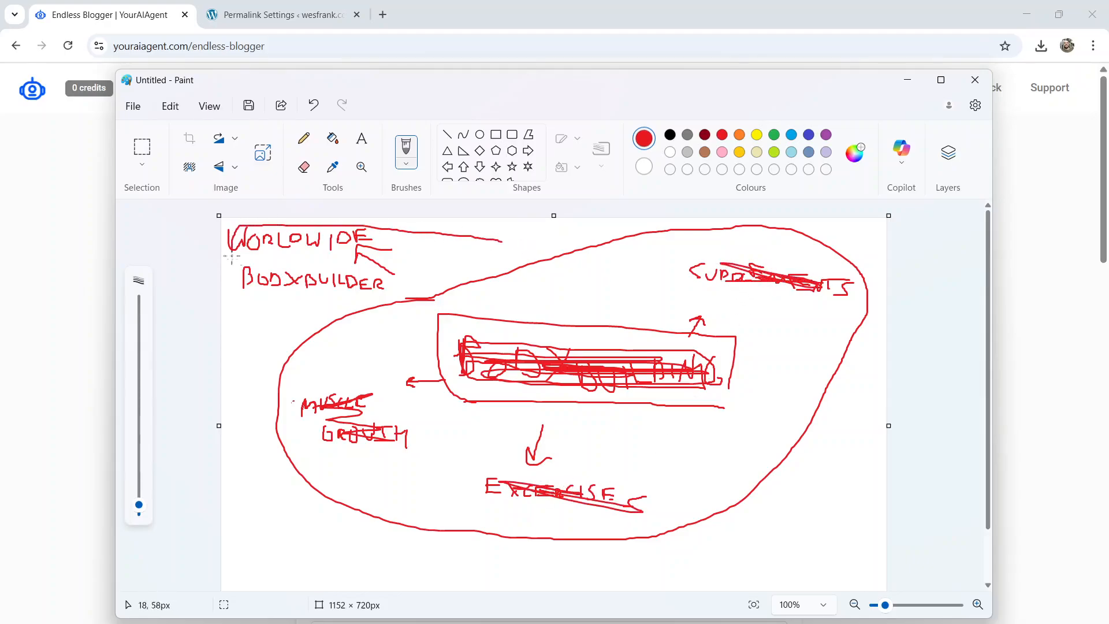
click(975, 79)
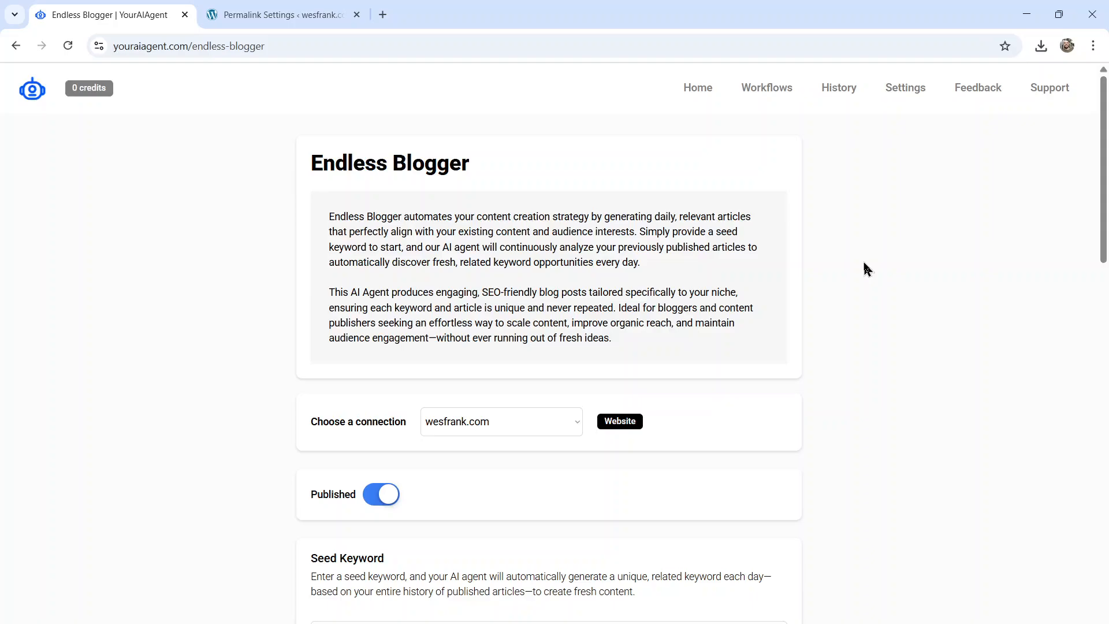
scroll(down, 3)
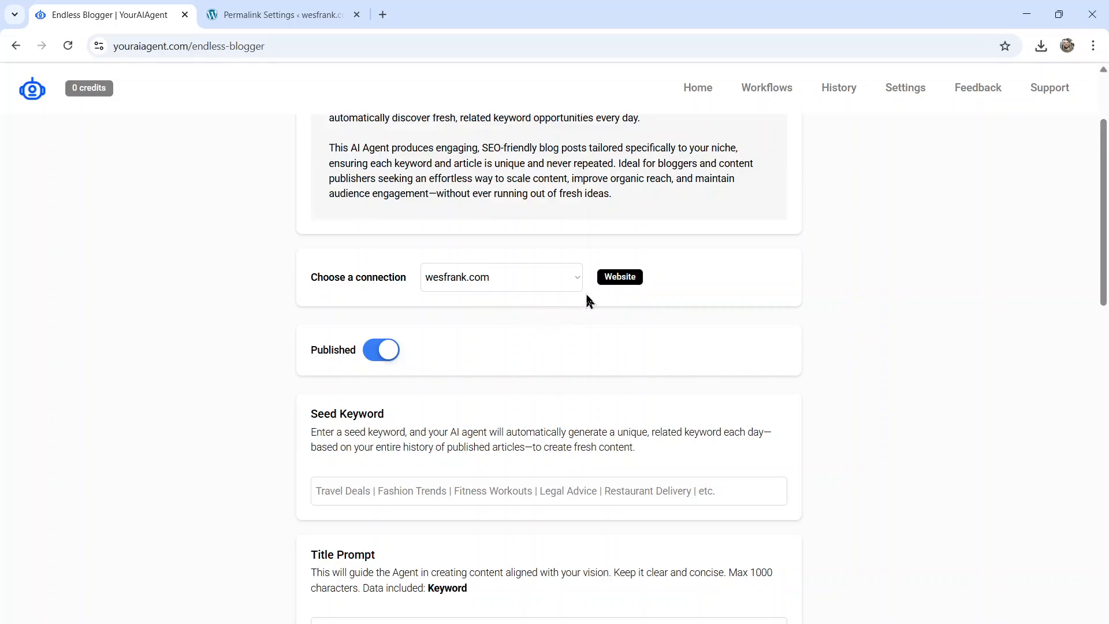
click(501, 277)
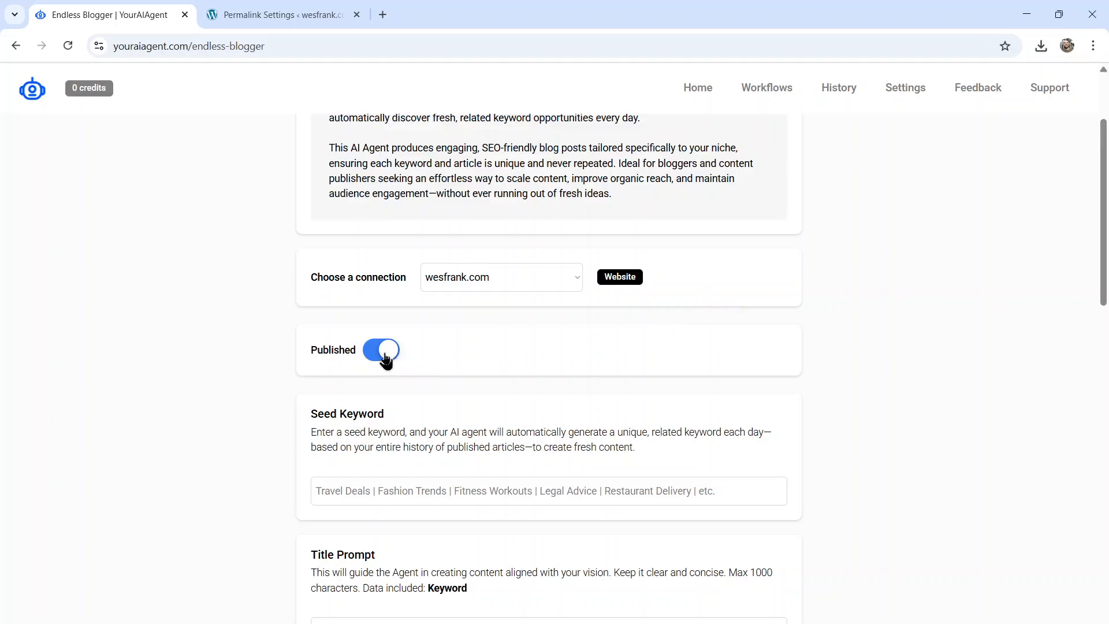
click(381, 350)
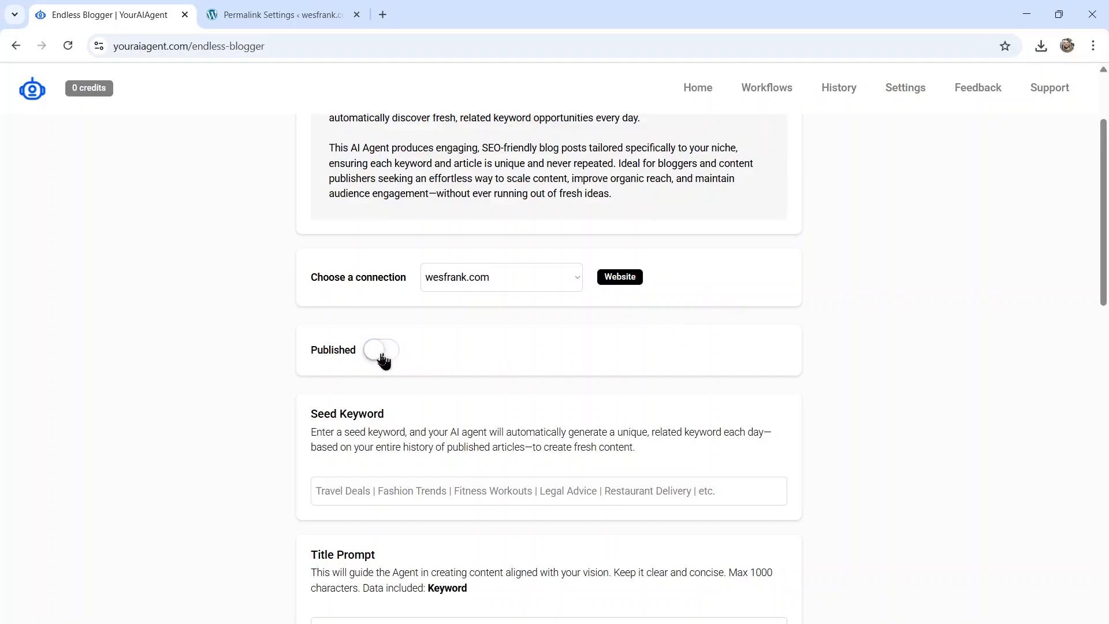
click(381, 349)
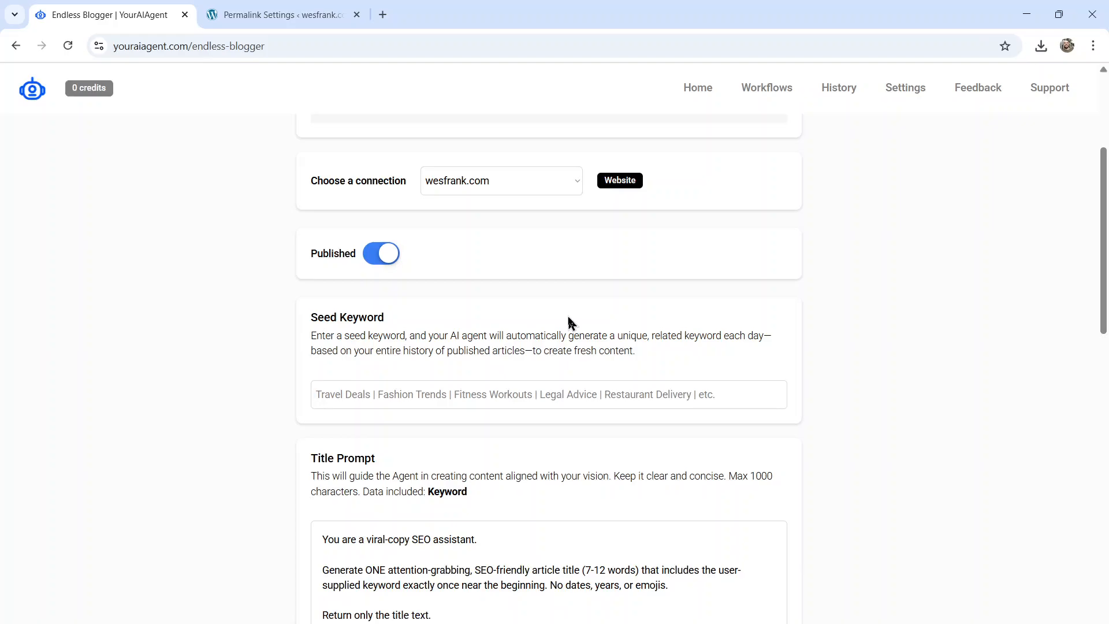
Enter Bodybuilding in the Endless Blogger Seed Keyword field.
click(549, 394)
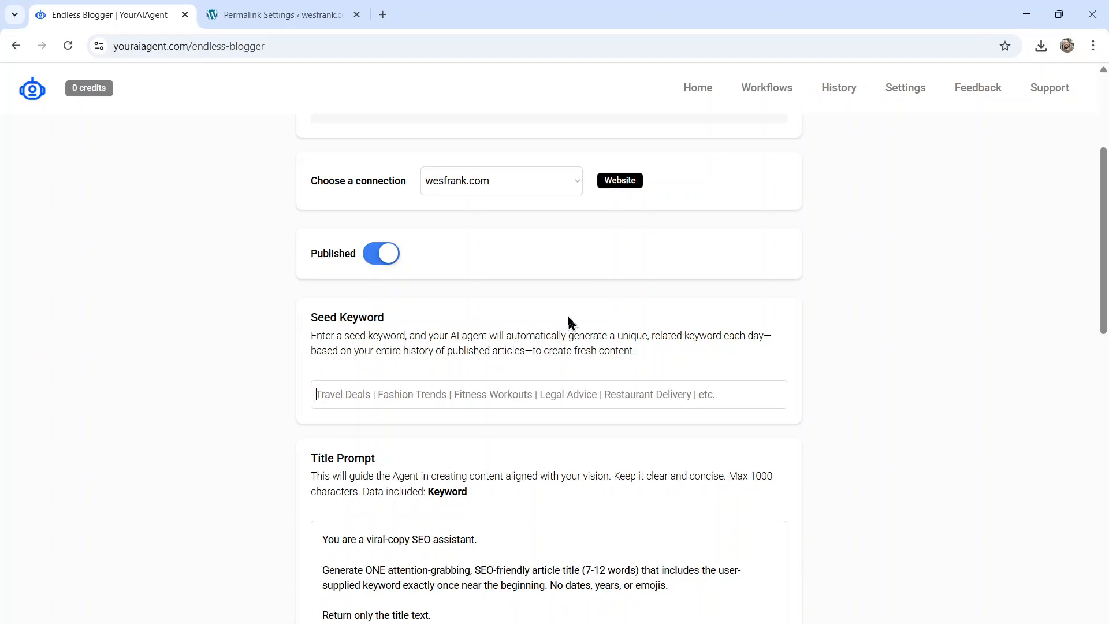
text(Bodybuilding)
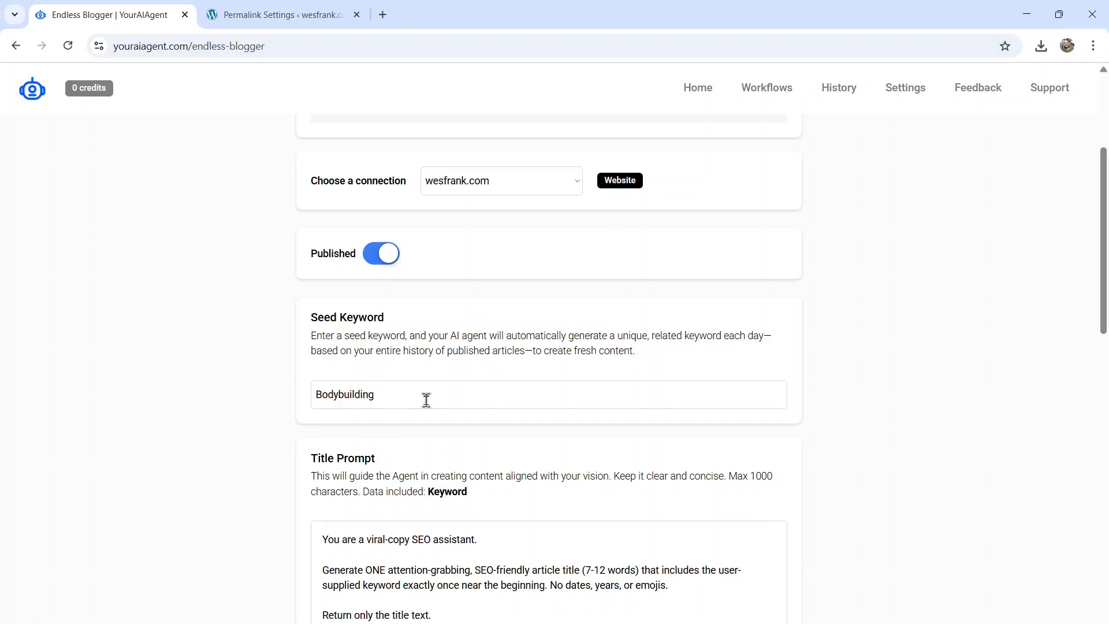
scroll(down, 3)
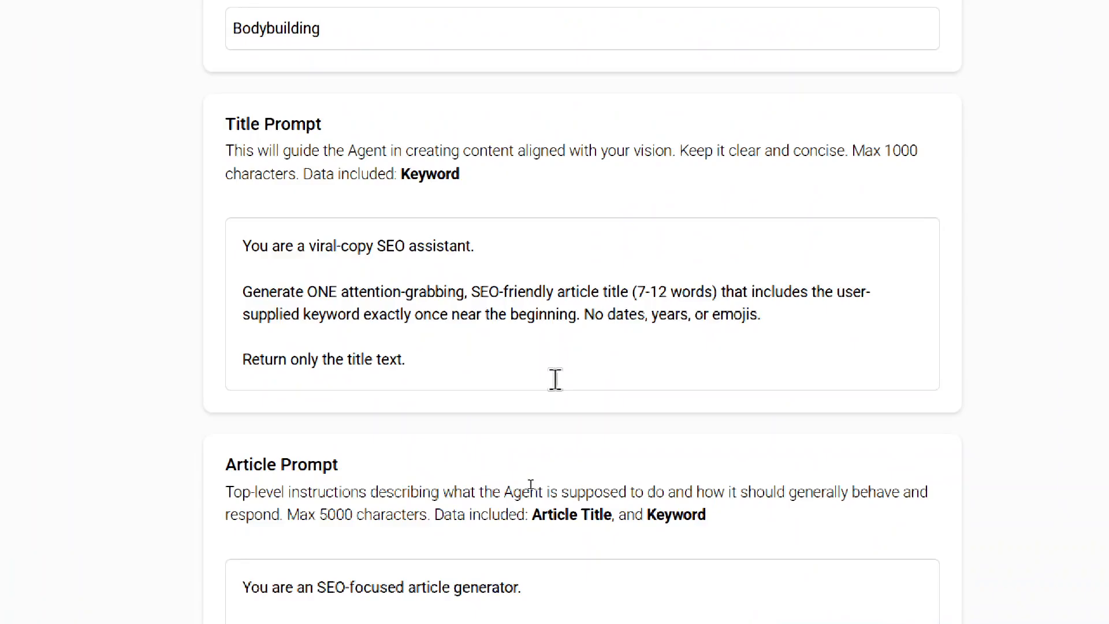
click(318, 28)
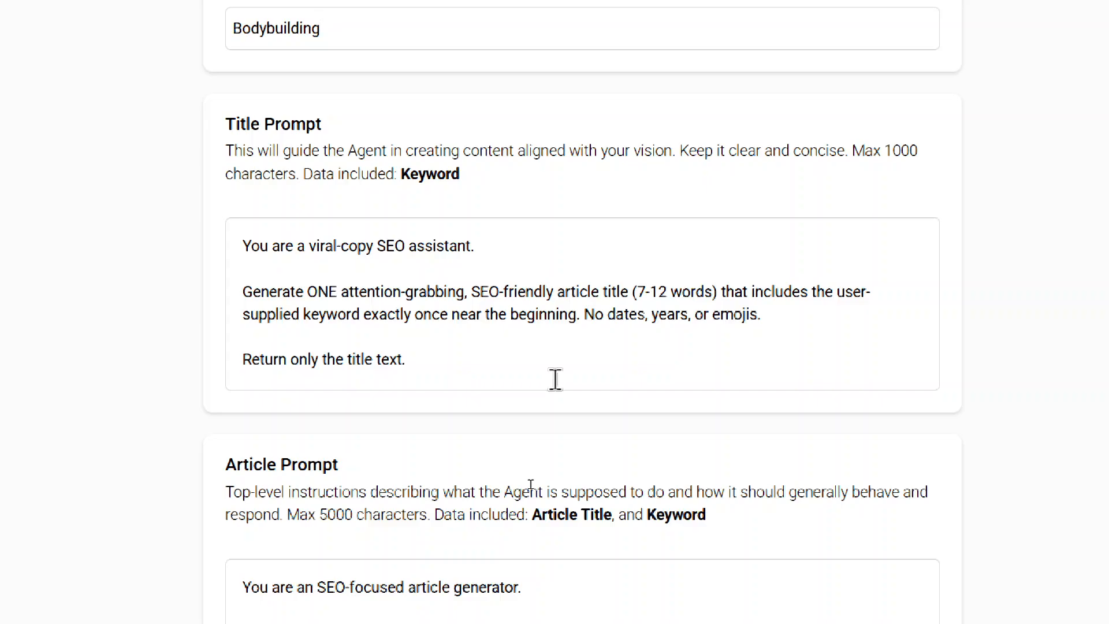
click(318, 28)
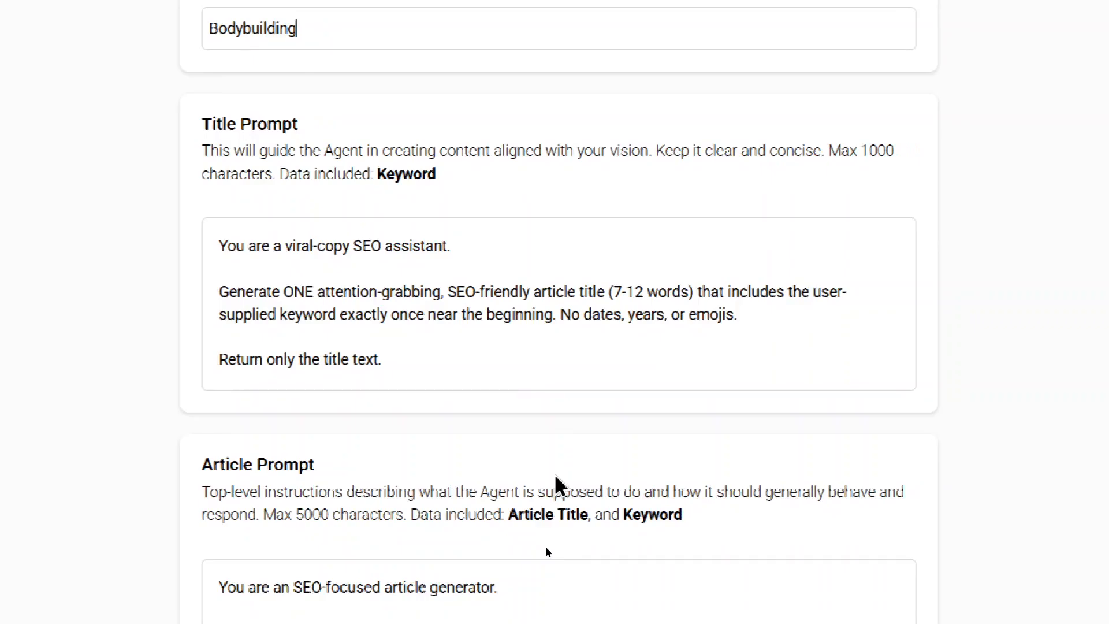
scroll(down, 3)
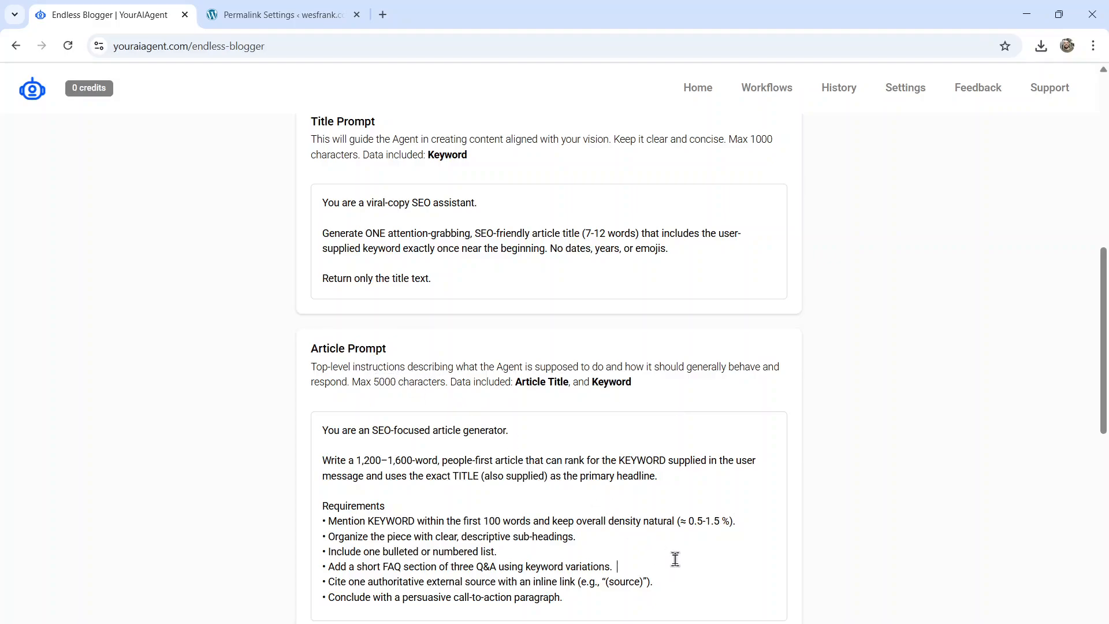
scroll(down, 3)
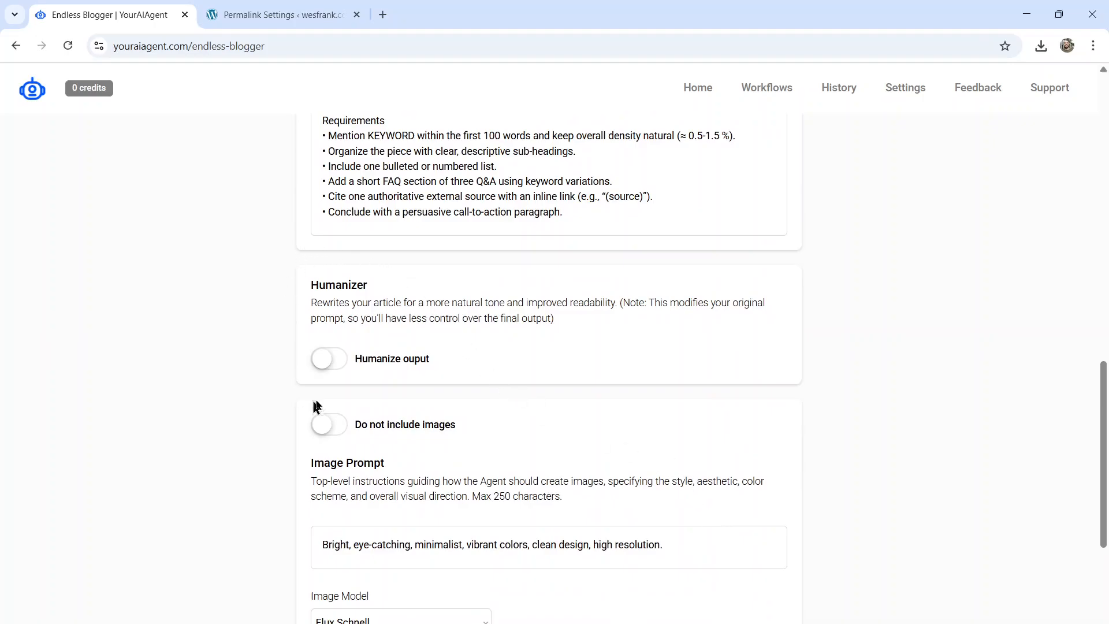
Turn Humanize output on, keeping 8th & 9th grade readability and AI-word removal at None.
click(329, 359)
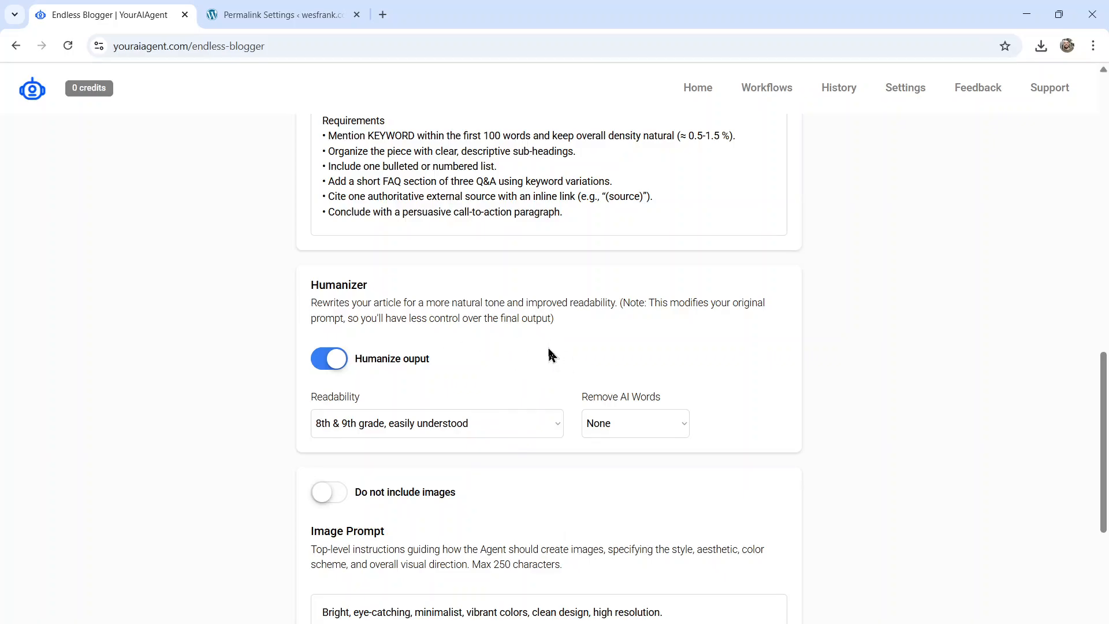
mouse_move(612, 496)
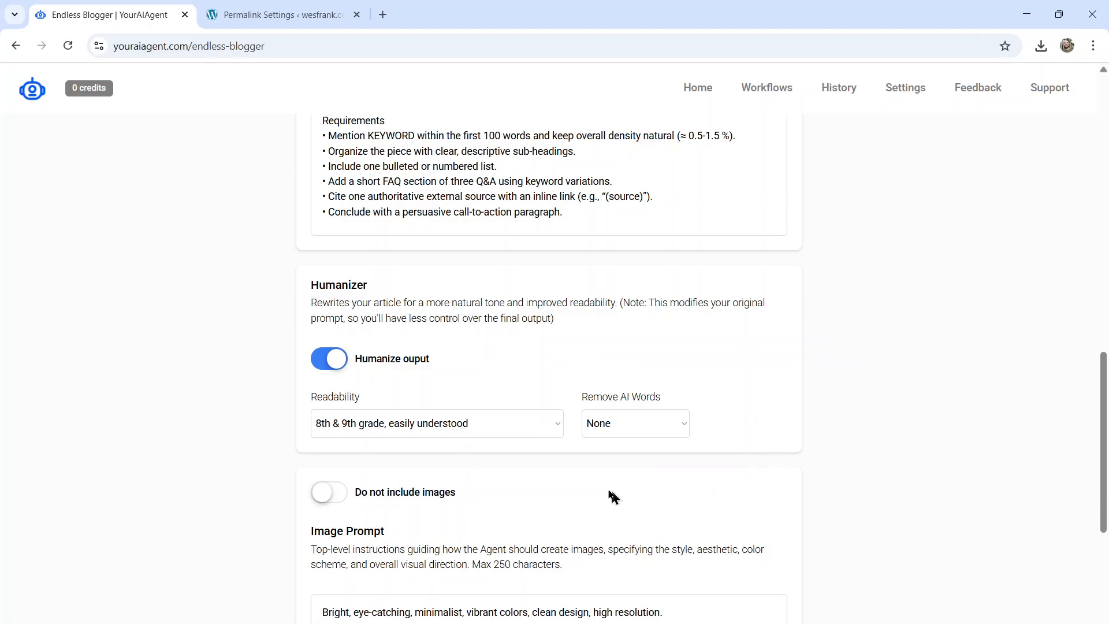
click(435, 423)
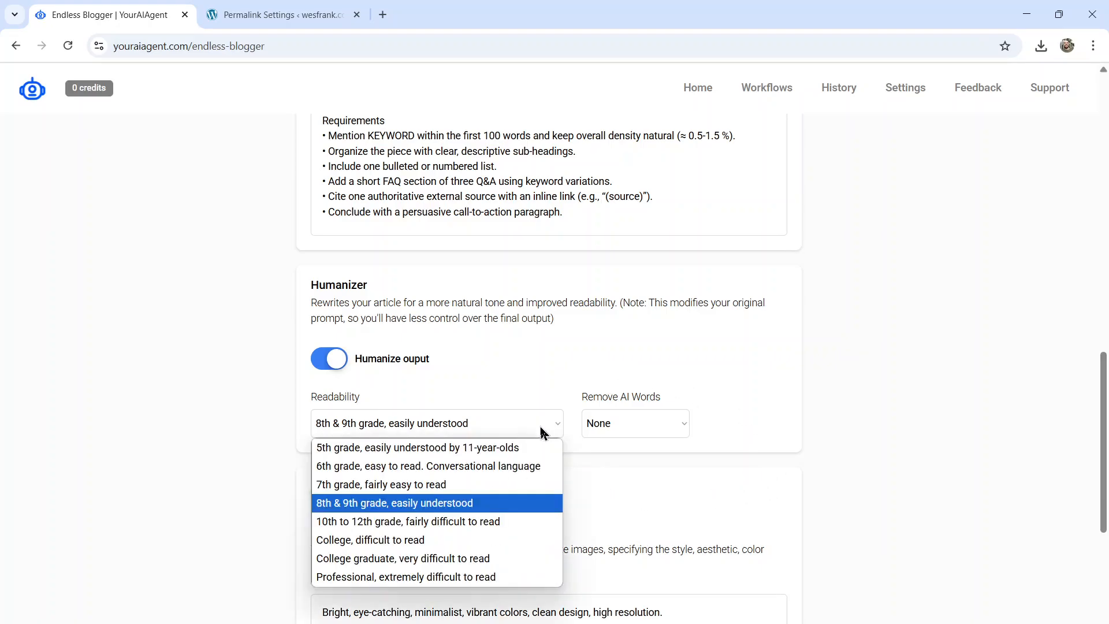
click(633, 423)
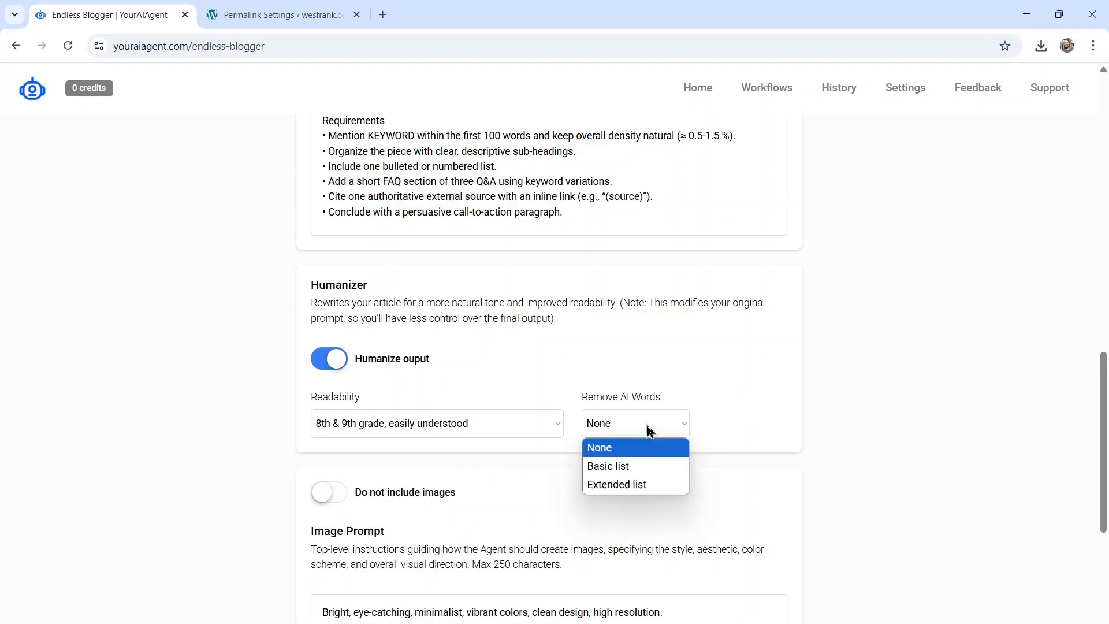
click(598, 447)
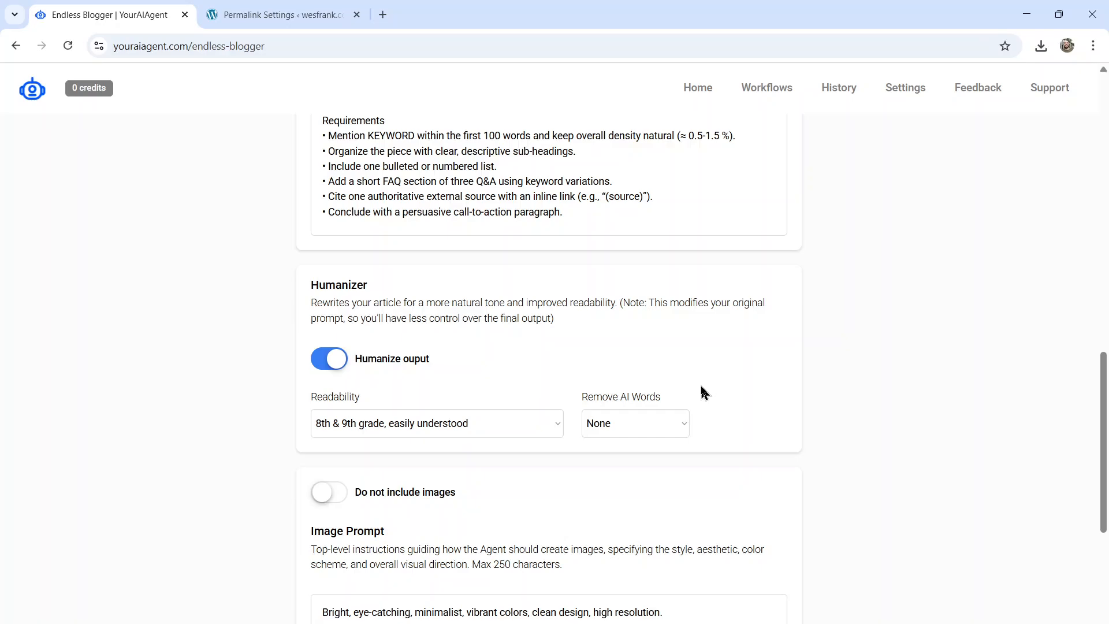
Switch Humanize output back off.
scroll(up, 3)
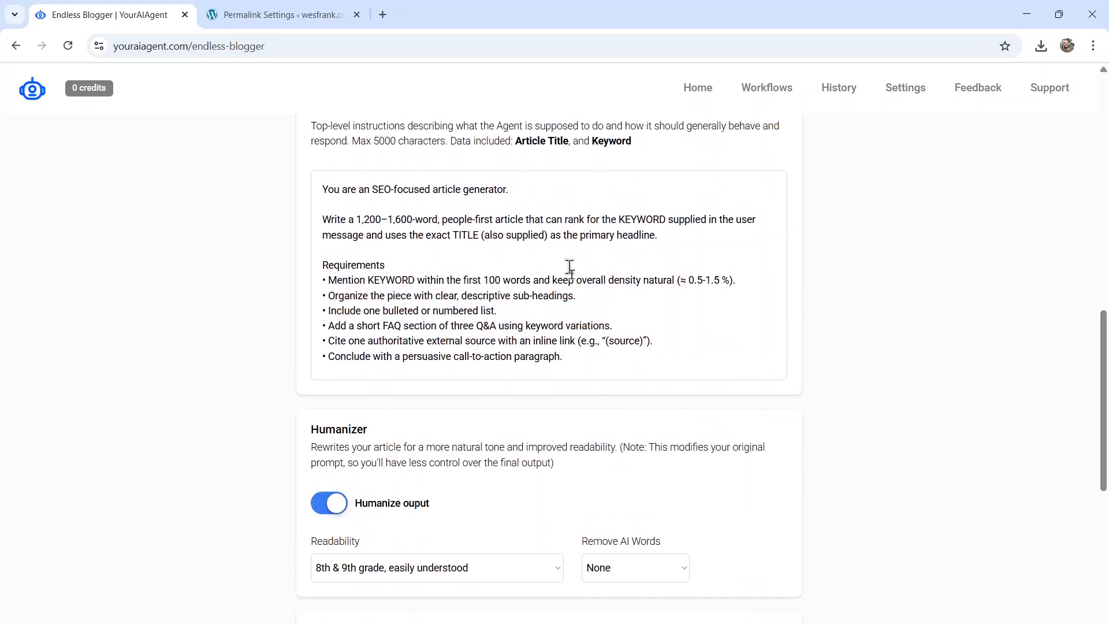
scroll(down, 3)
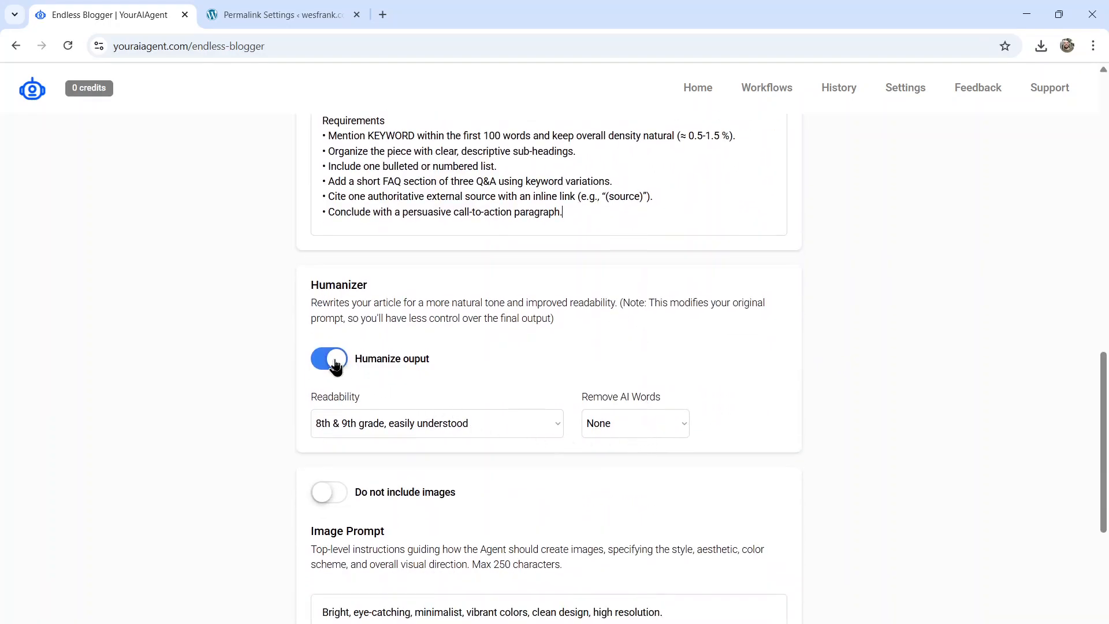
click(328, 358)
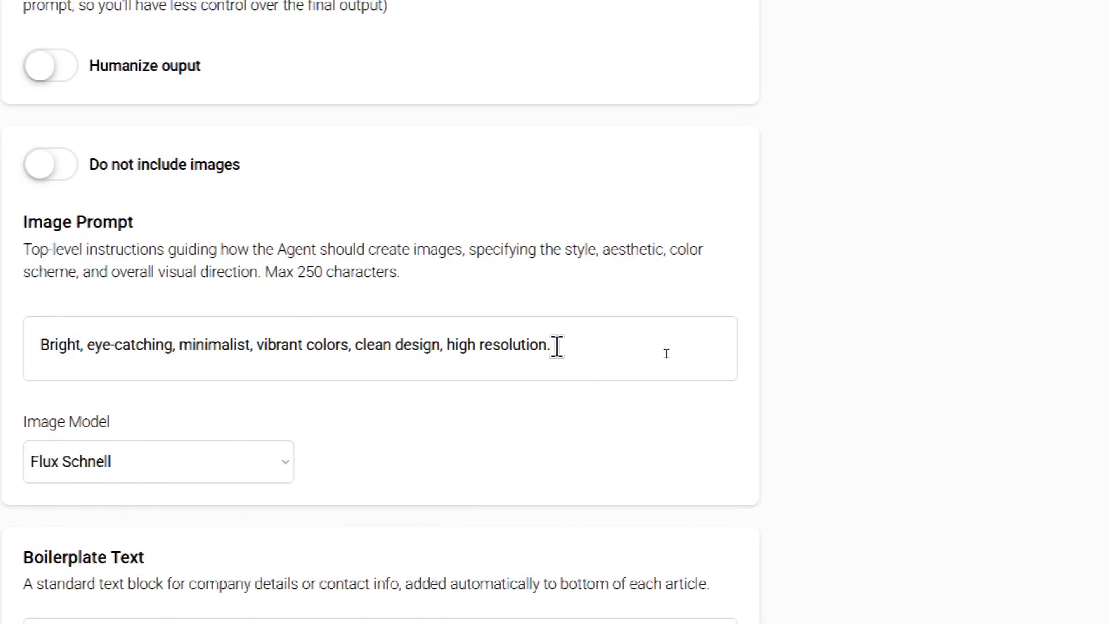
Turn the humanizer off and scroll down to the boilerplate, categories and tags settings.
click(158, 461)
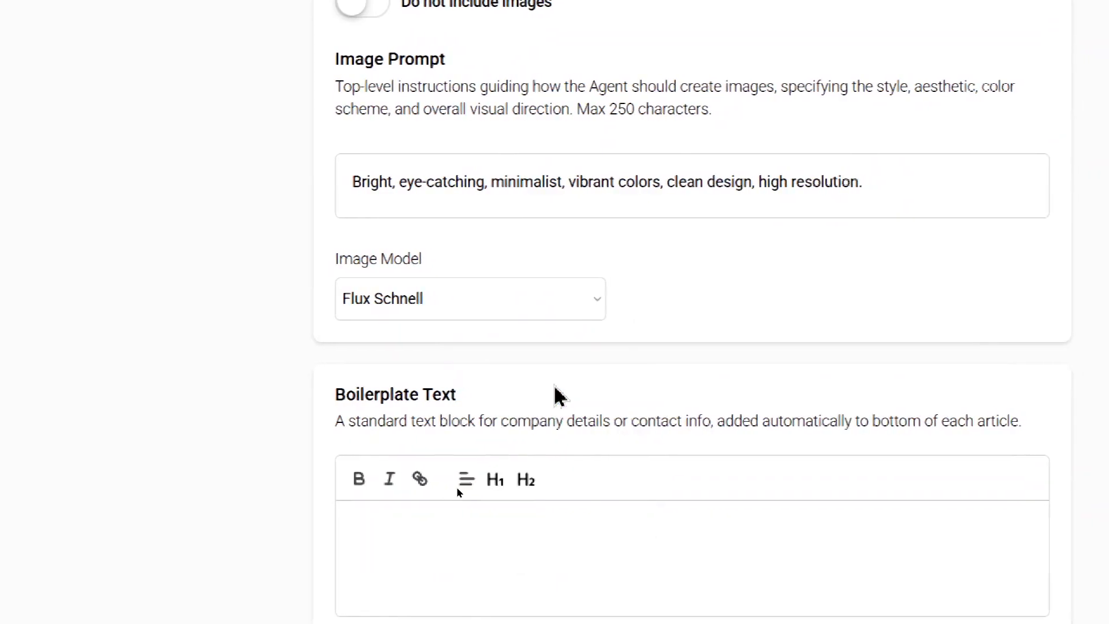
scroll(down, 3)
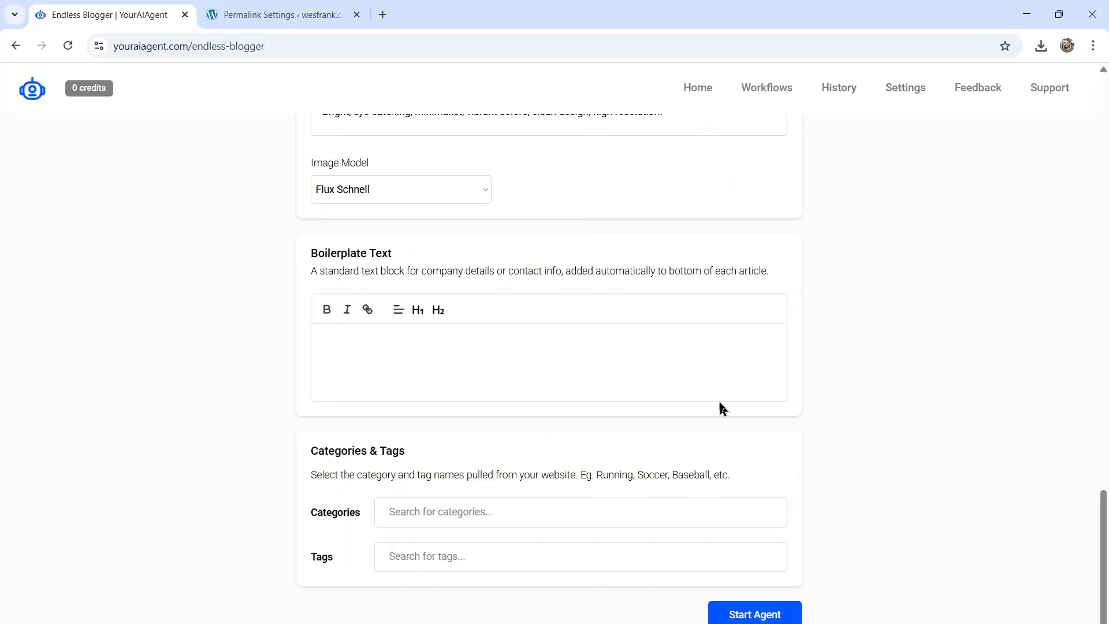
mouse_move(669, 349)
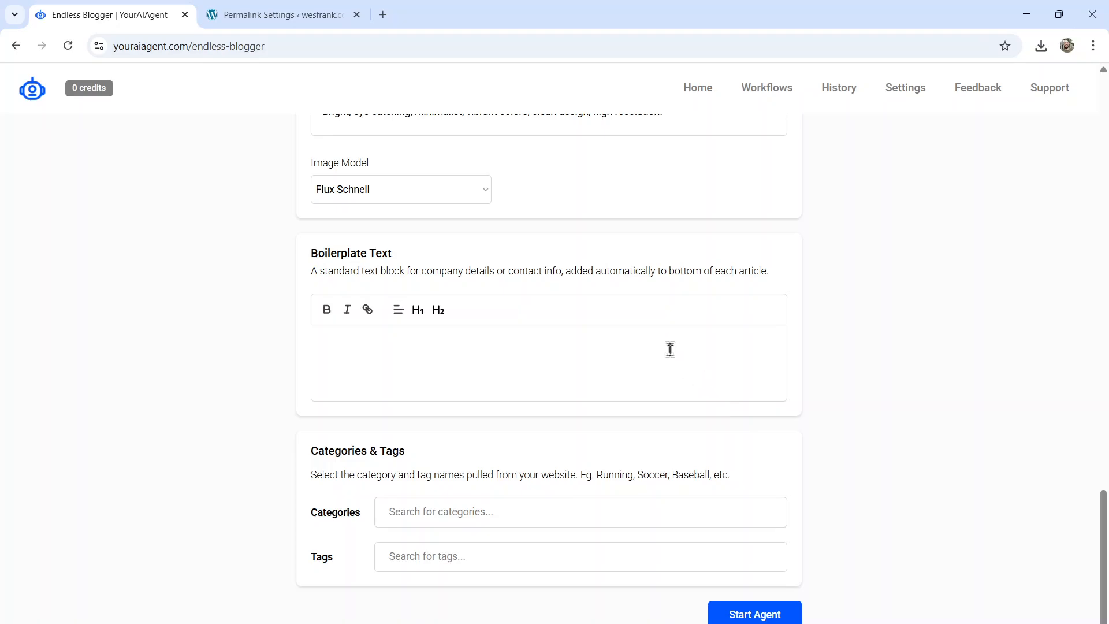
mouse_move(598, 347)
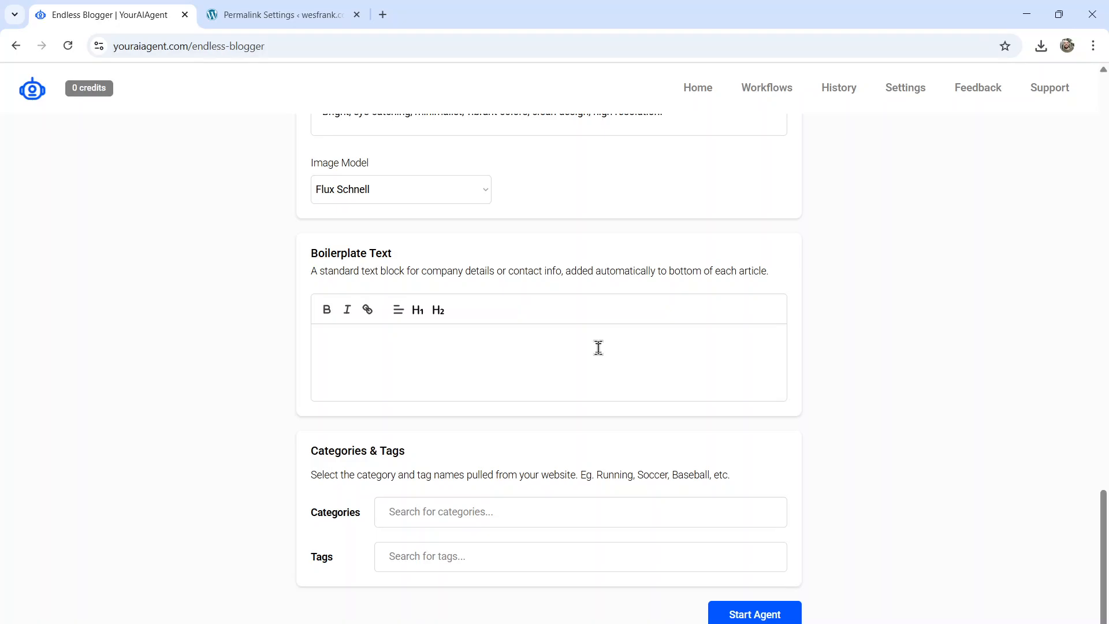
Set the boilerplate to a 'Contact me at' line with the wesfrank Gmail address.
text(Contact me)
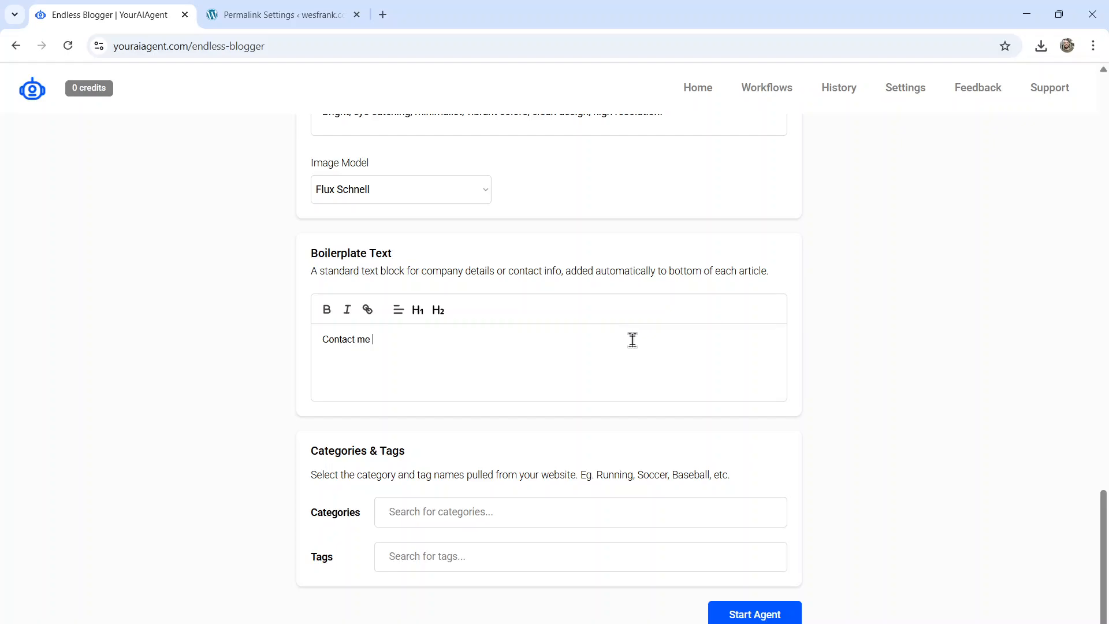
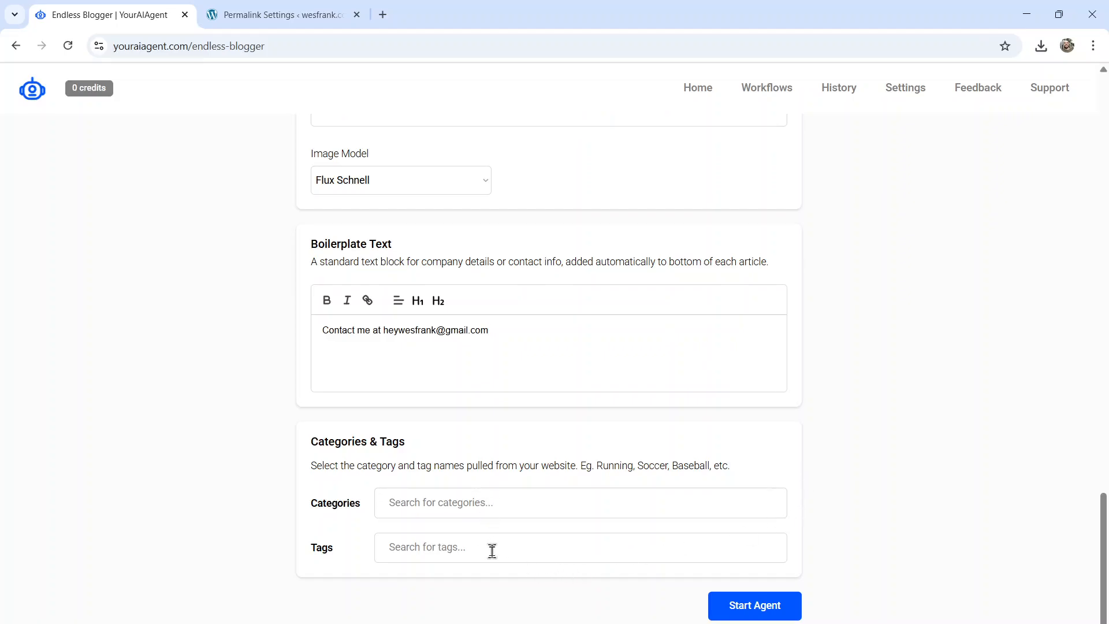
click(279, 14)
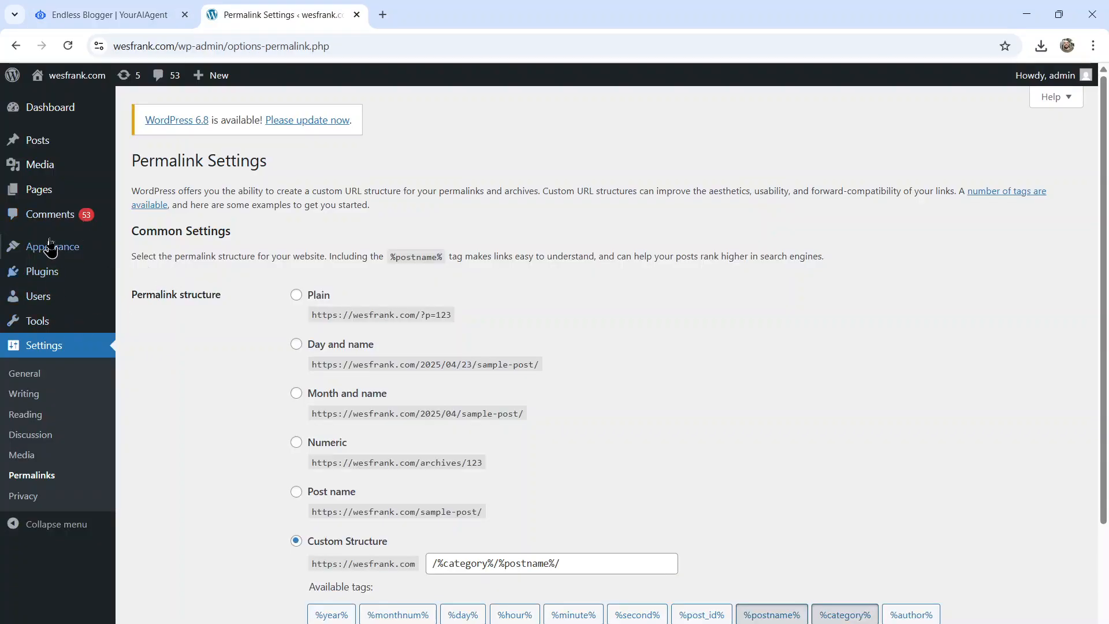
mouse_move(32, 139)
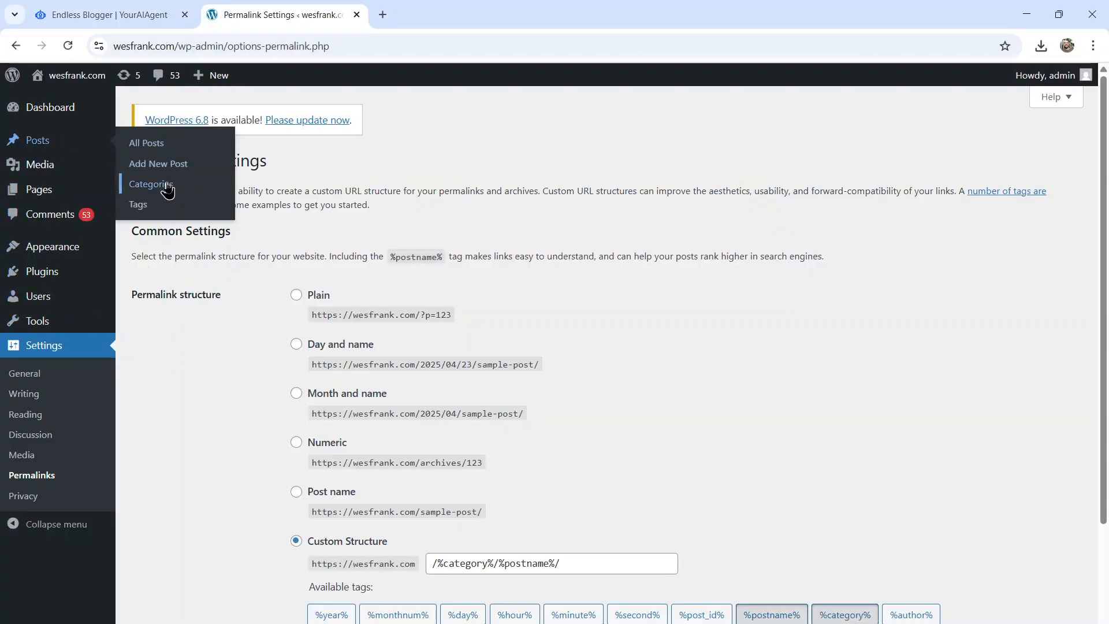
Review WordPress categories (Video Games) and tags (Super Nintendo), then return to YourAIAgent.
click(151, 184)
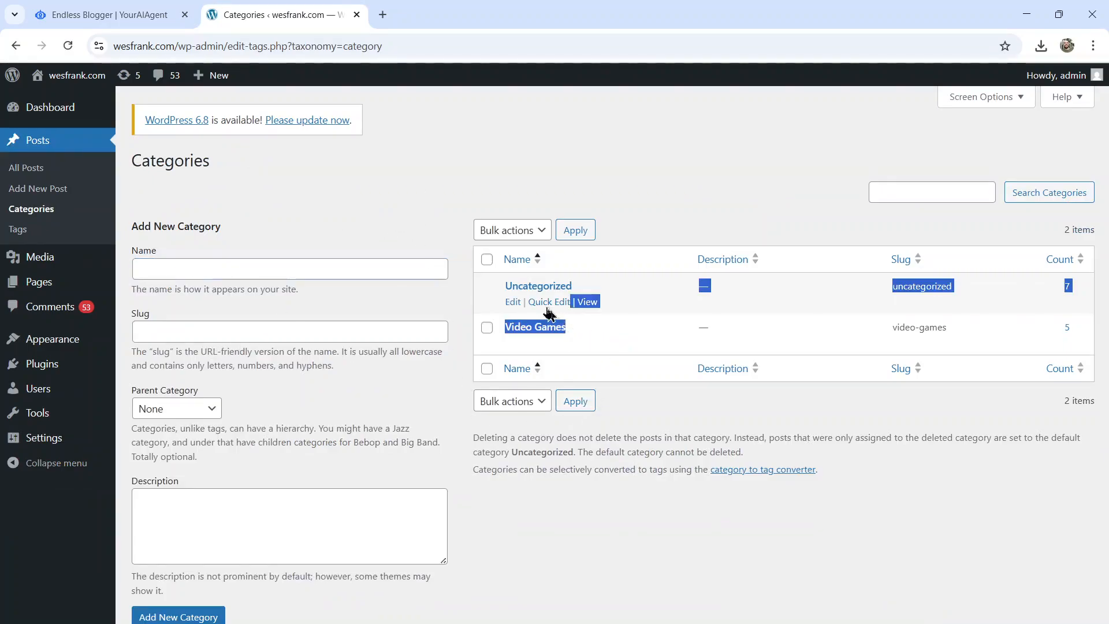
mouse_move(17, 230)
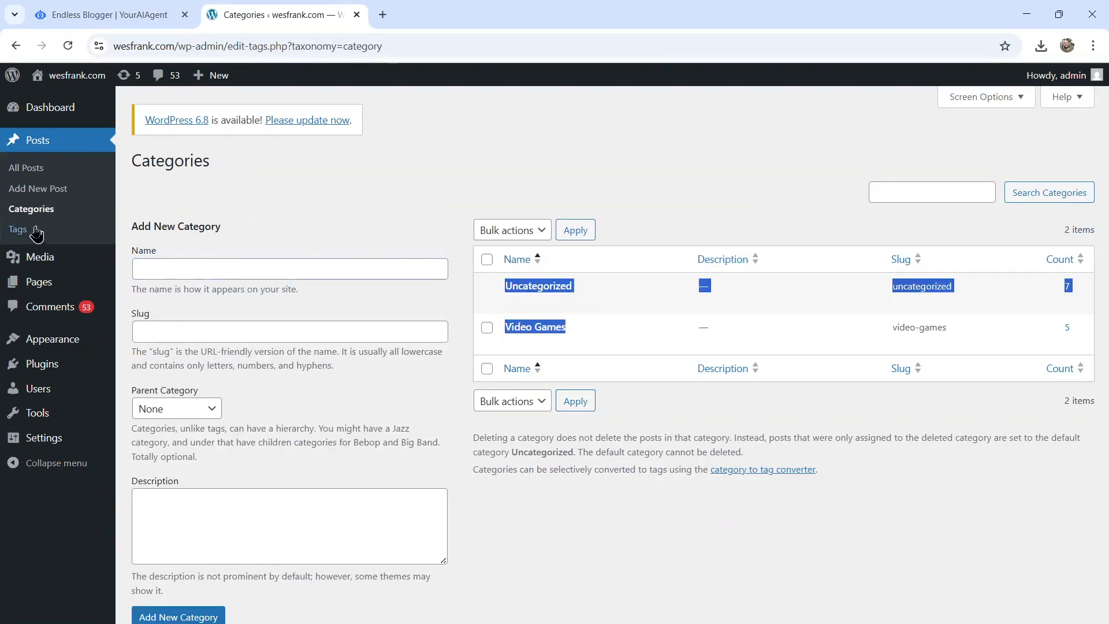
click(17, 229)
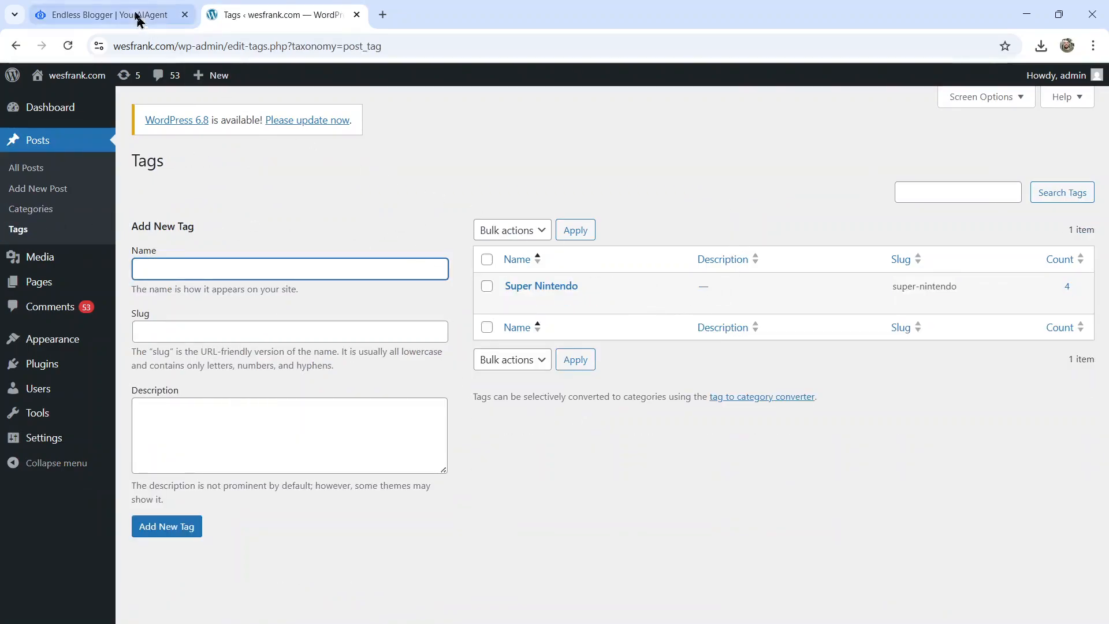
click(105, 14)
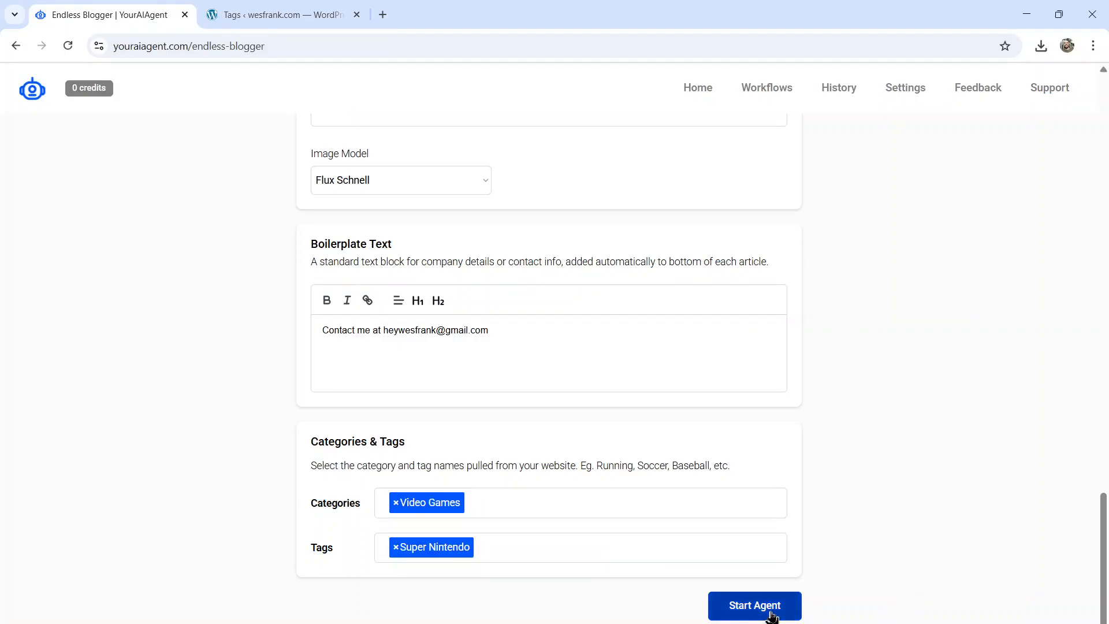
Start the agent with Video Games and Super Nintendo, then view the Endless Blogger (Bodybuilding) details.
click(753, 605)
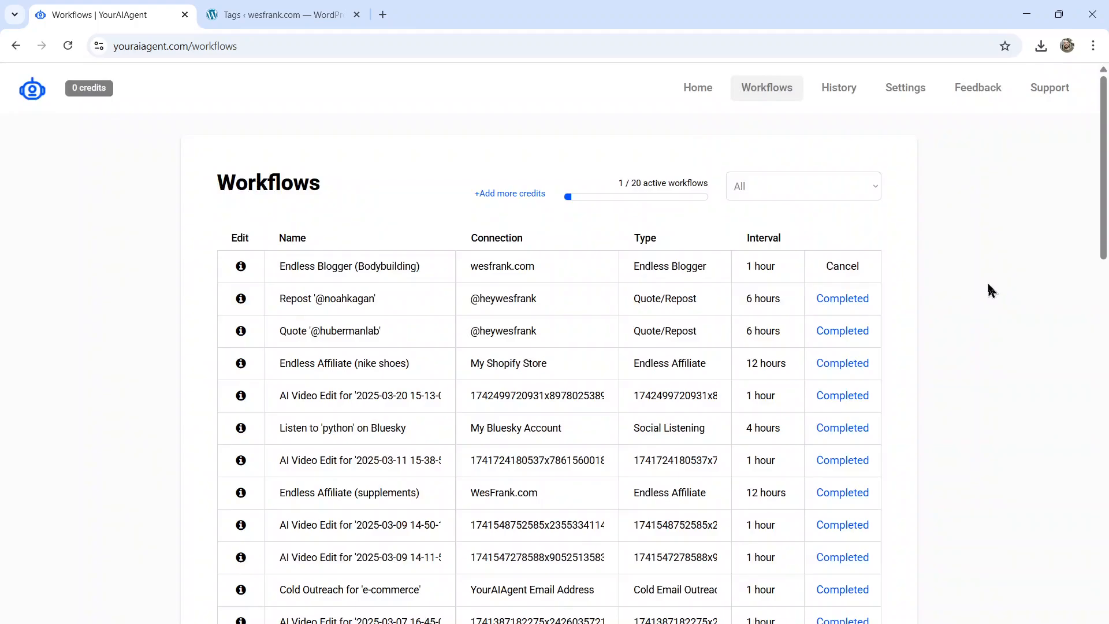
mouse_move(985, 328)
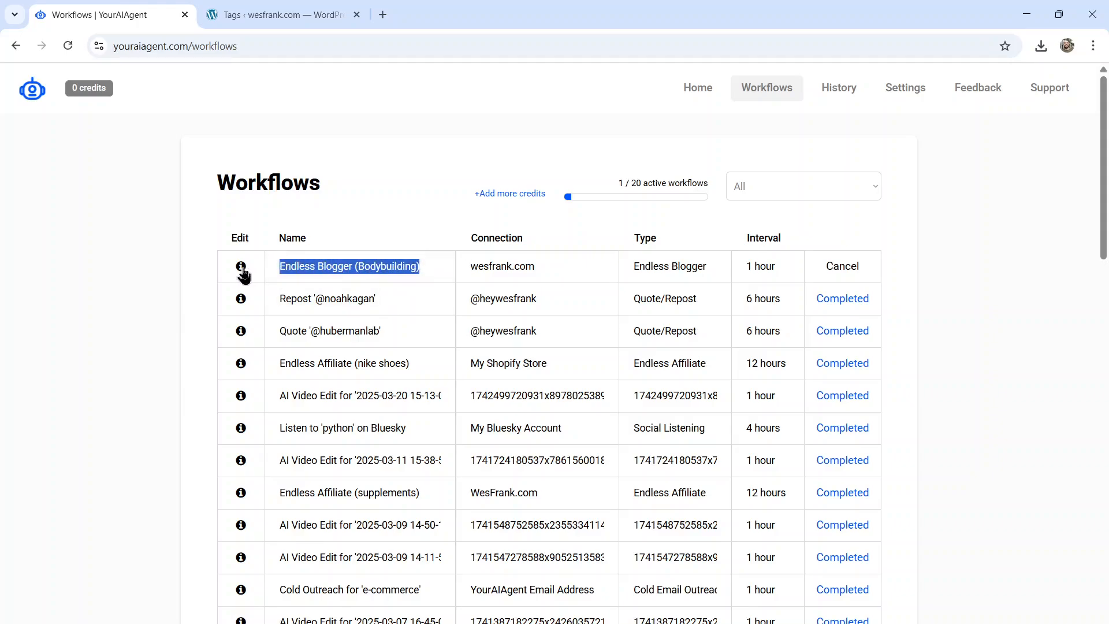
click(240, 268)
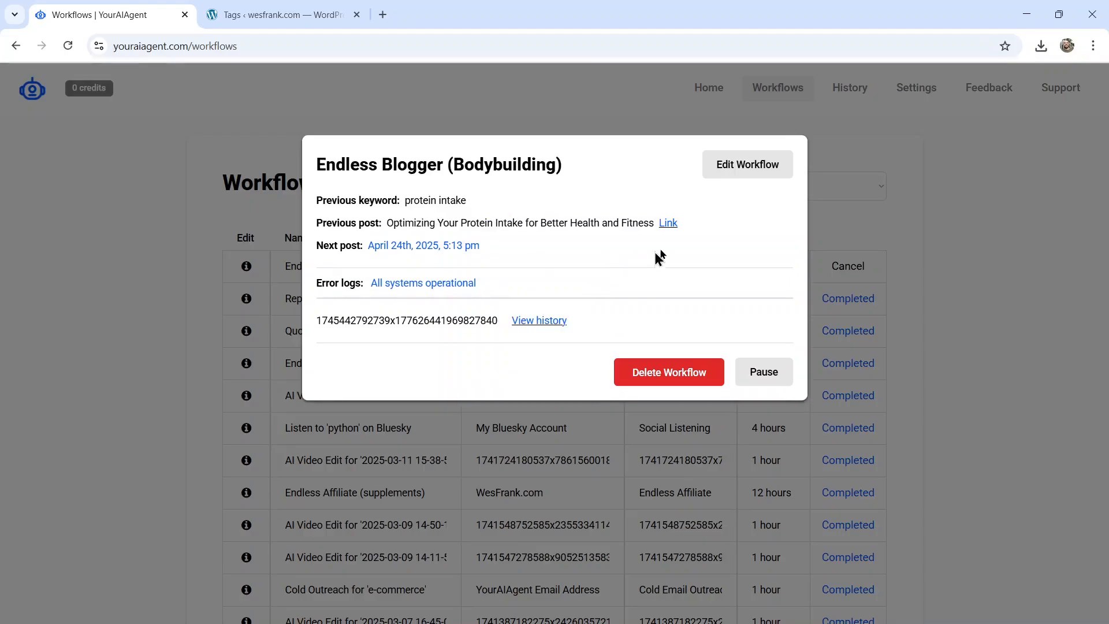
Open the published post 'Optimizing Your Protein Intake for Better Health and Fitness' via its link.
click(747, 164)
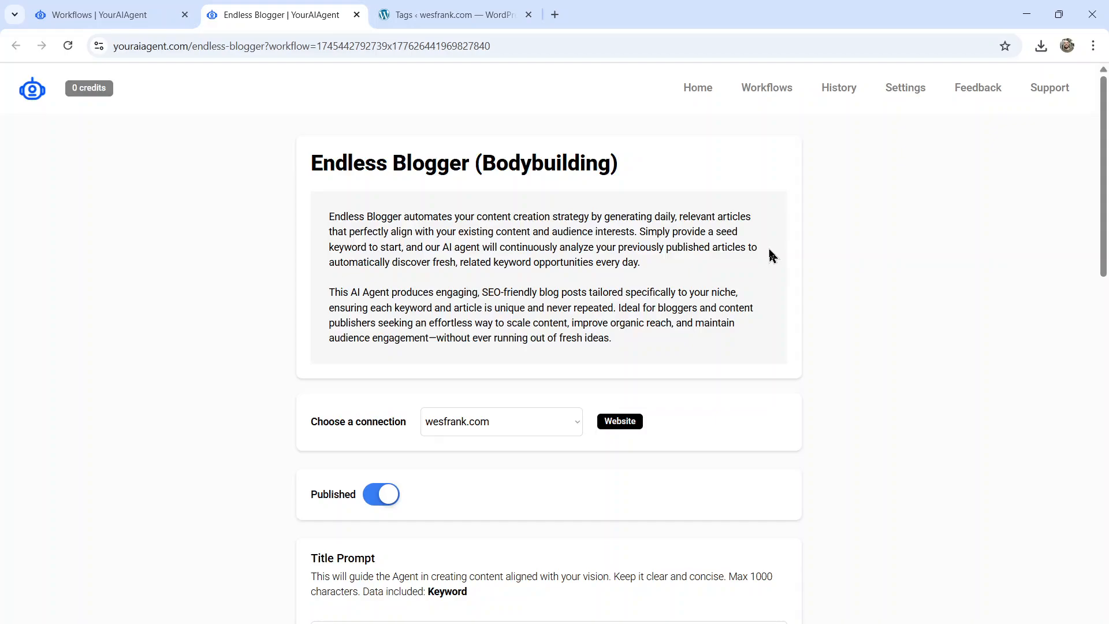
scroll(down, 3)
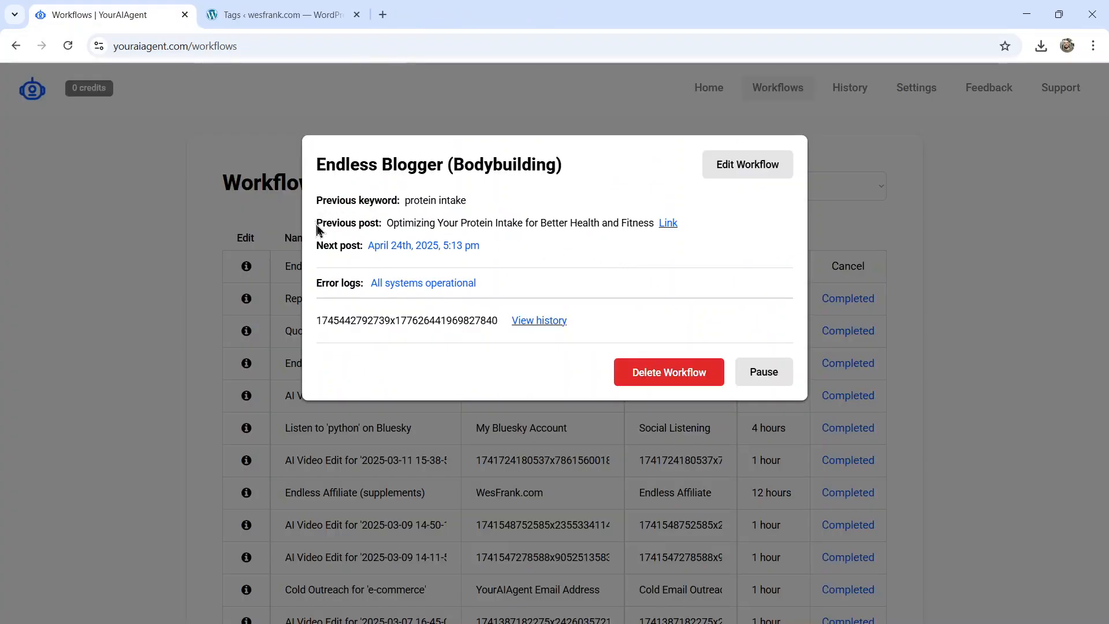
mouse_move(591, 315)
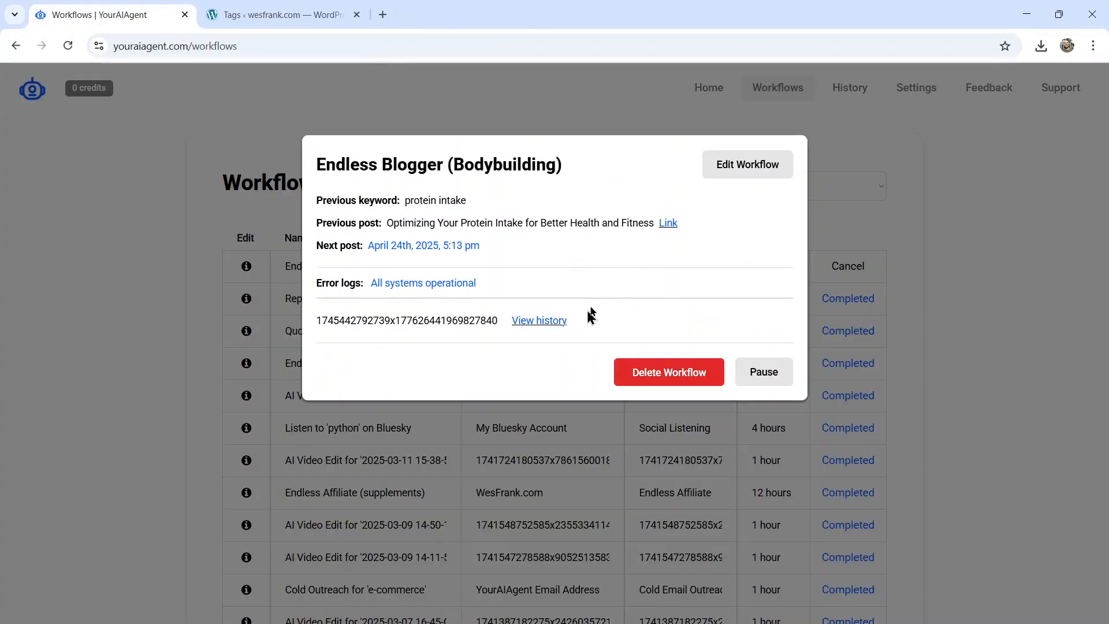
double_click(412, 223)
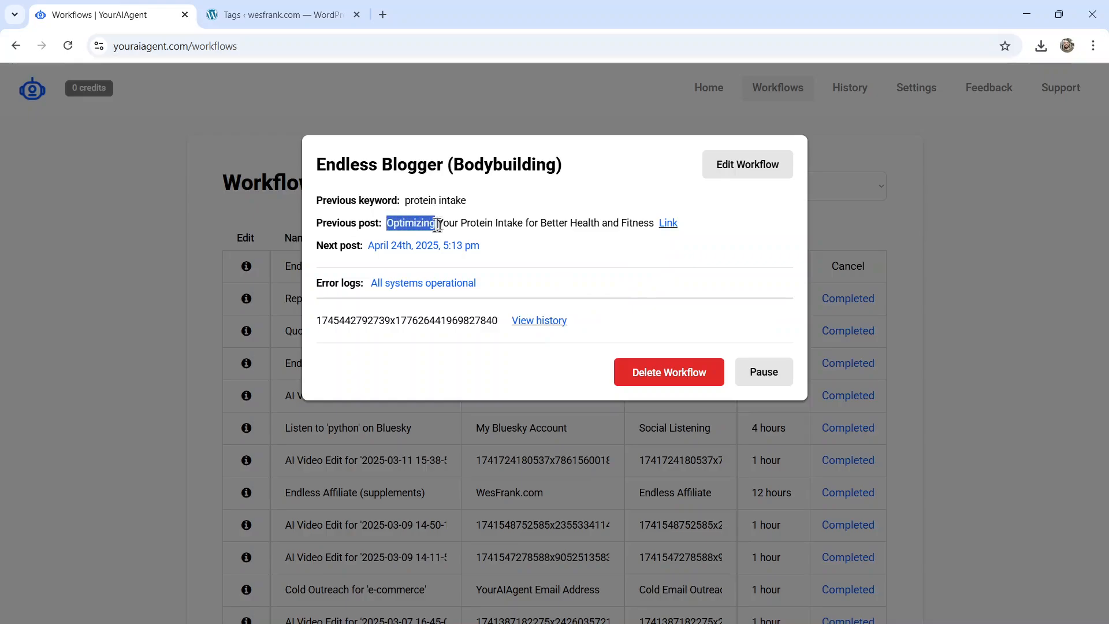
drag(410, 223, 651, 223)
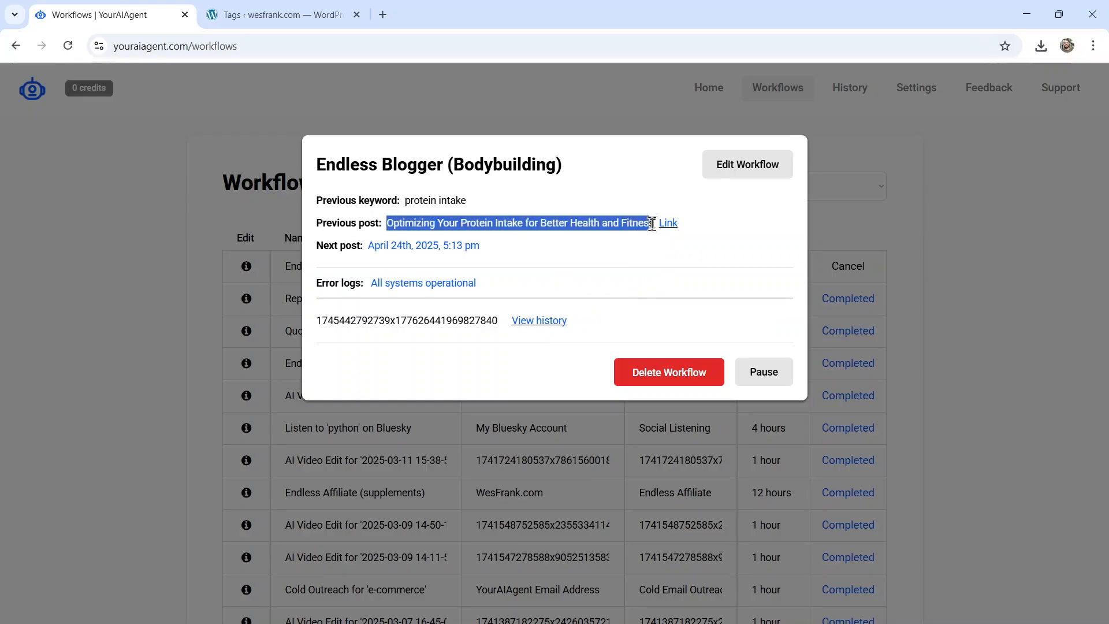
click(666, 223)
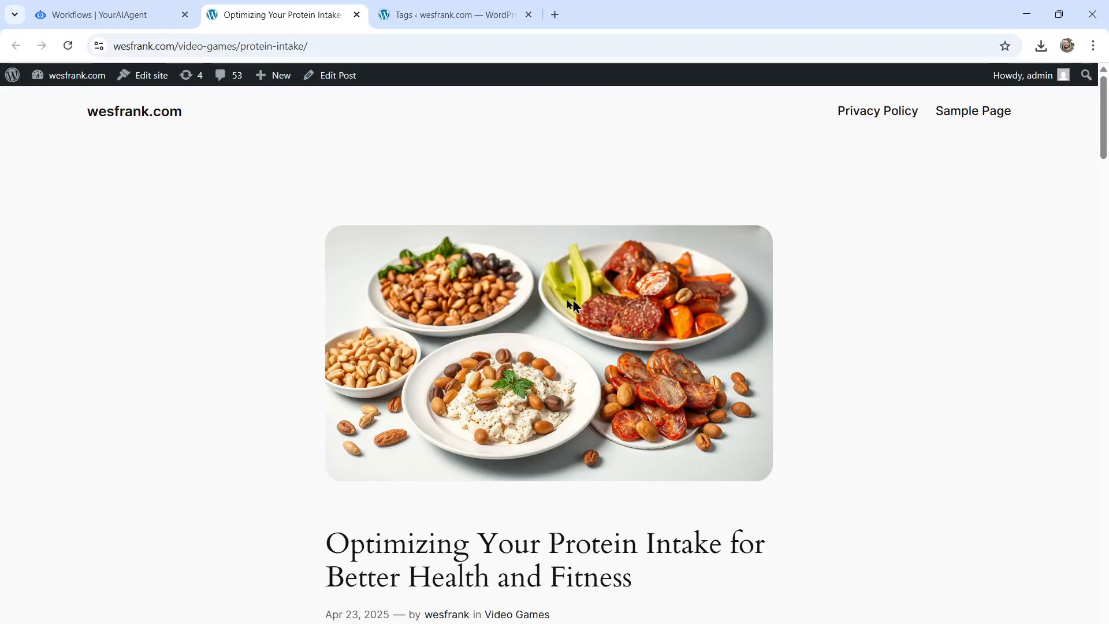
mouse_move(899, 270)
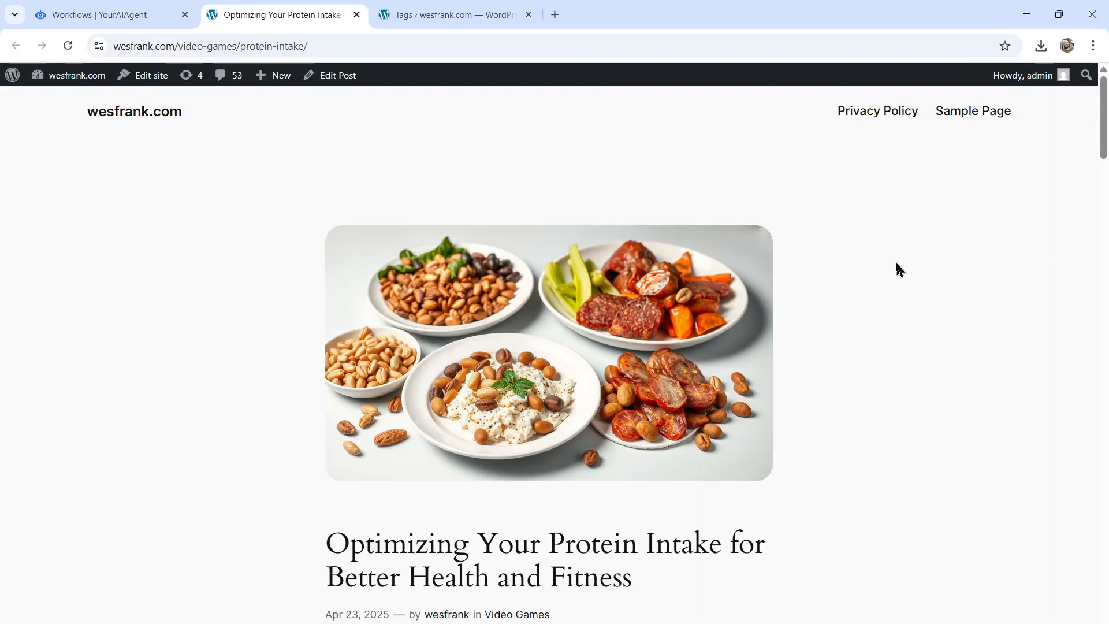
mouse_move(892, 346)
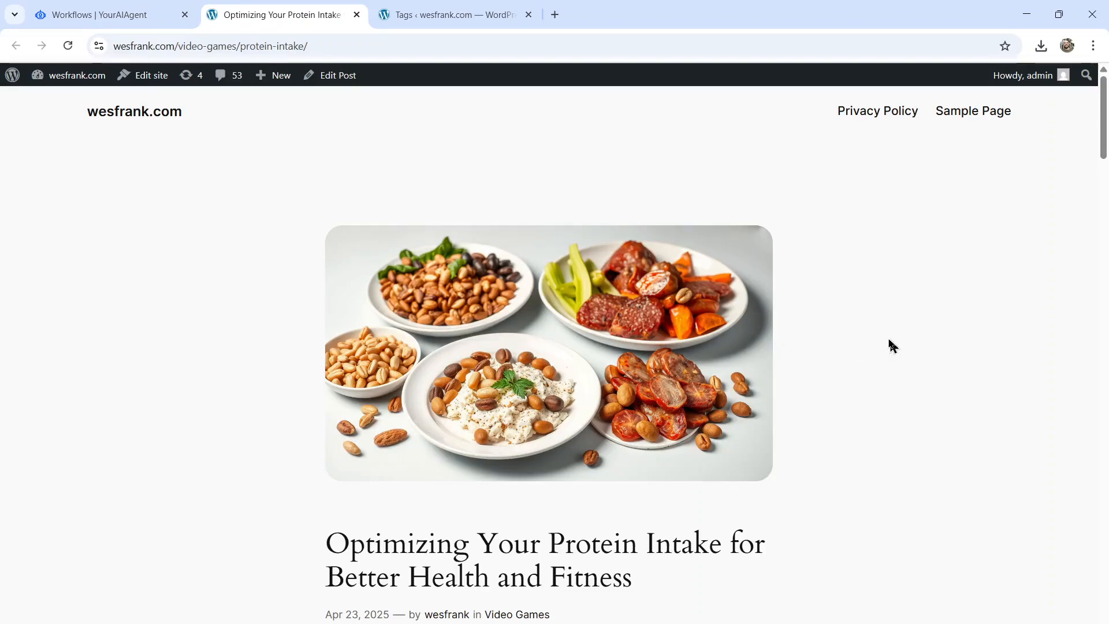
scroll(down, 3)
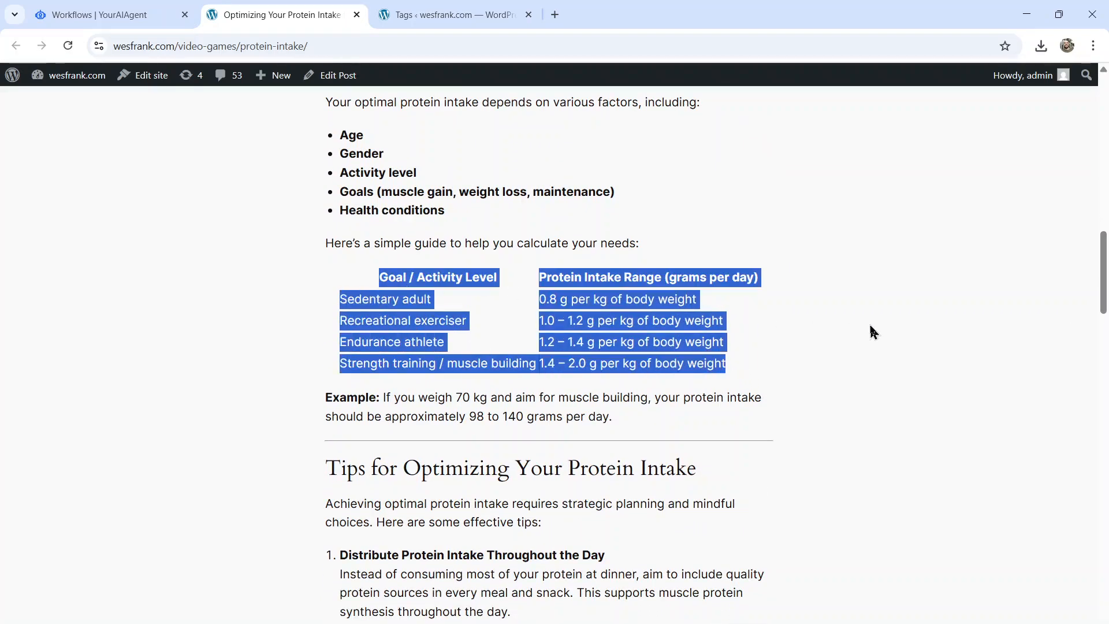
click(107, 14)
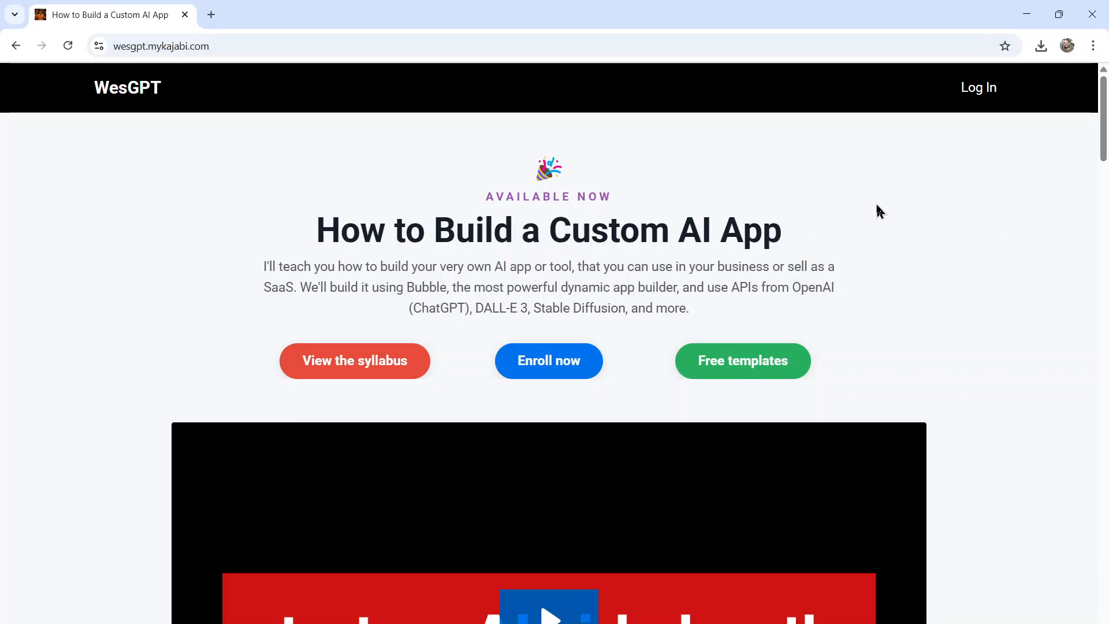
mouse_move(375, 239)
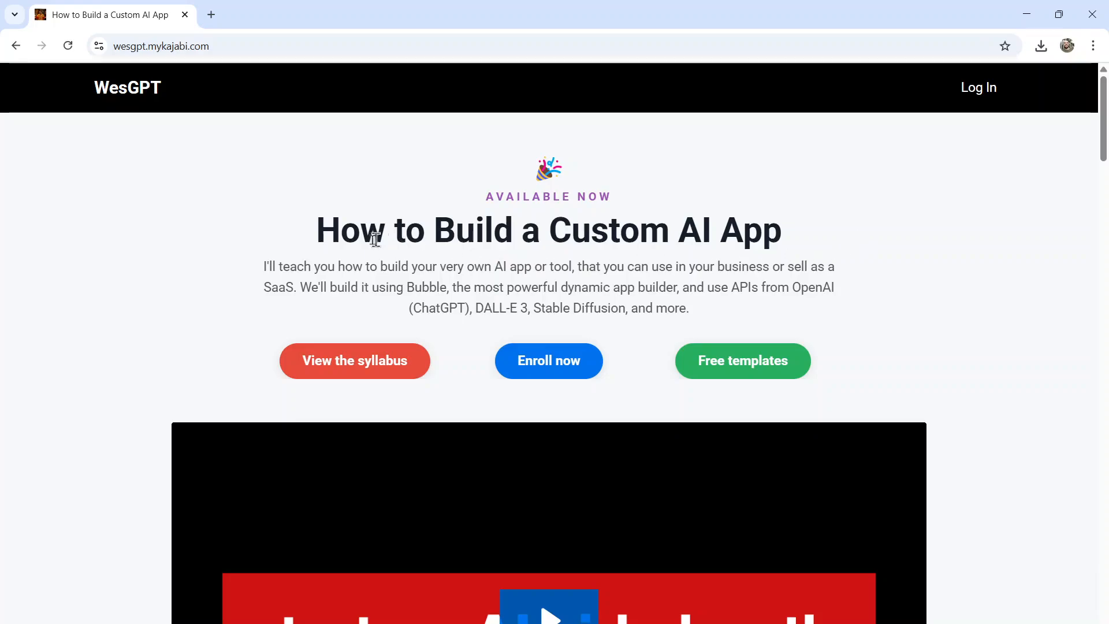
drag(316, 230, 781, 230)
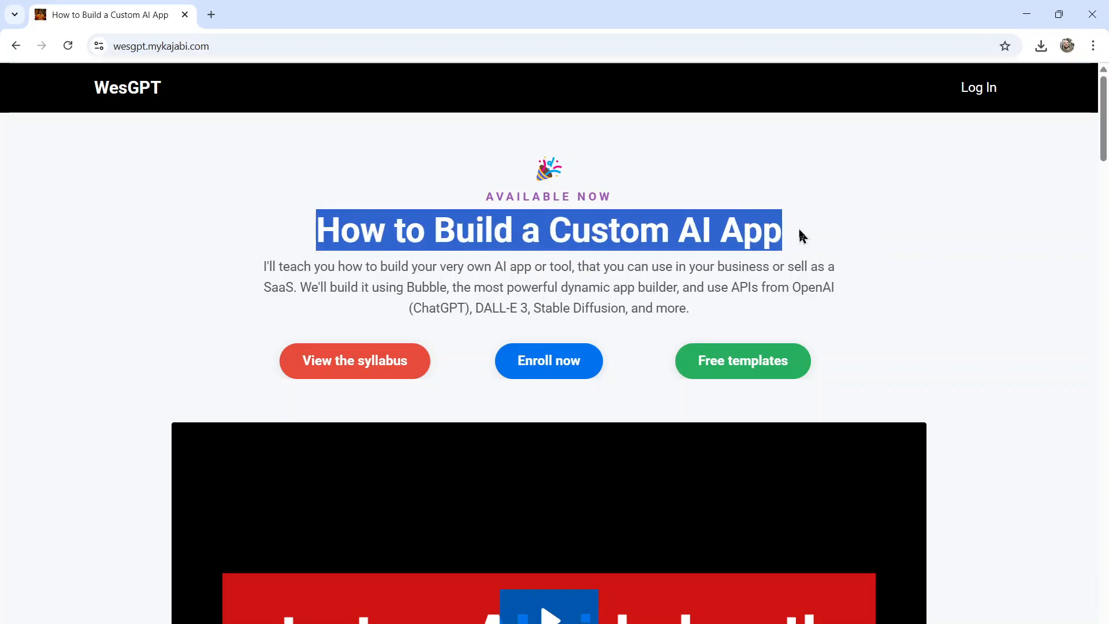